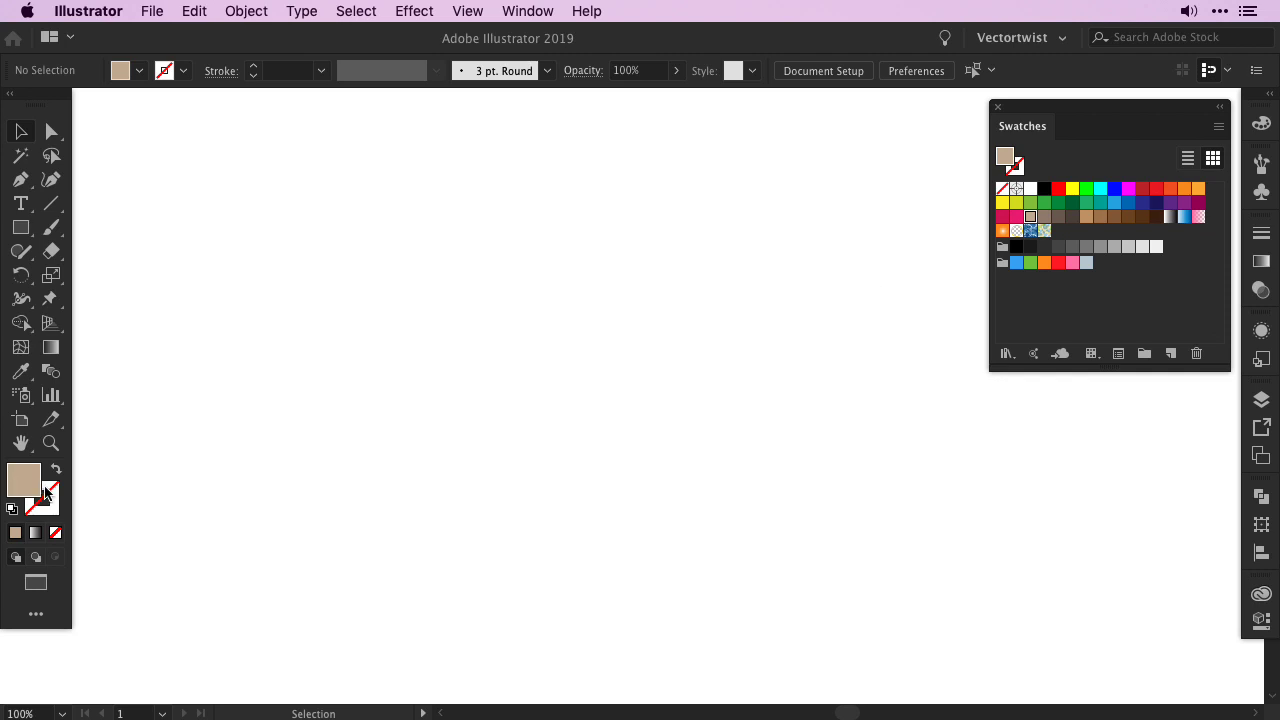
mouse_move(18, 231)
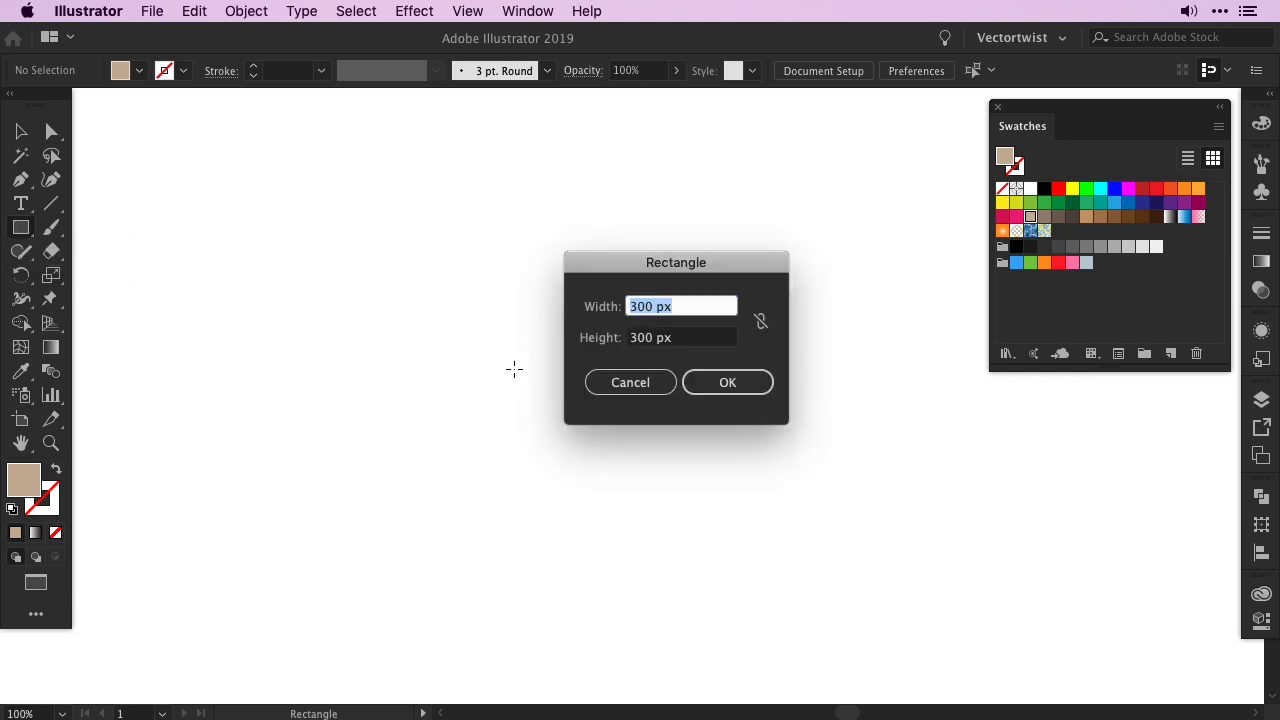
mouse_move(648, 320)
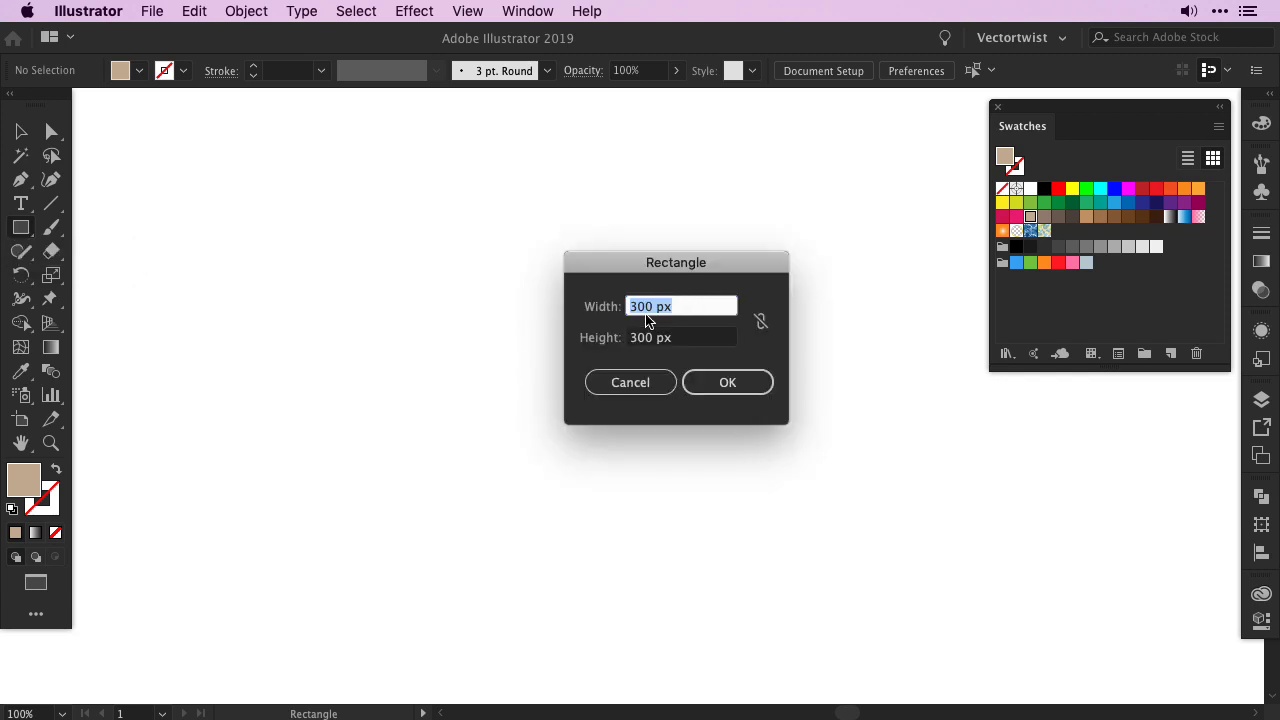
mouse_move(615, 323)
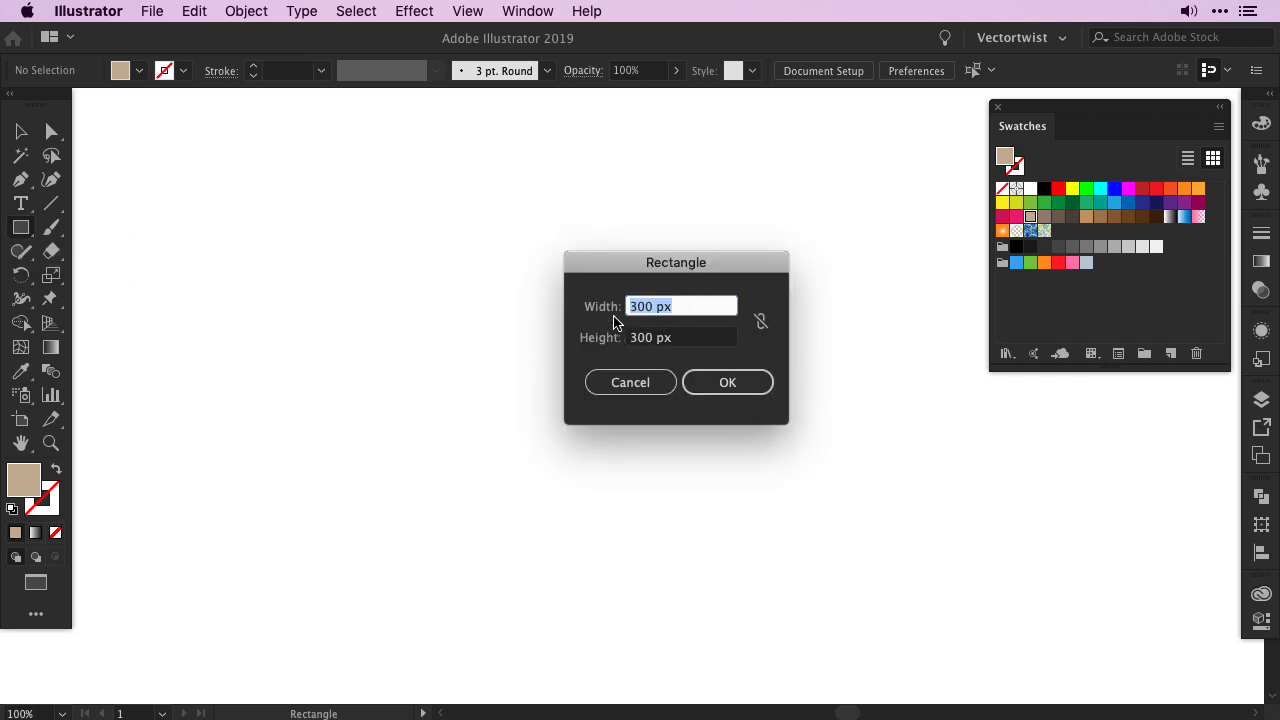
- Create a 300 × 300 px tan square with no stroke on the artboard
click(727, 382)
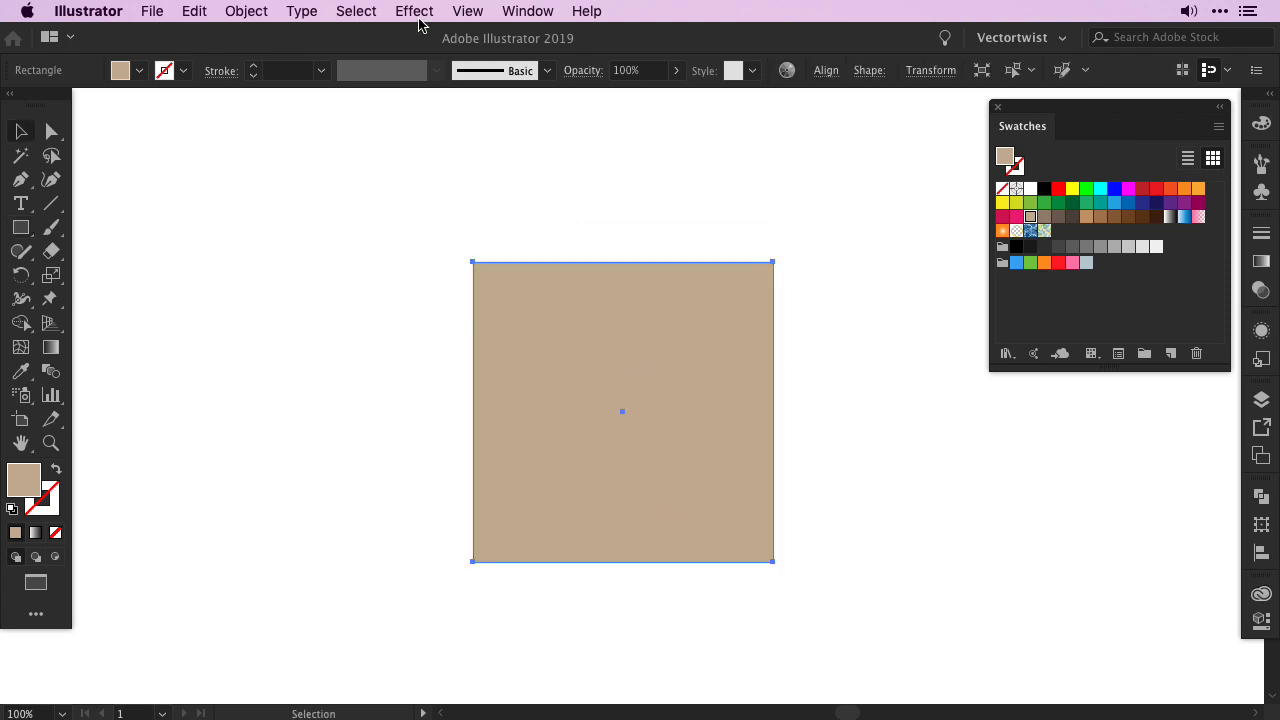
- Apply Roughen to the square: Absolute, 52 px size, detail 2, corner points
click(414, 11)
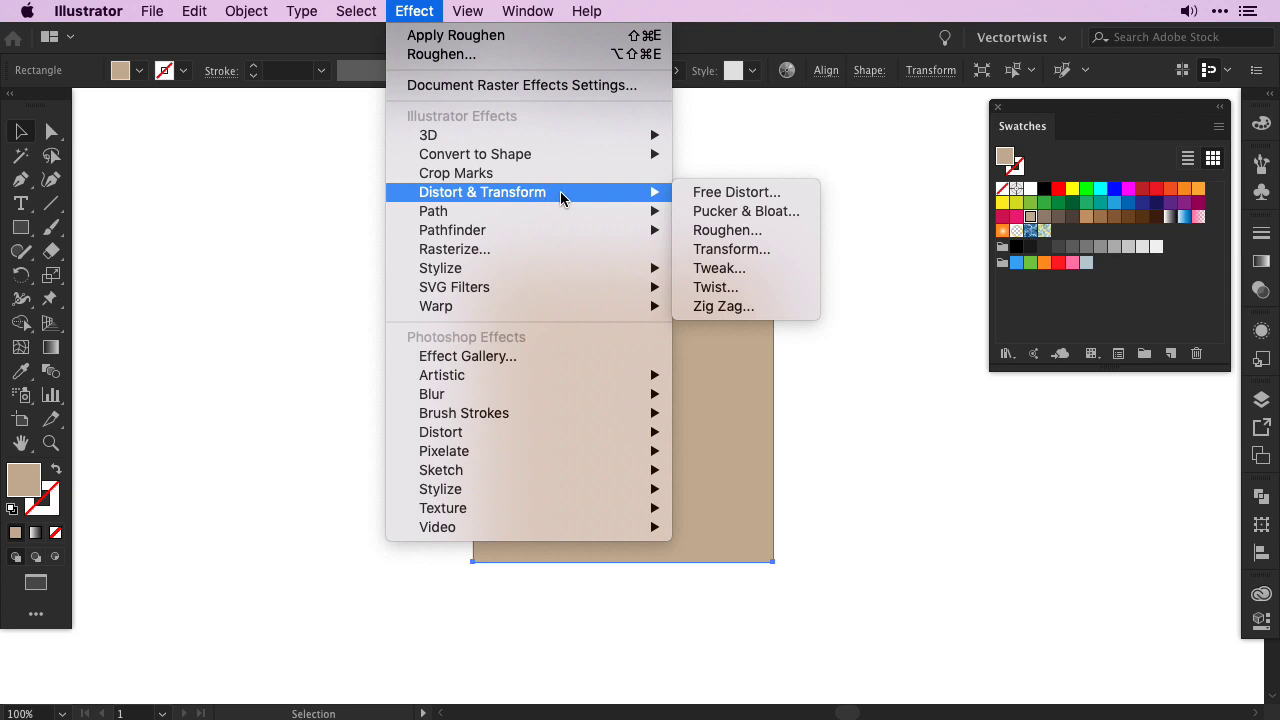
mouse_move(743, 230)
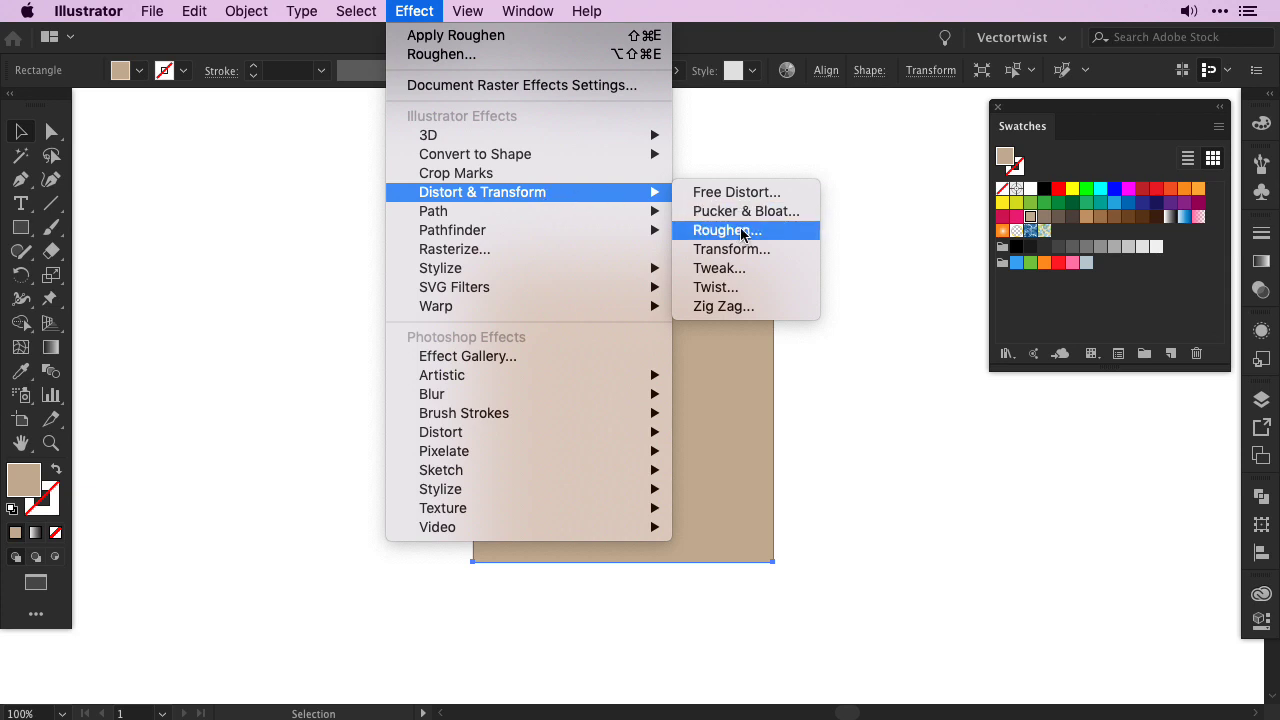
click(718, 230)
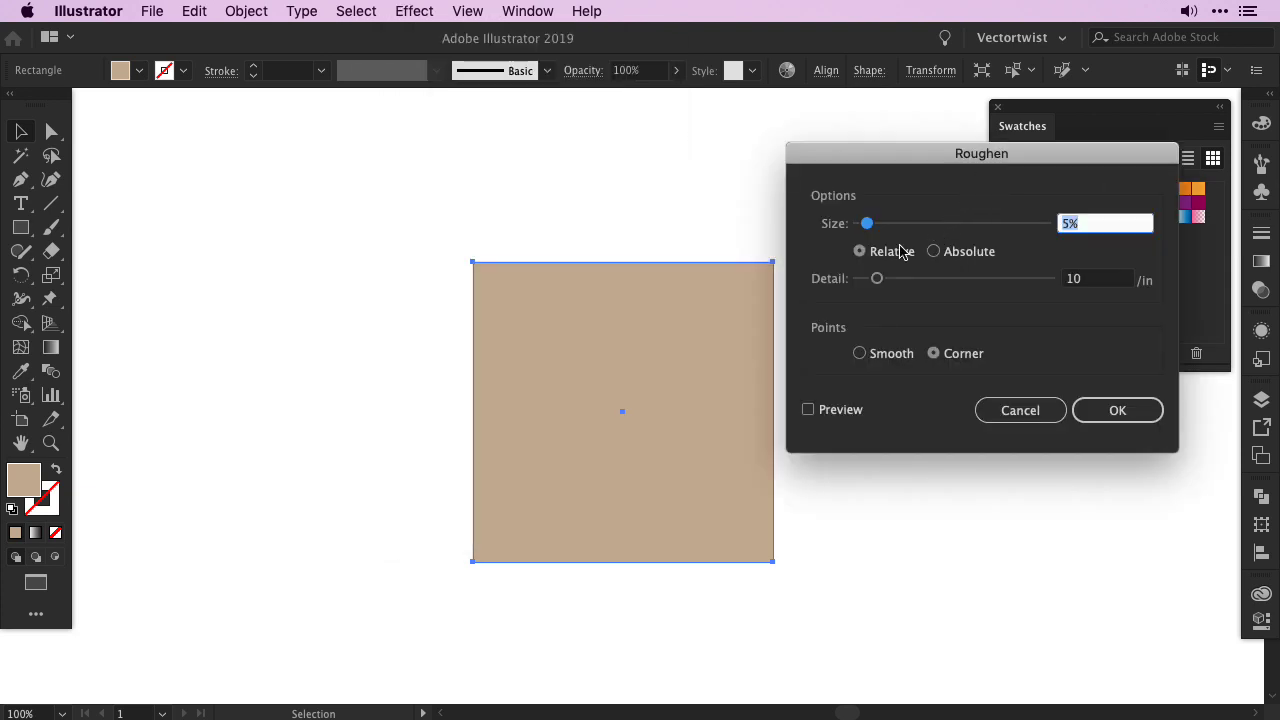
click(933, 251)
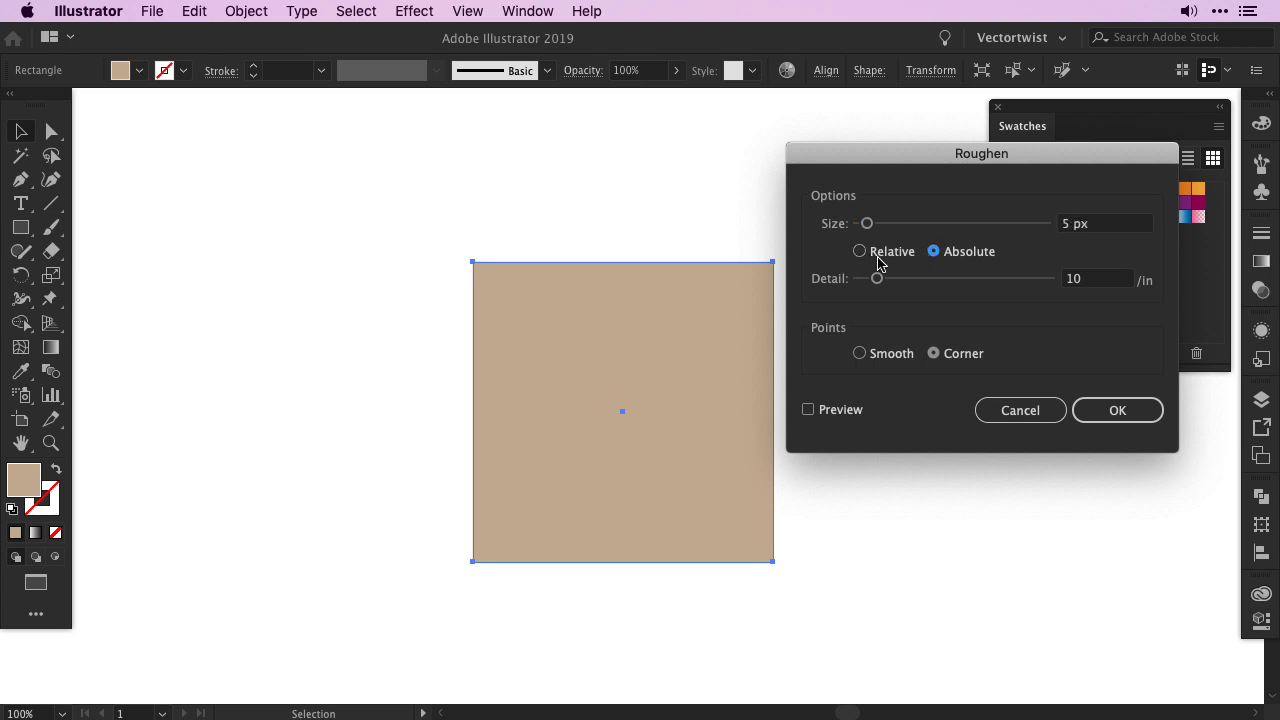
click(1067, 223)
text(52)
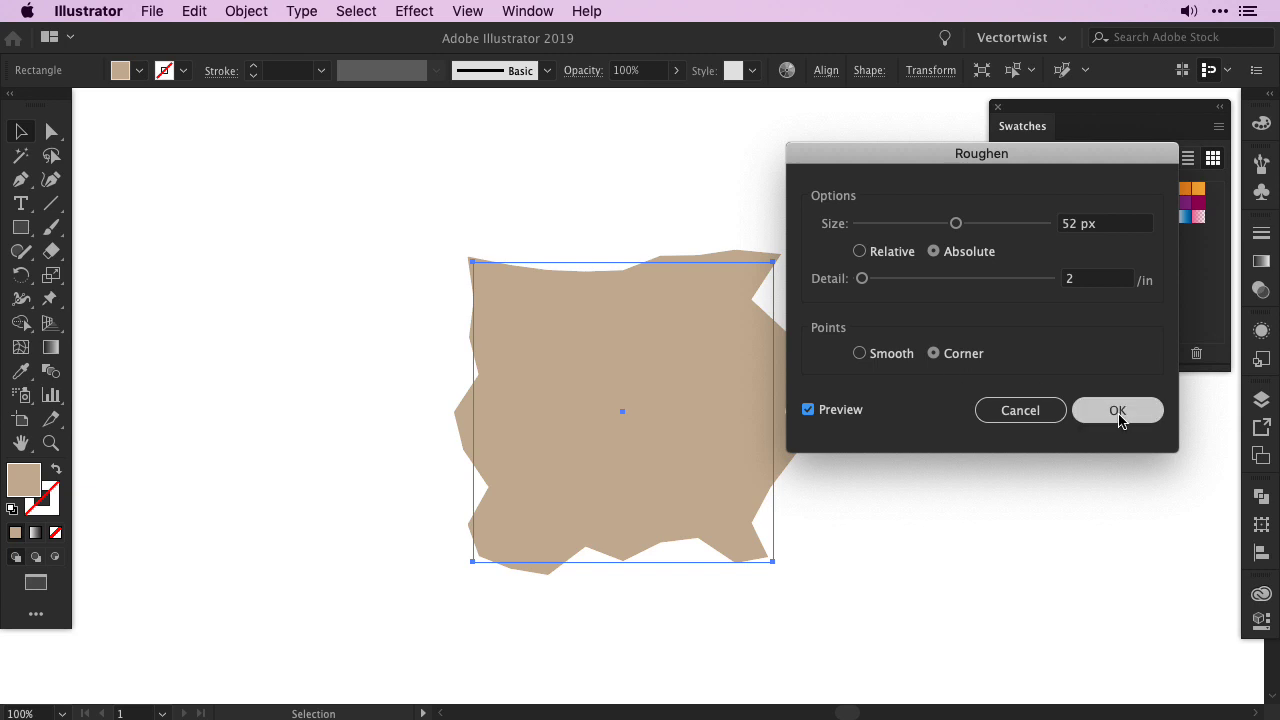
click(1117, 410)
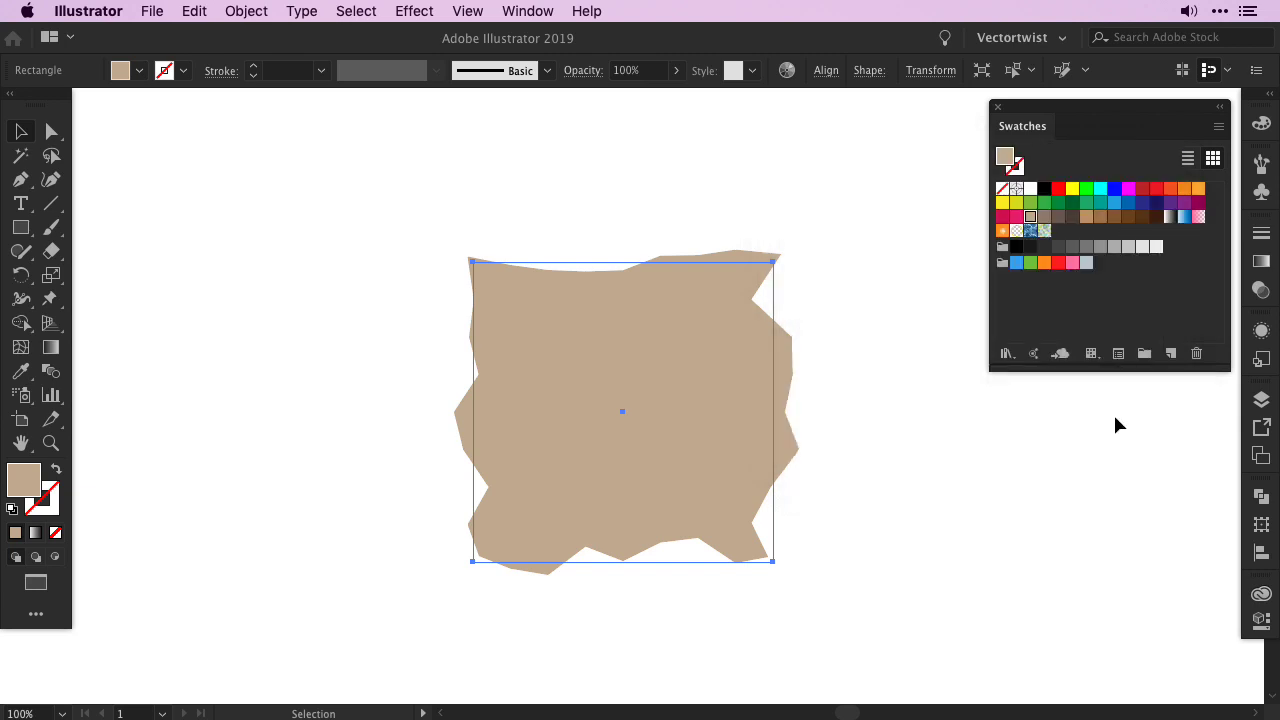
mouse_move(656, 417)
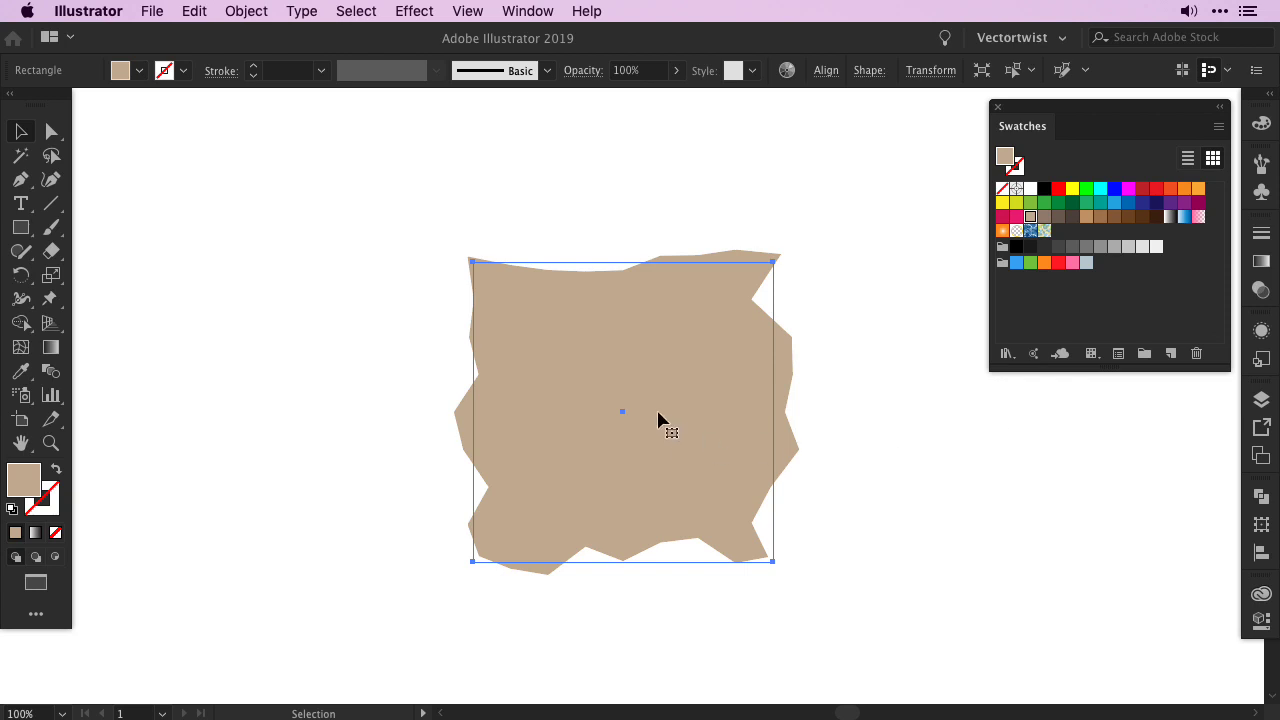
- Expand the roughened square's appearance into real anchor points
click(246, 11)
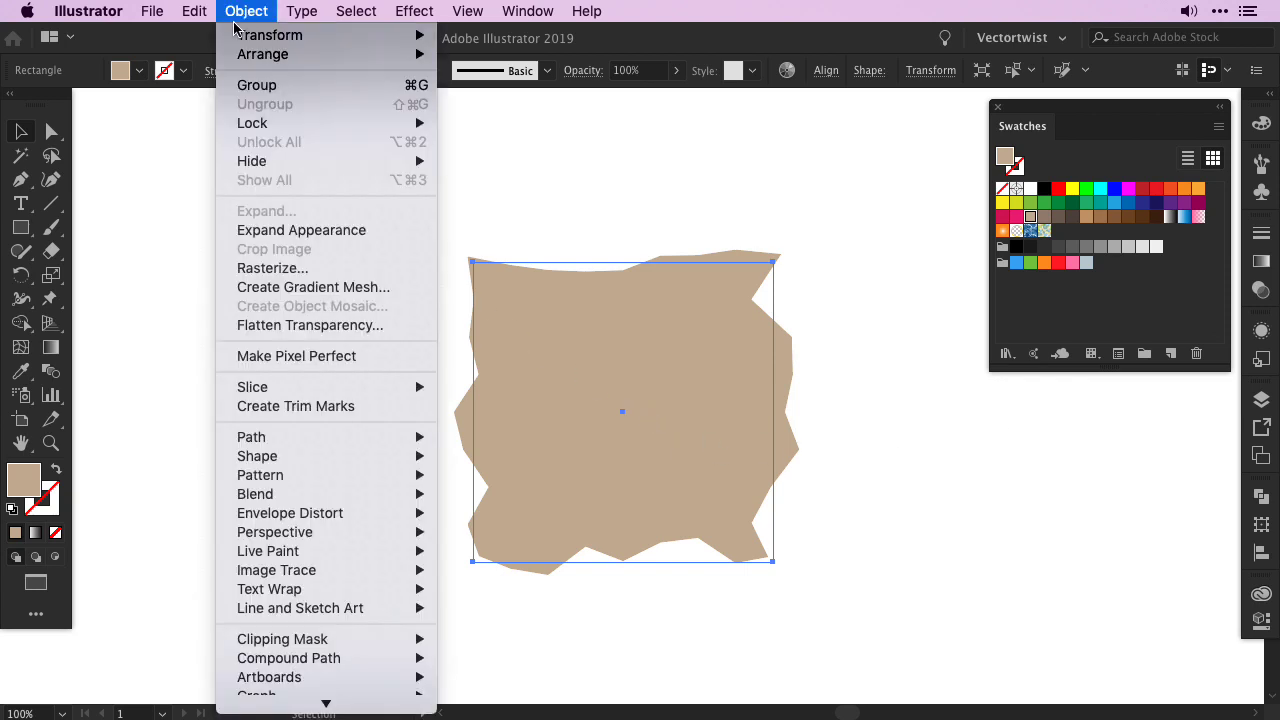
mouse_move(322, 238)
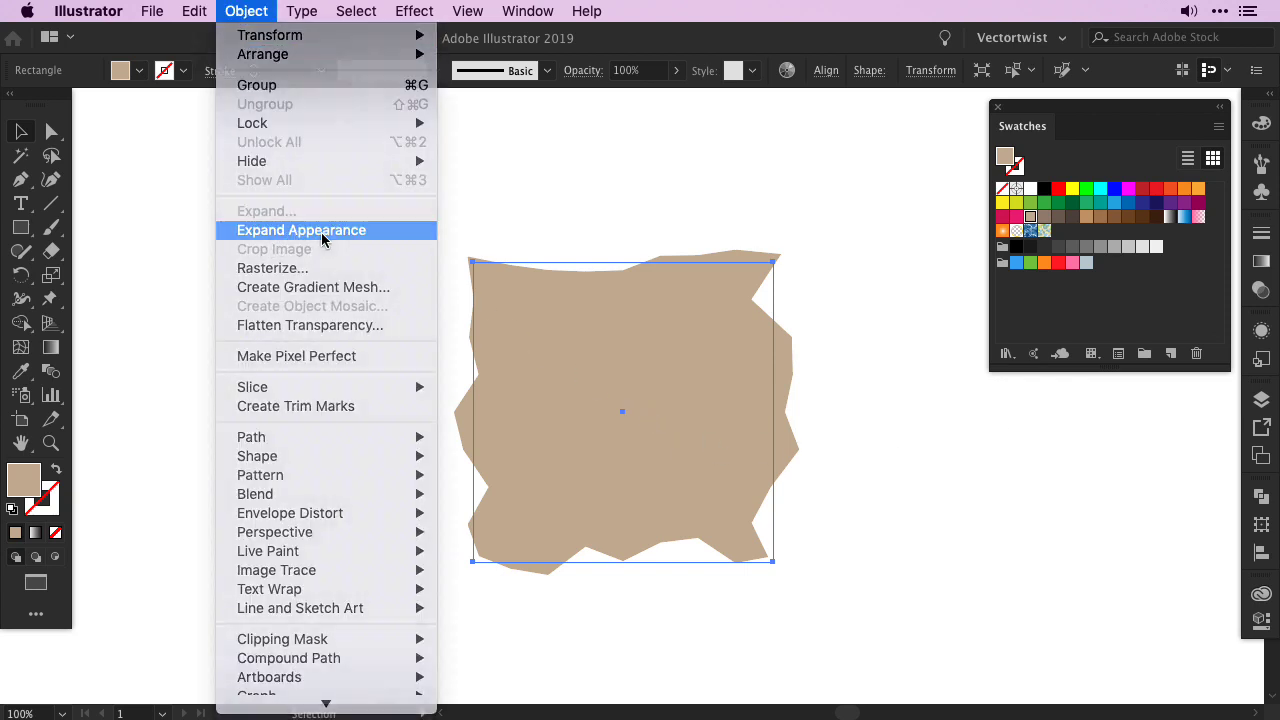
click(301, 230)
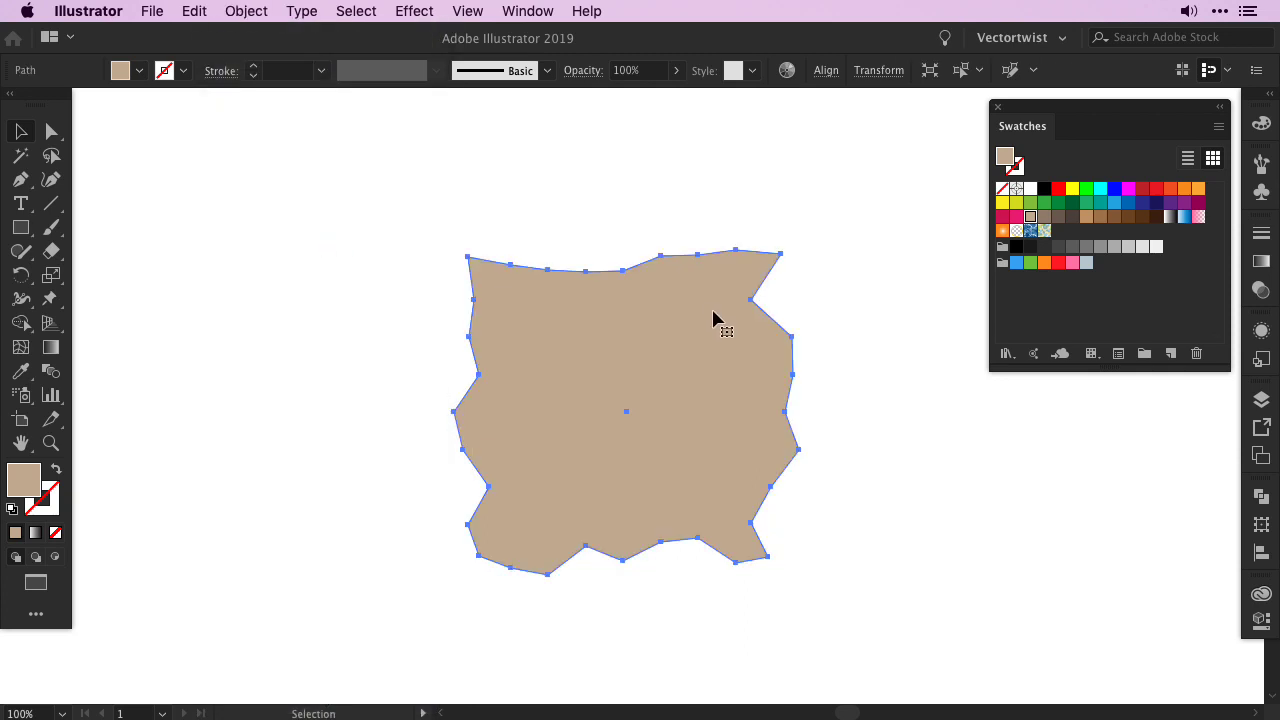
mouse_move(706, 328)
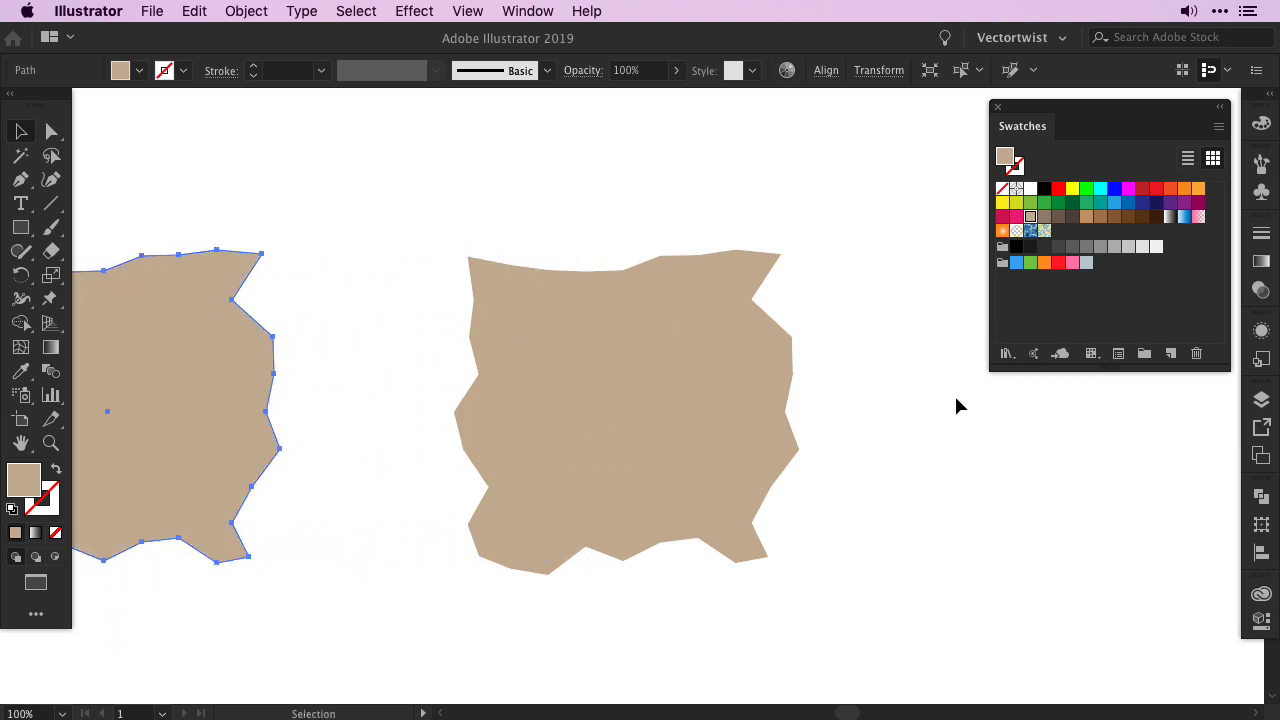
mouse_move(959, 403)
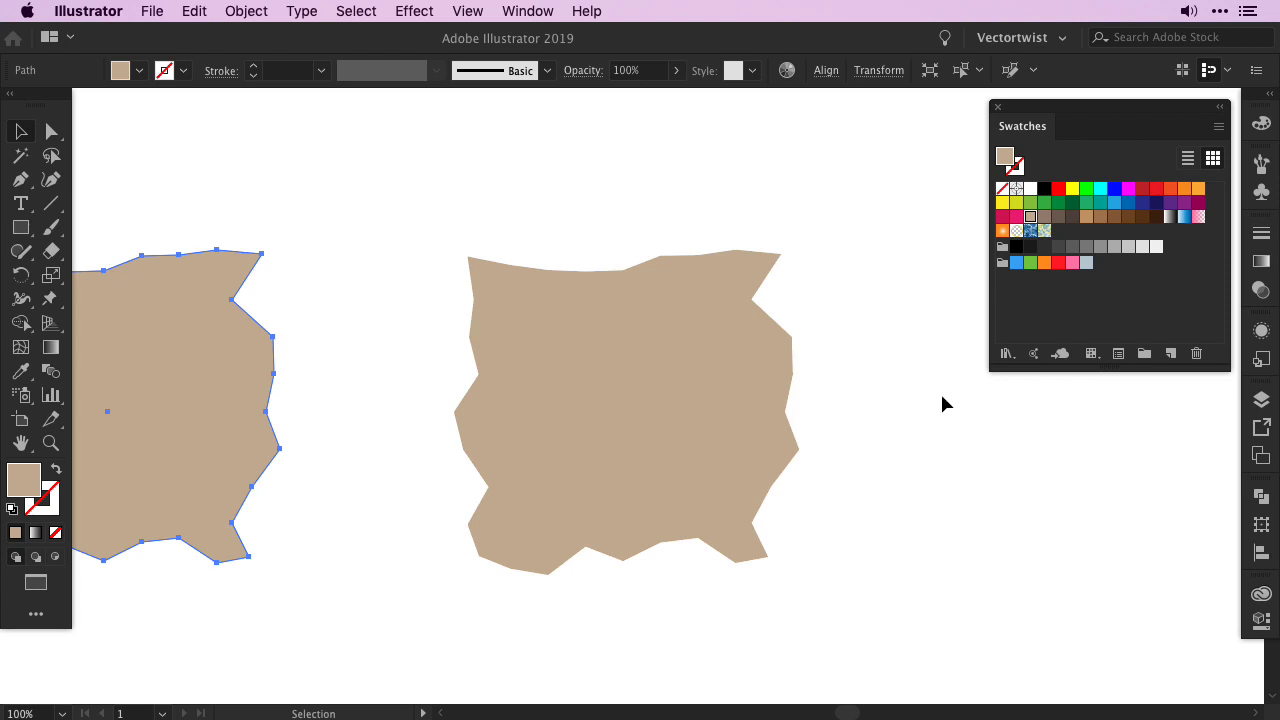
mouse_move(942, 407)
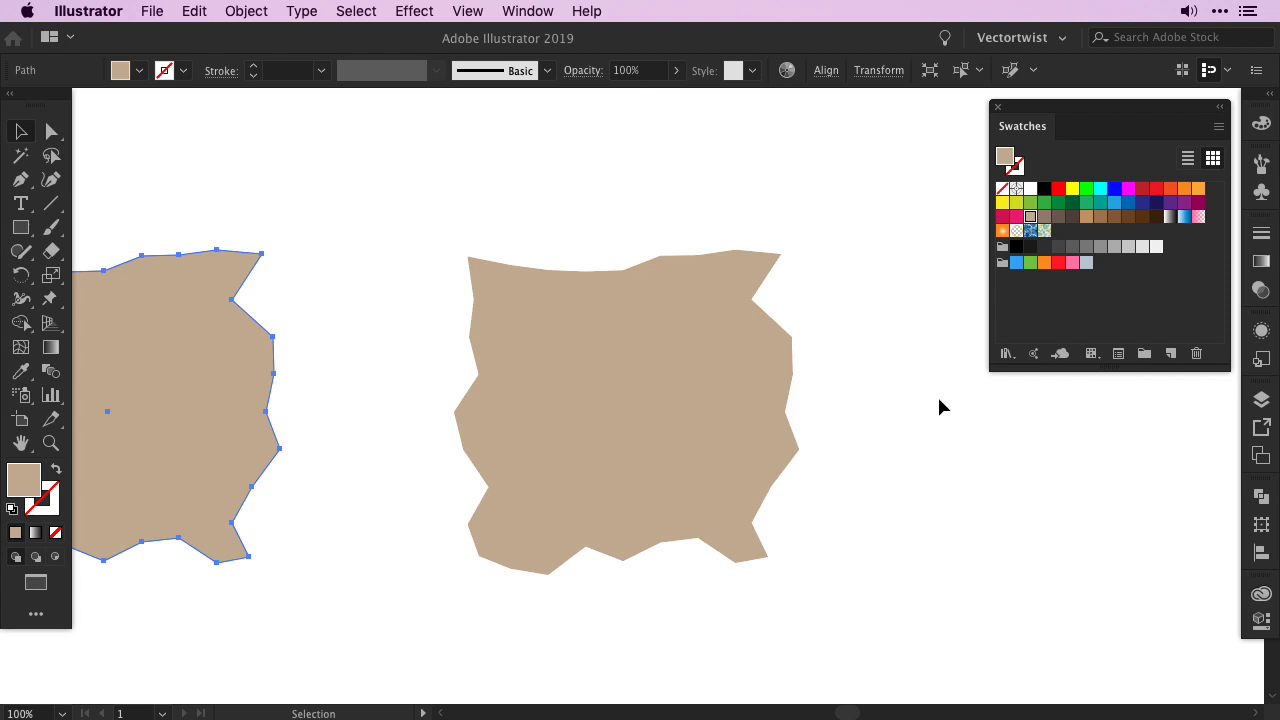
- Extrude the jagged tan shape 200 pt in 3D with an Isometric Top position
click(413, 11)
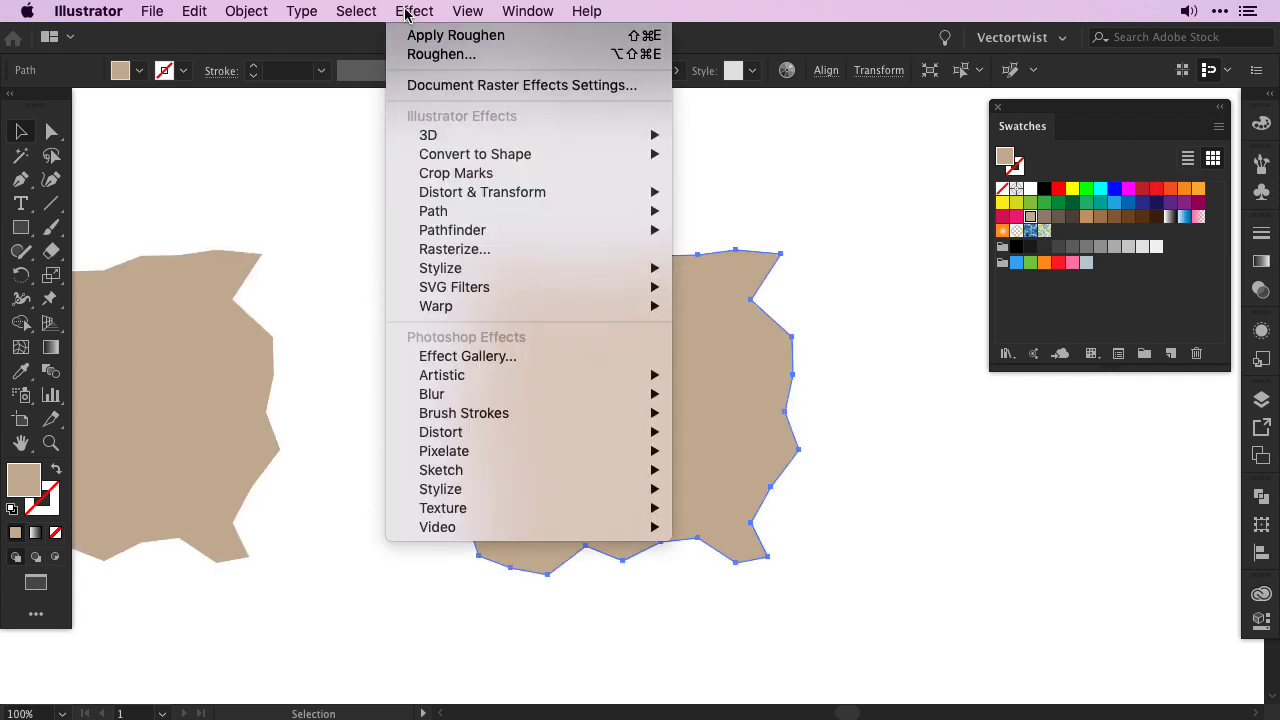
mouse_move(428, 135)
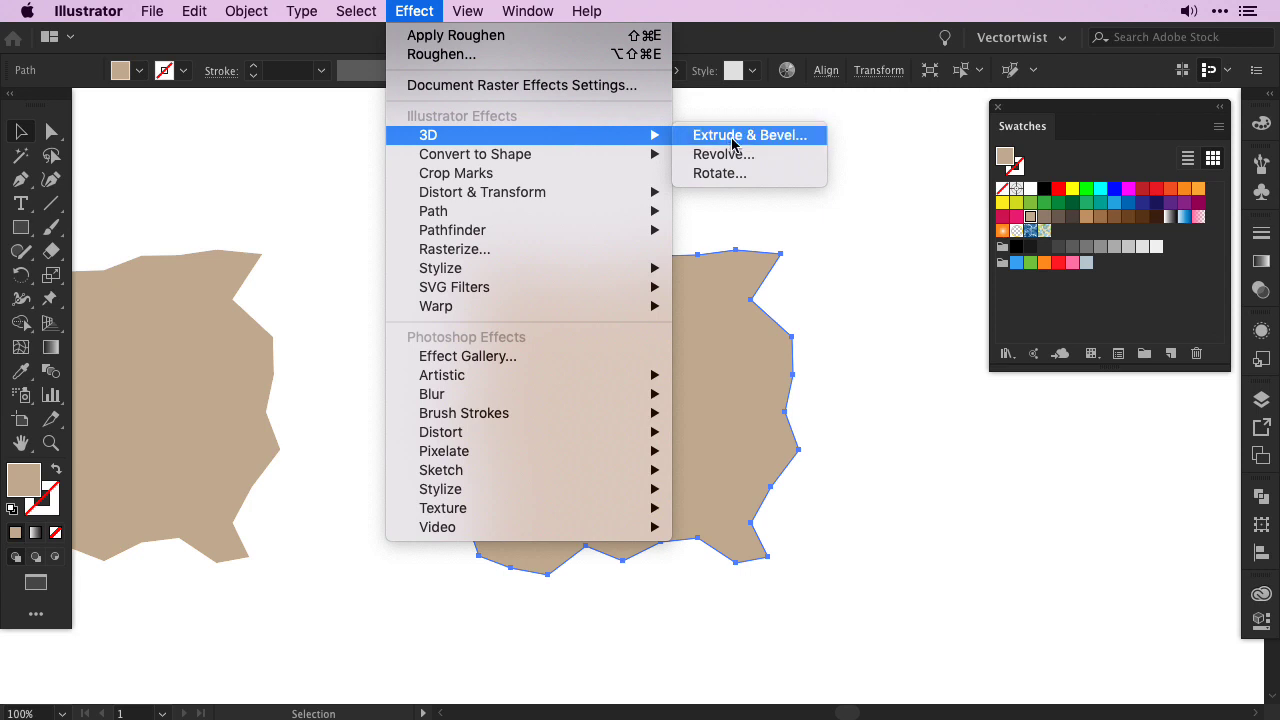
click(750, 135)
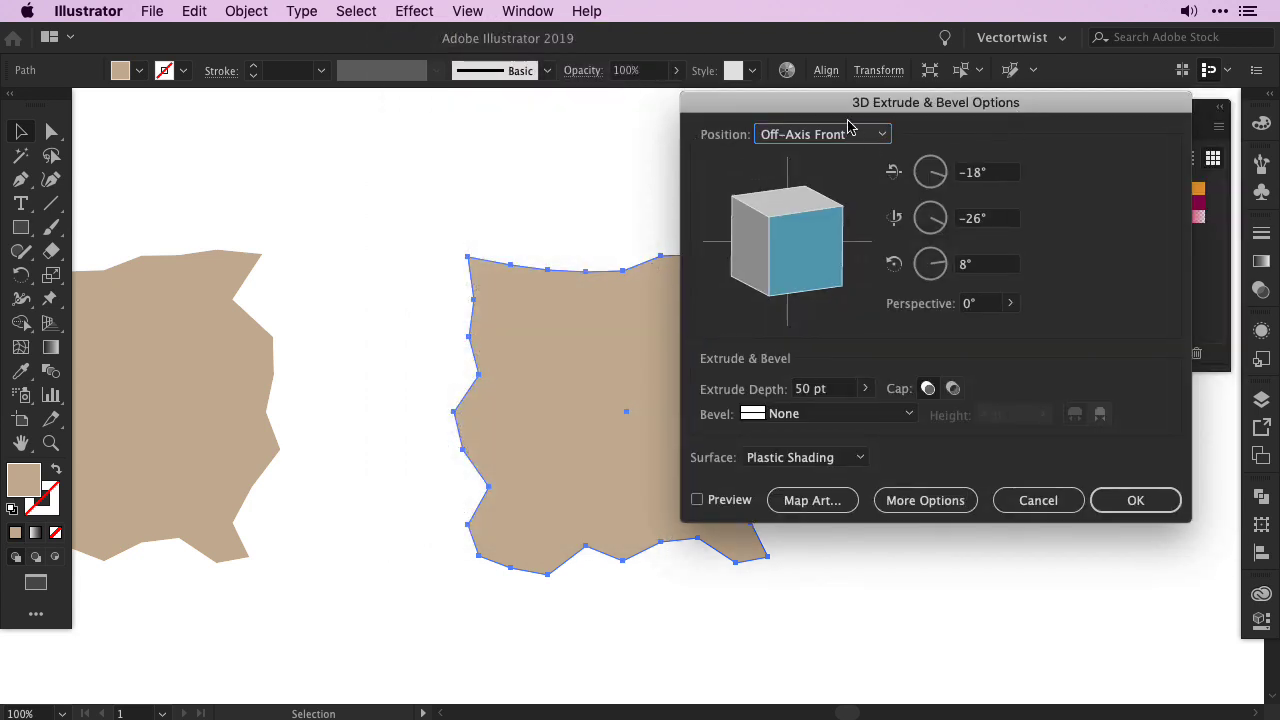
click(822, 134)
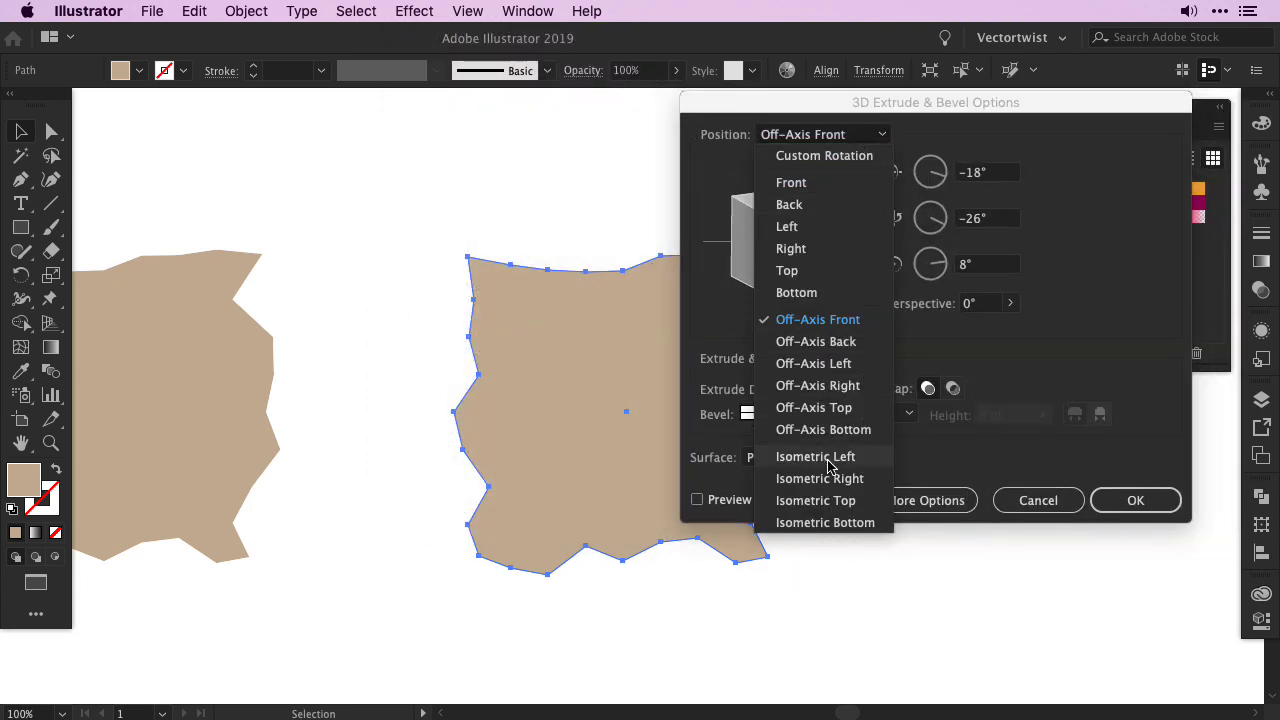
click(816, 500)
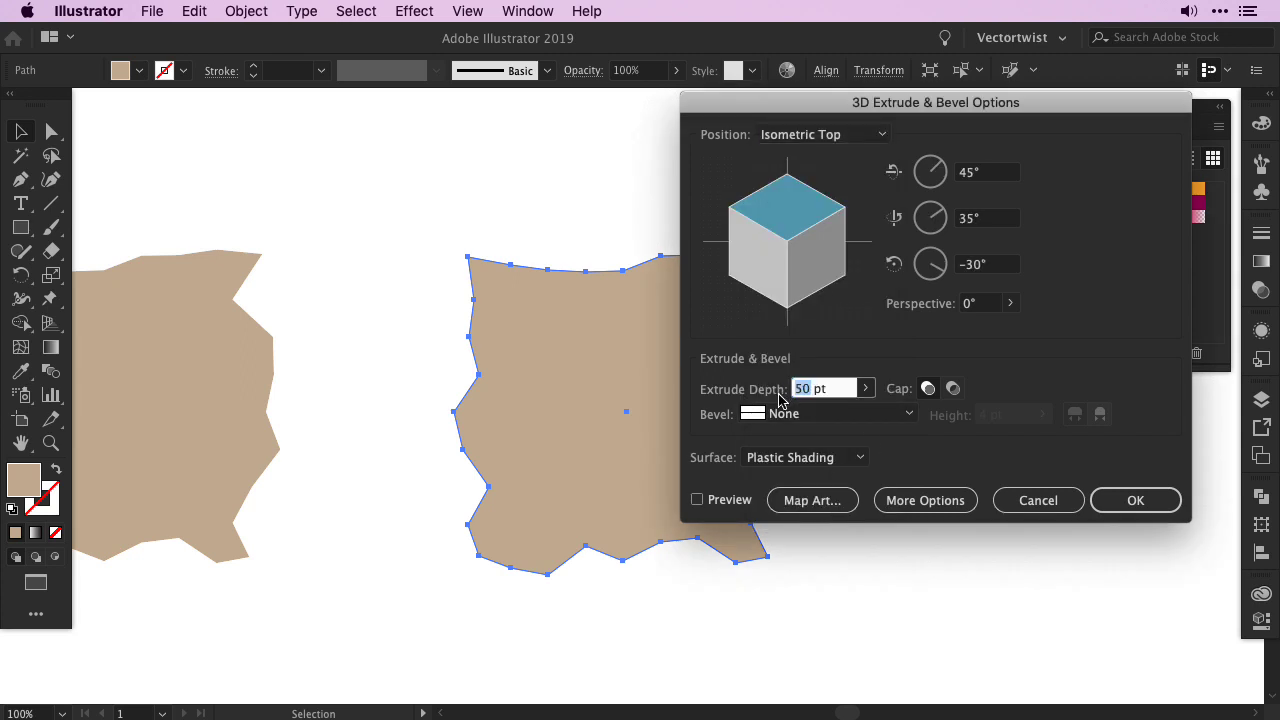
click(697, 500)
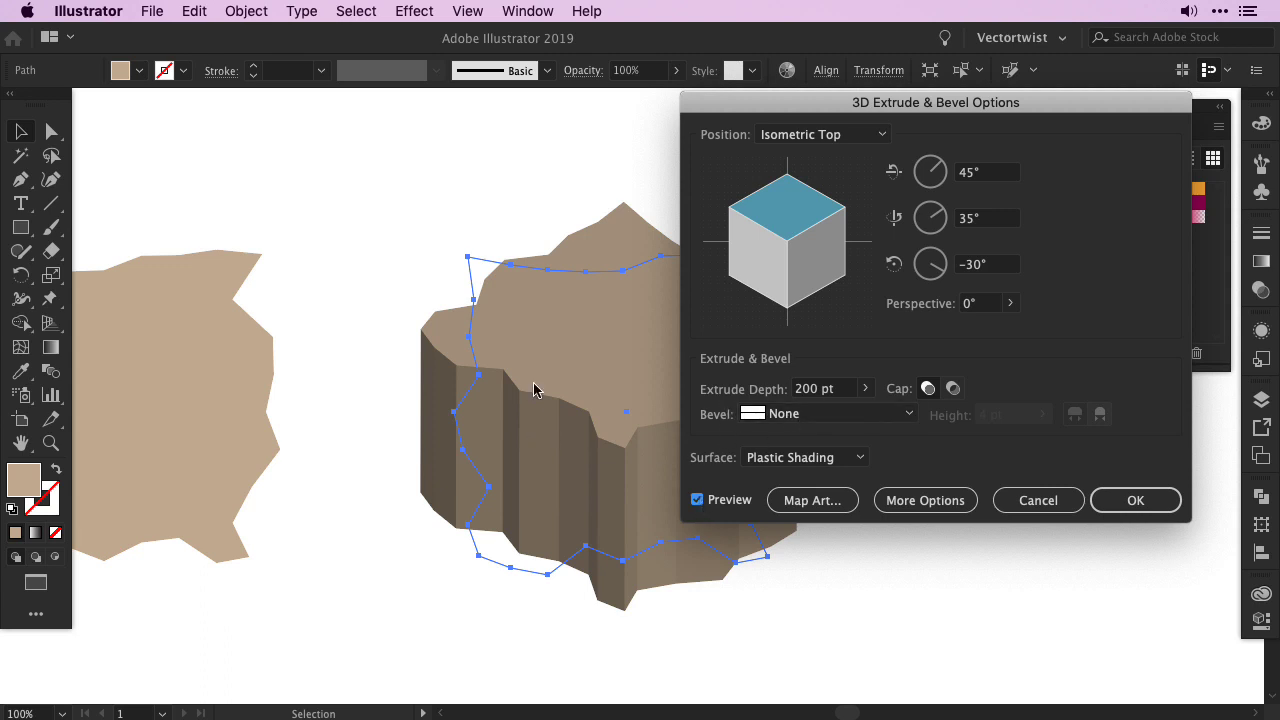
mouse_move(738, 470)
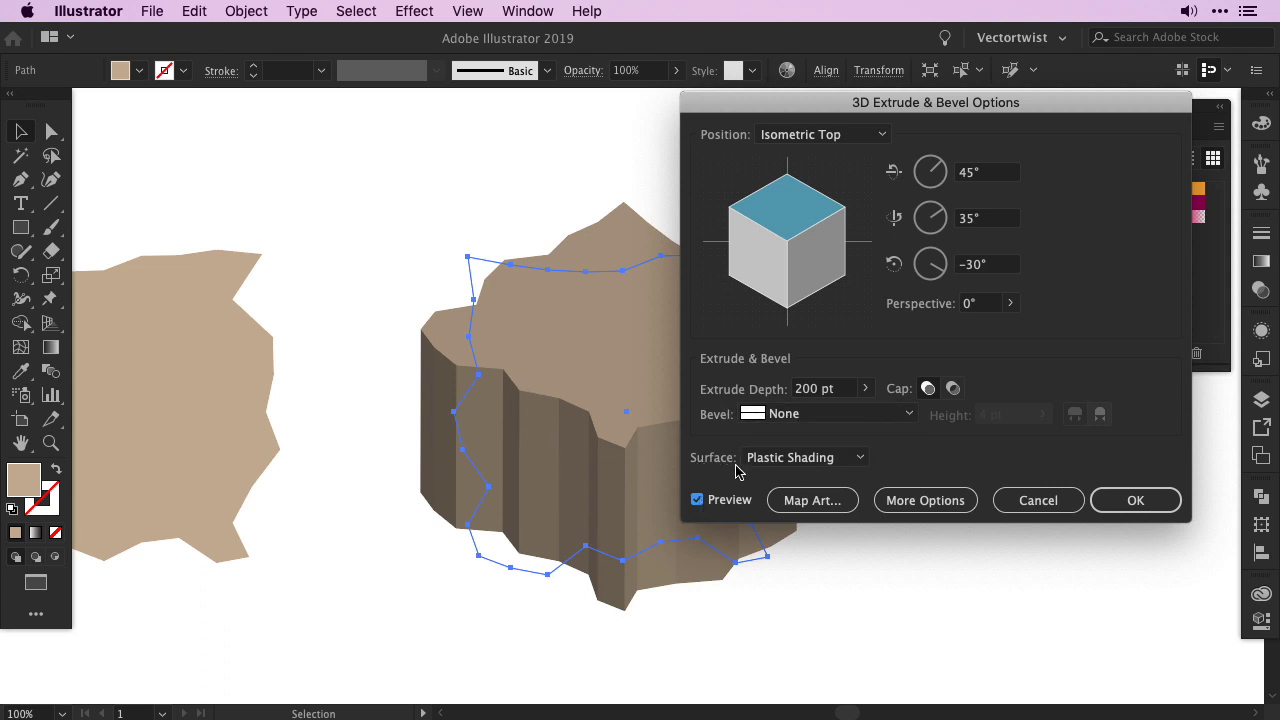
mouse_move(1136, 498)
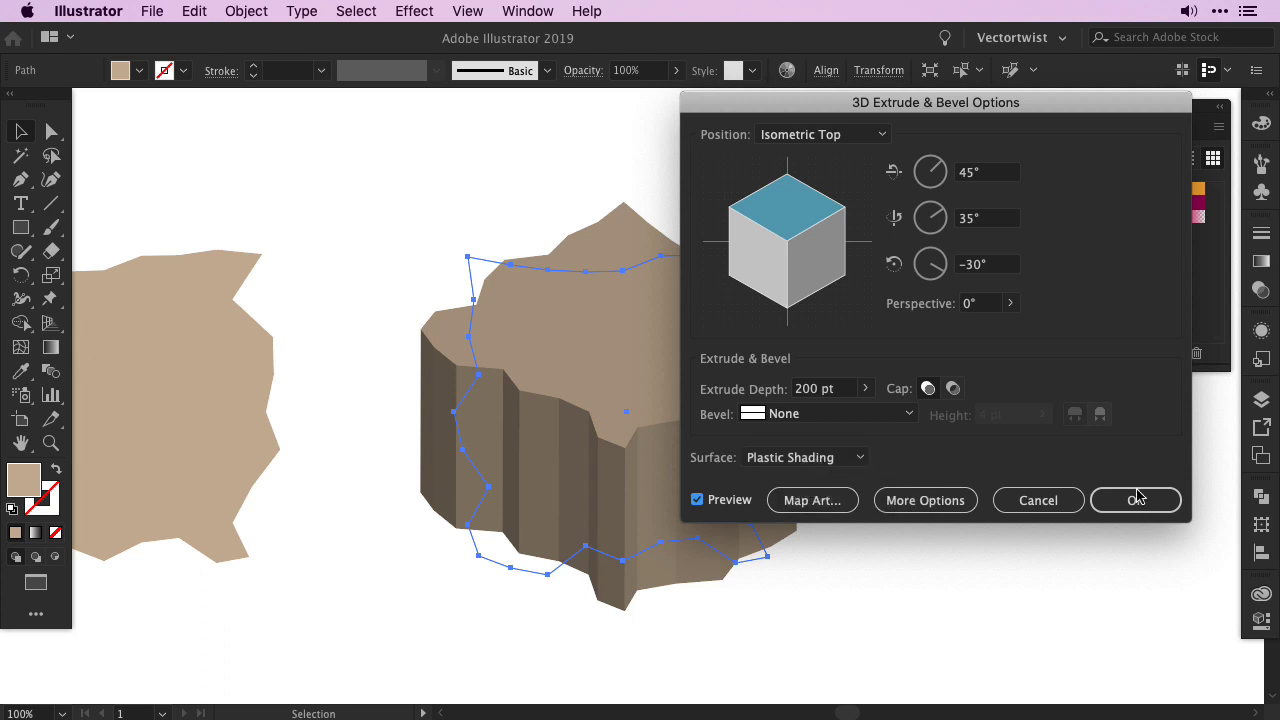
click(1135, 500)
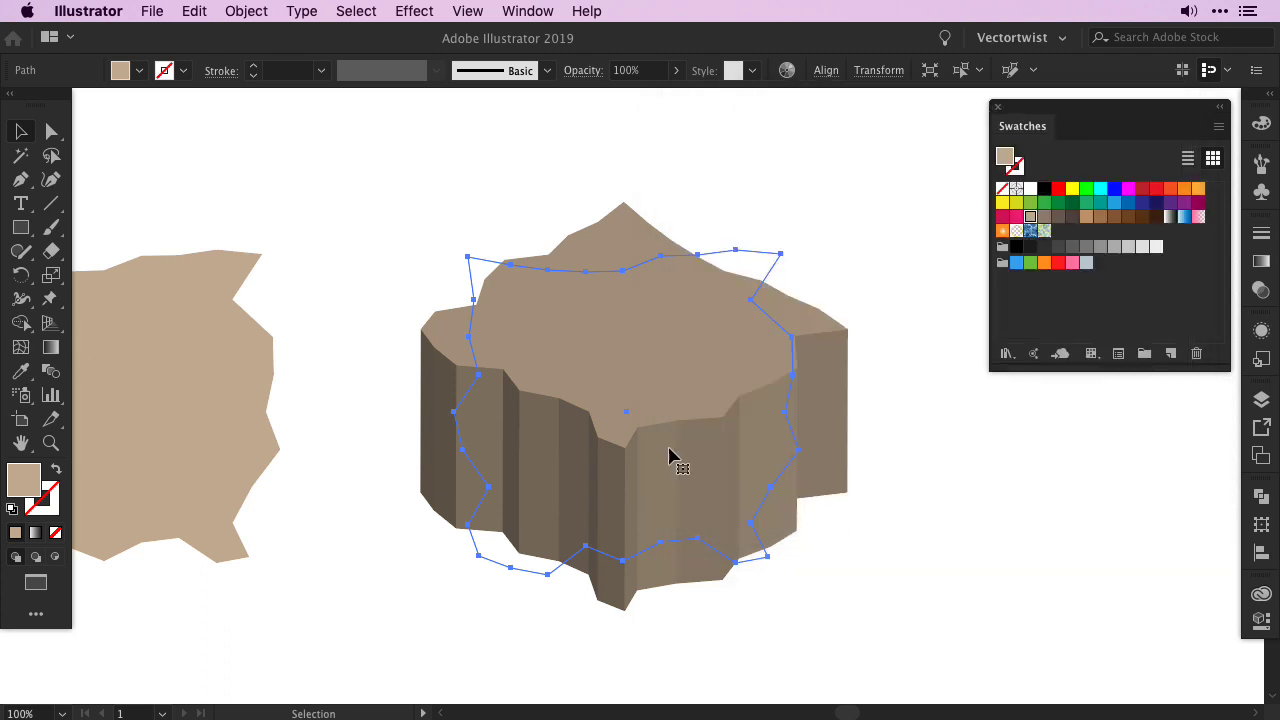
mouse_move(661, 395)
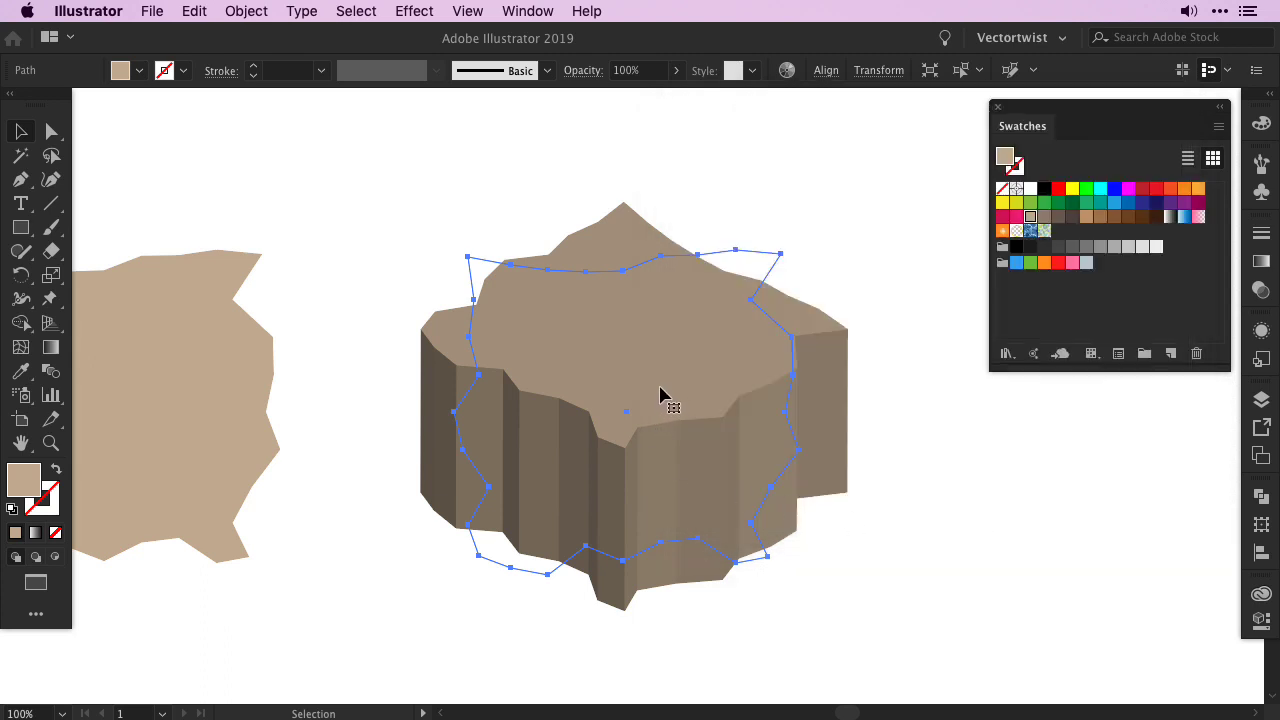
click(246, 11)
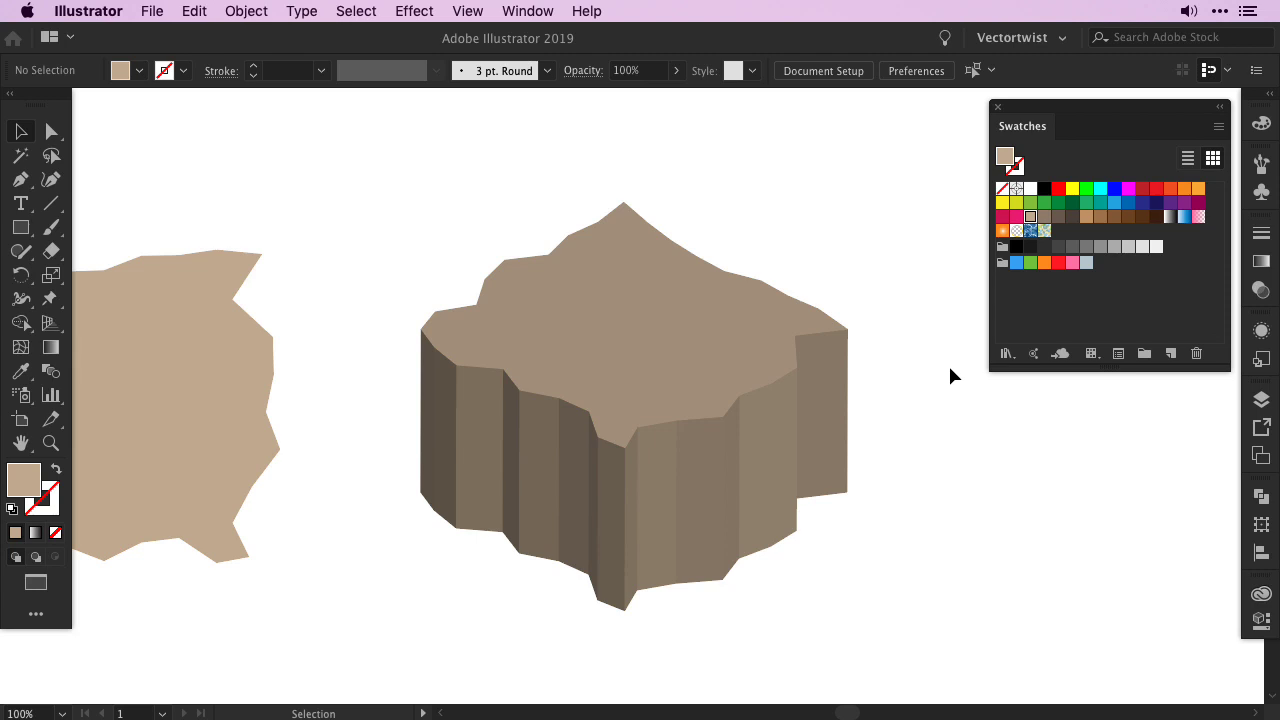
mouse_move(73, 176)
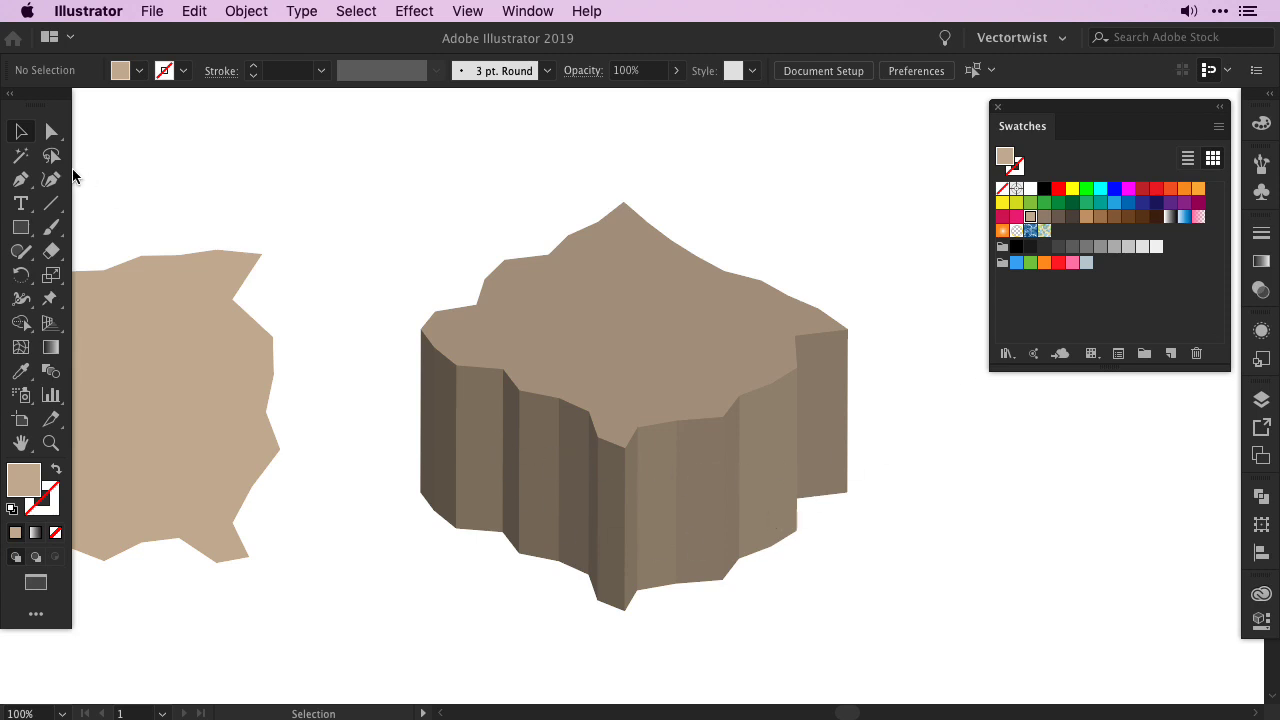
- Lasso-select the bottom anchor points along the island's side faces
click(51, 155)
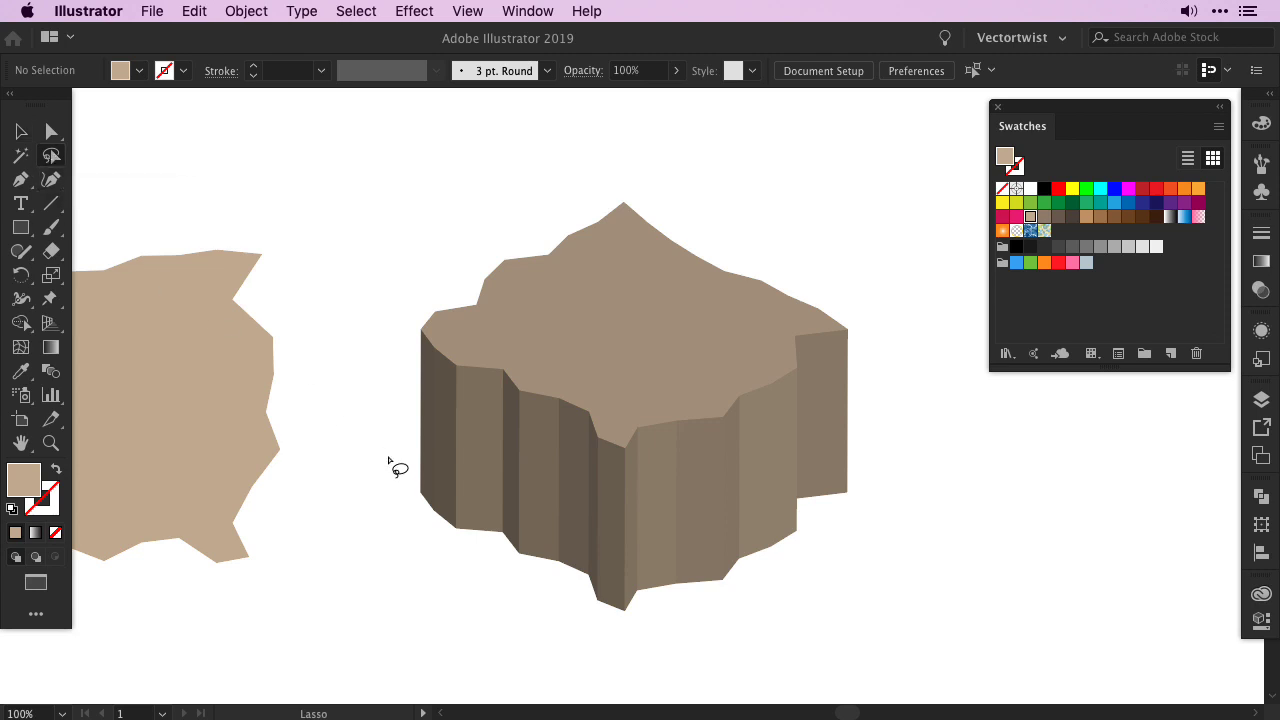
drag(395, 470, 860, 440)
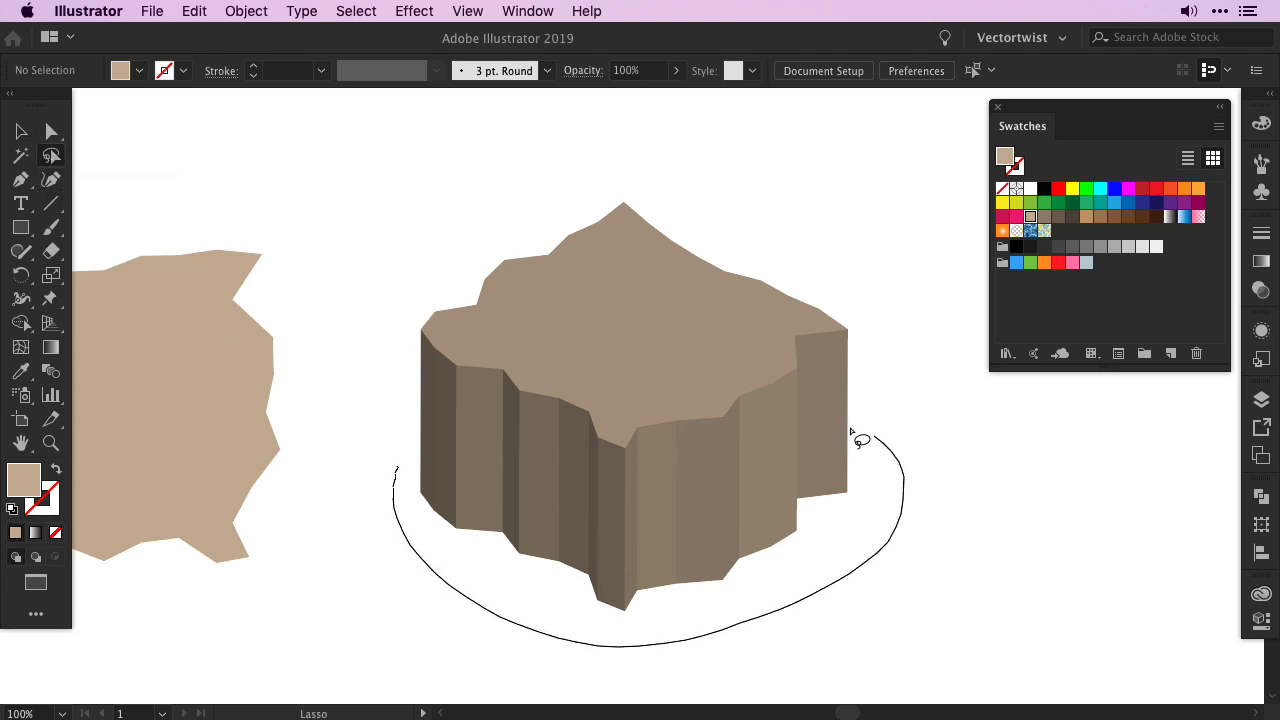
drag(860, 440, 400, 485)
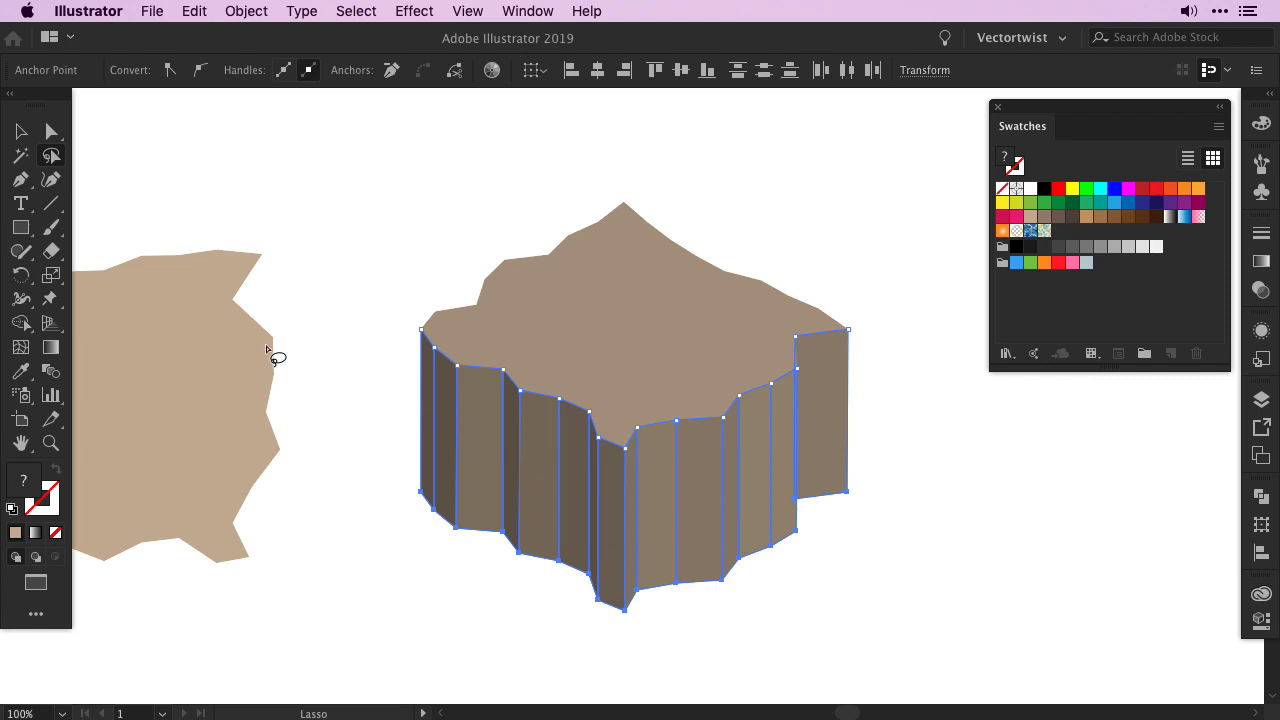
click(51, 276)
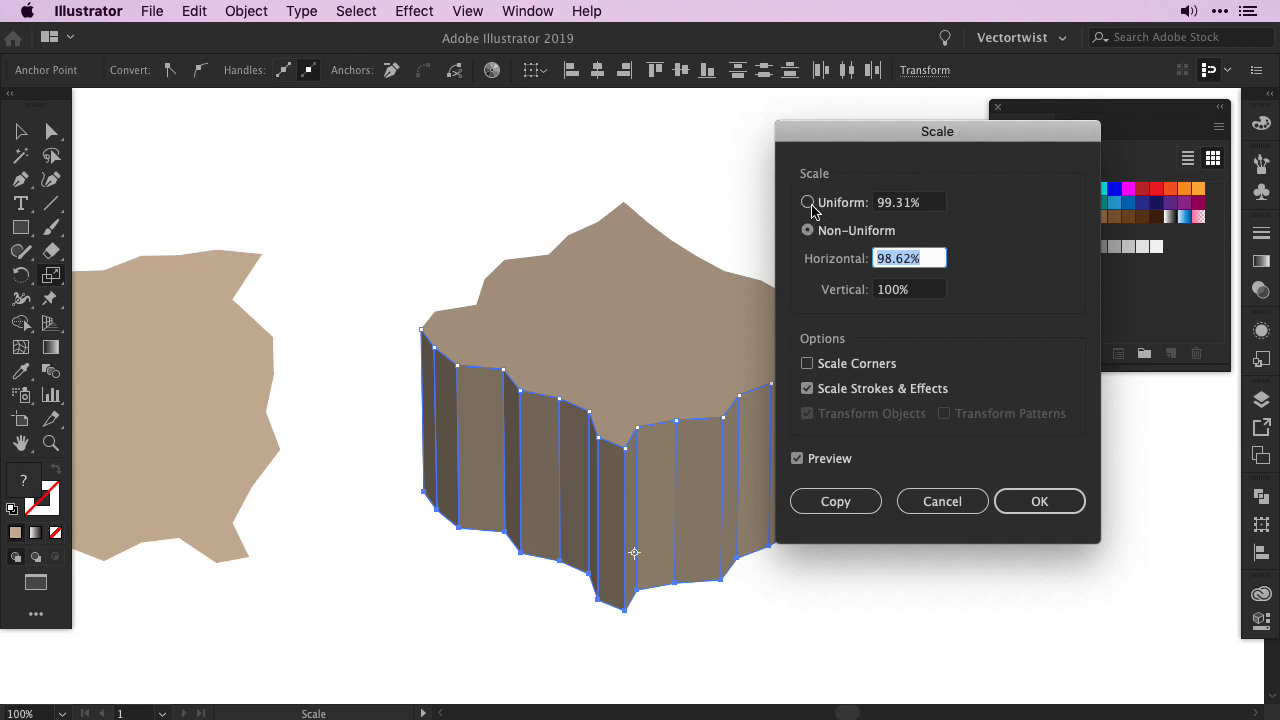
- Scale the selected base points uniformly to 49% to taper the rock base
click(807, 202)
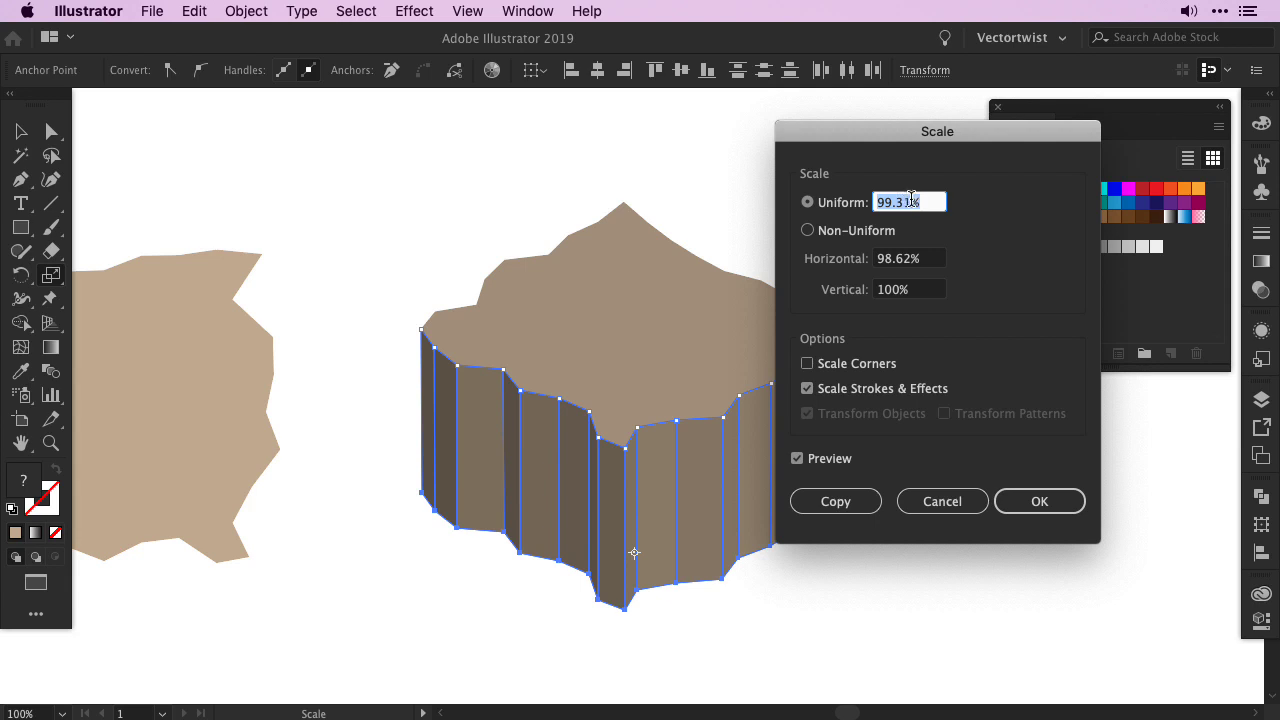
mouse_move(952, 204)
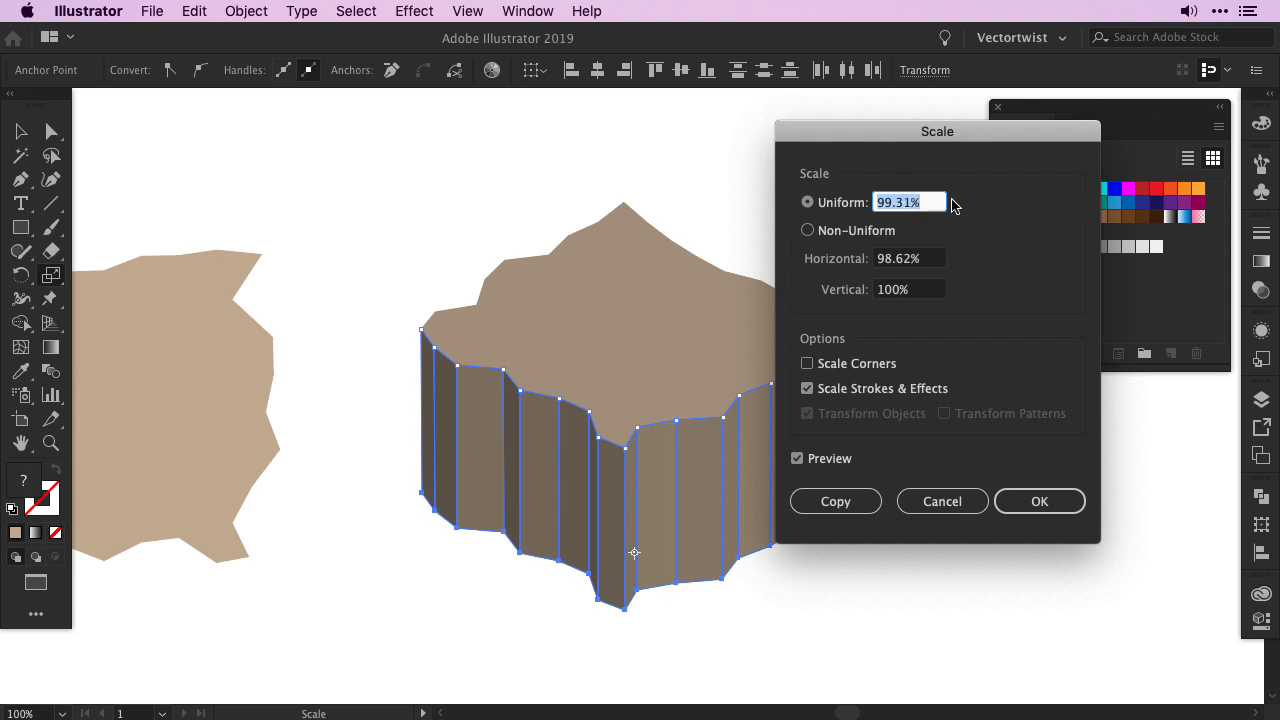
text(82%)
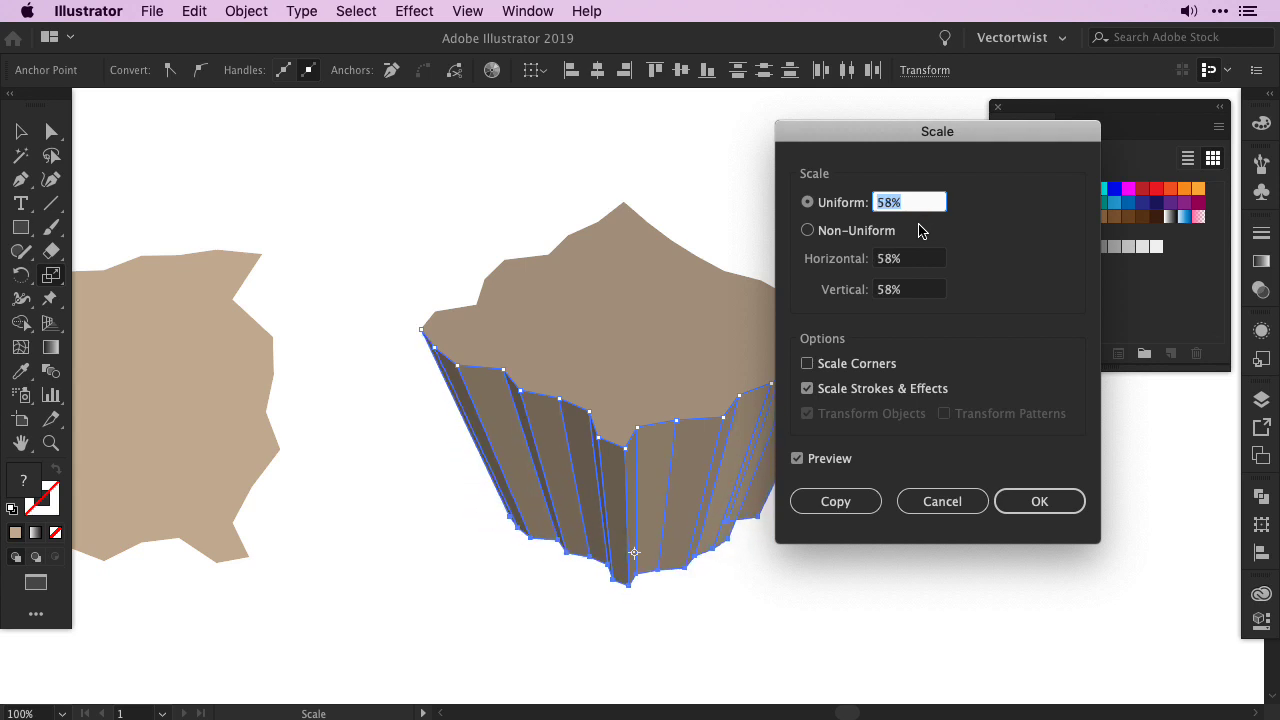
text(49%)
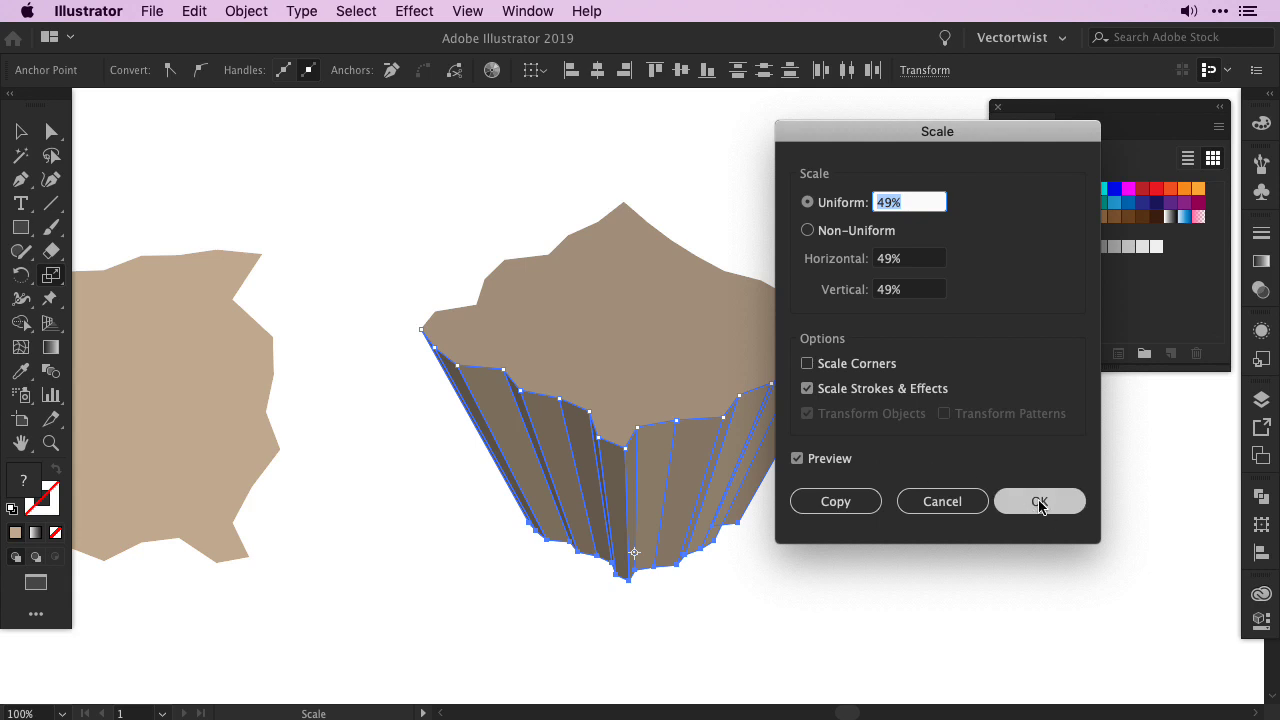
click(1039, 501)
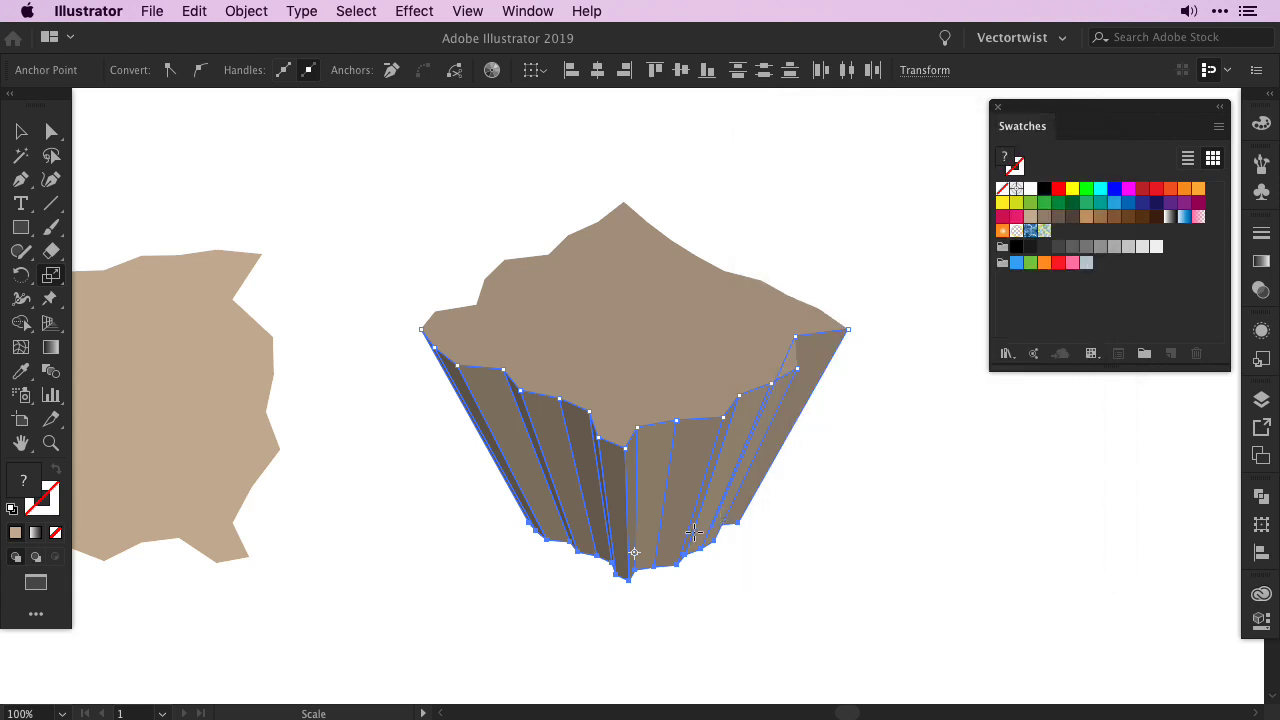
mouse_move(716, 548)
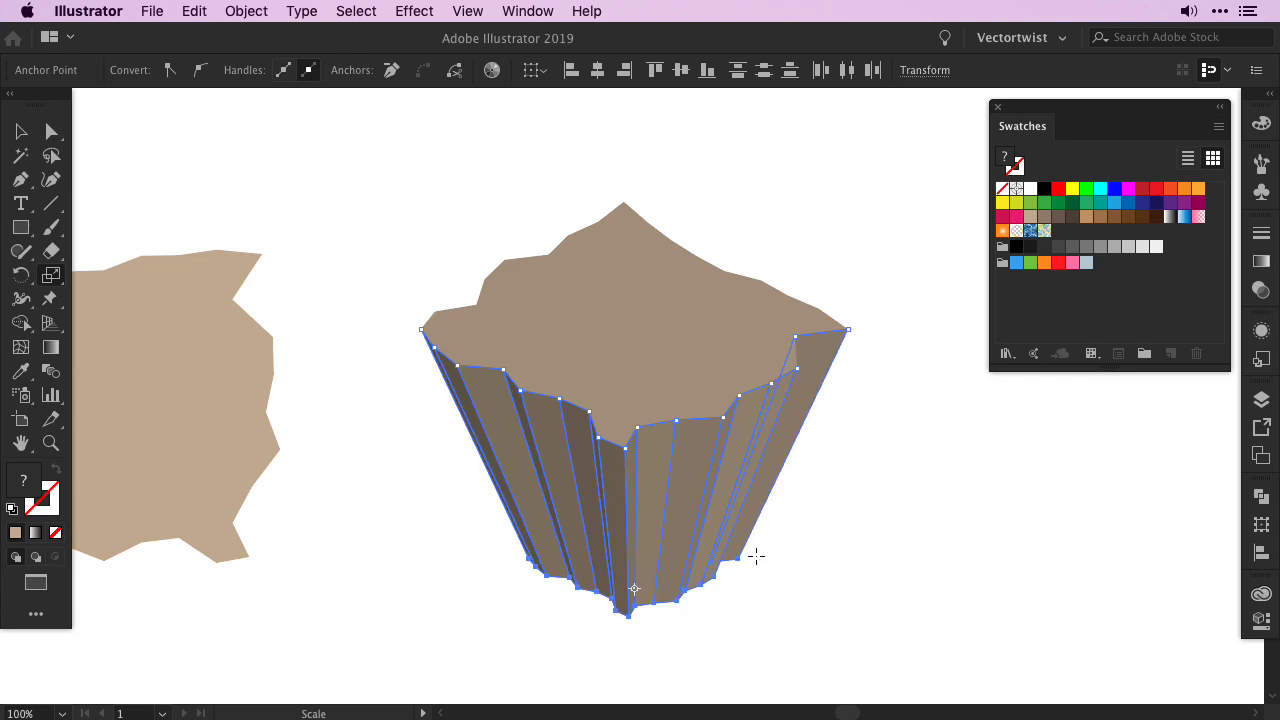
mouse_move(800, 542)
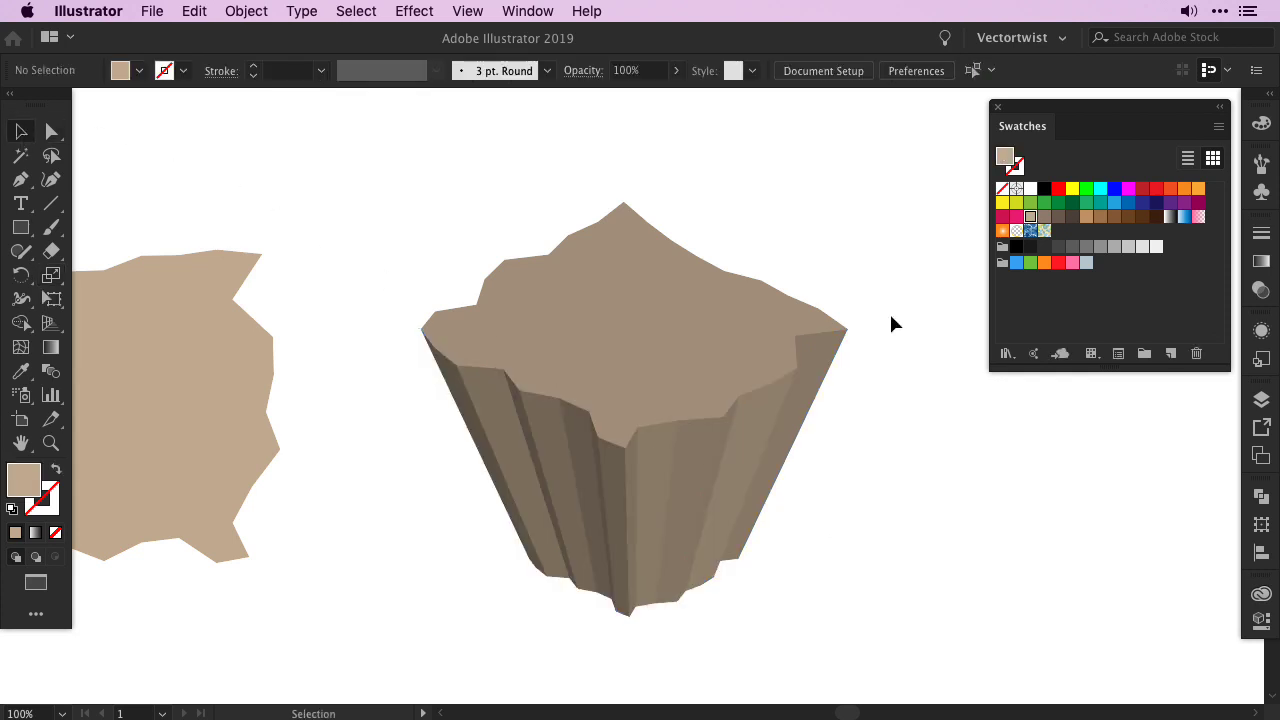
mouse_move(889, 330)
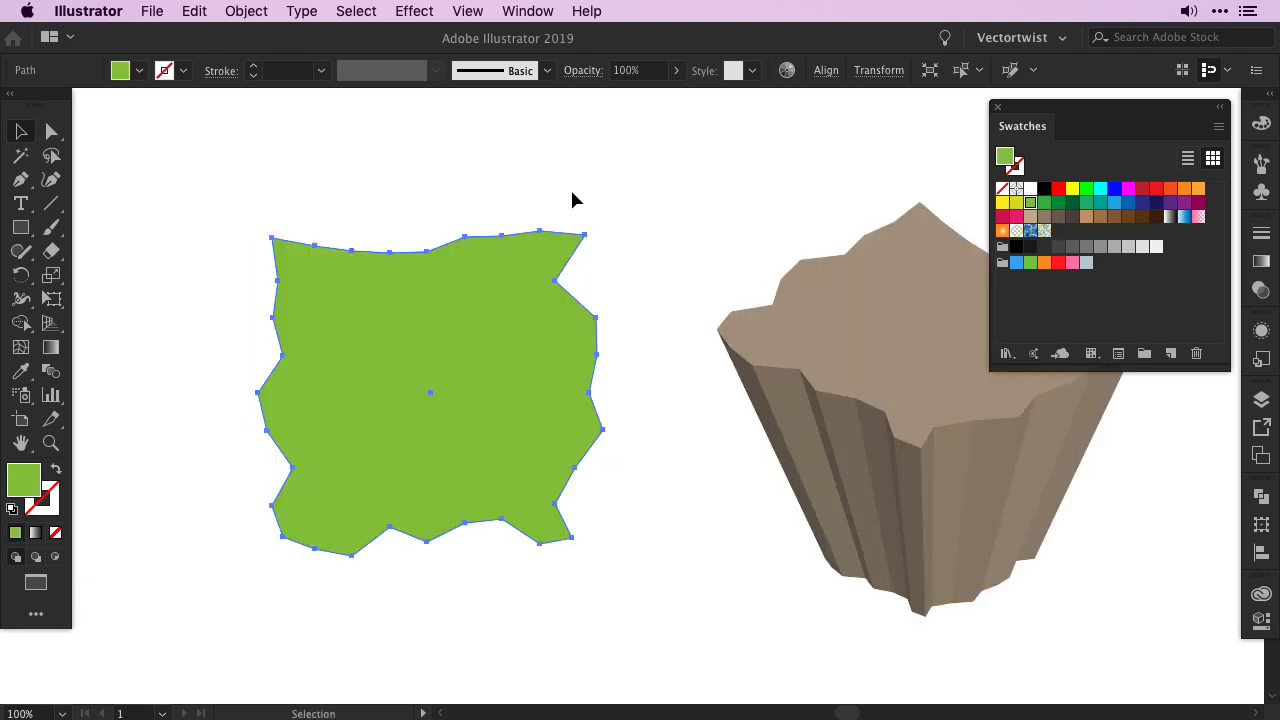
- Extrude the green shape 50 pt at Isometric Top, then expand its appearance
click(413, 11)
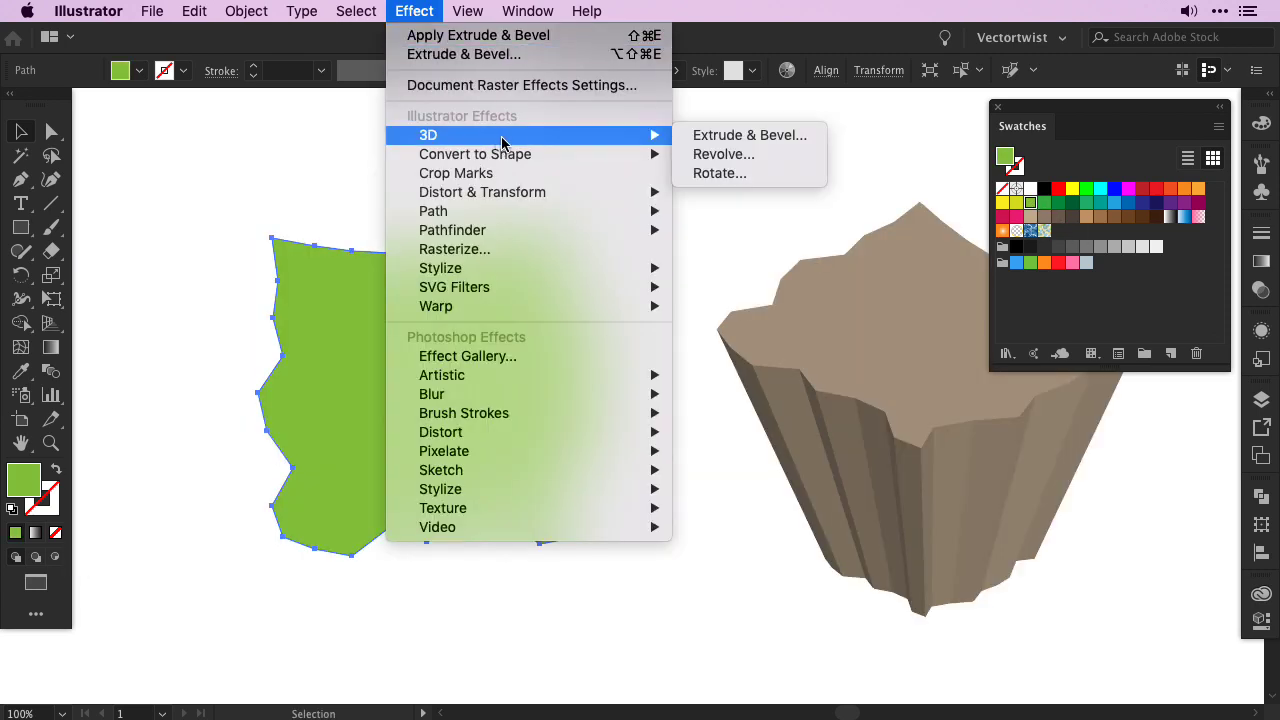
mouse_move(719, 145)
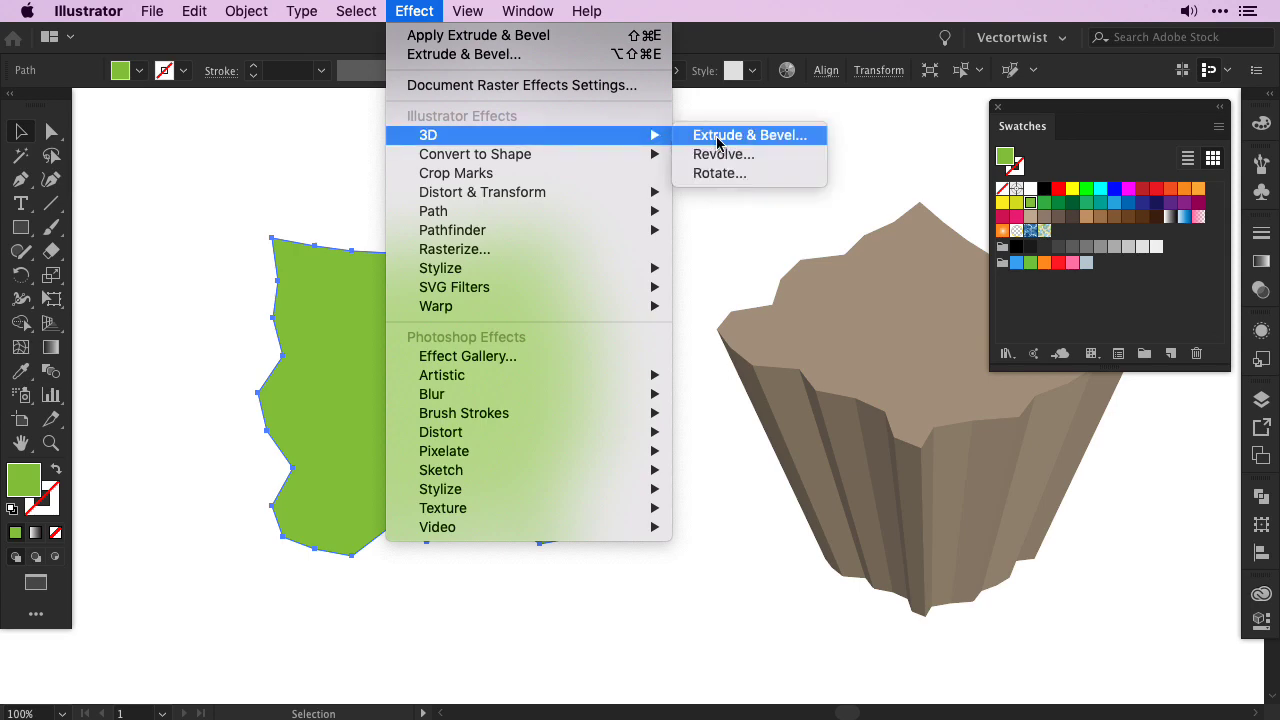
click(749, 134)
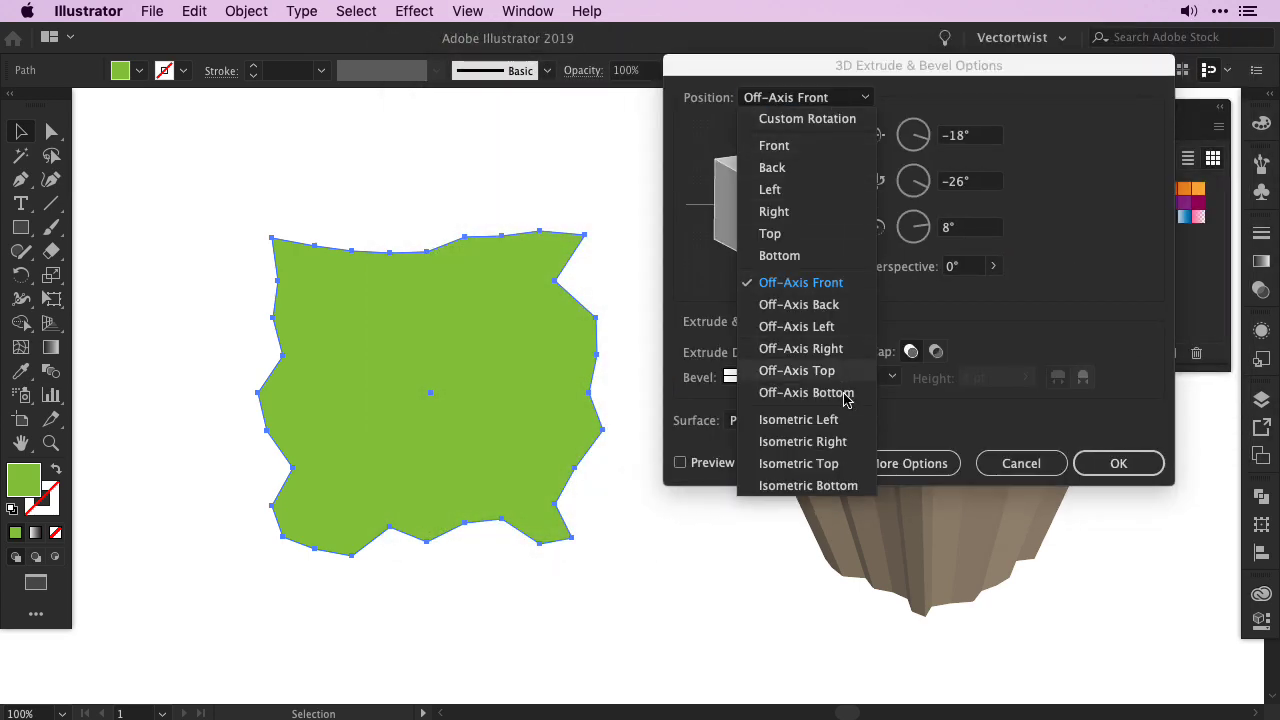
click(798, 463)
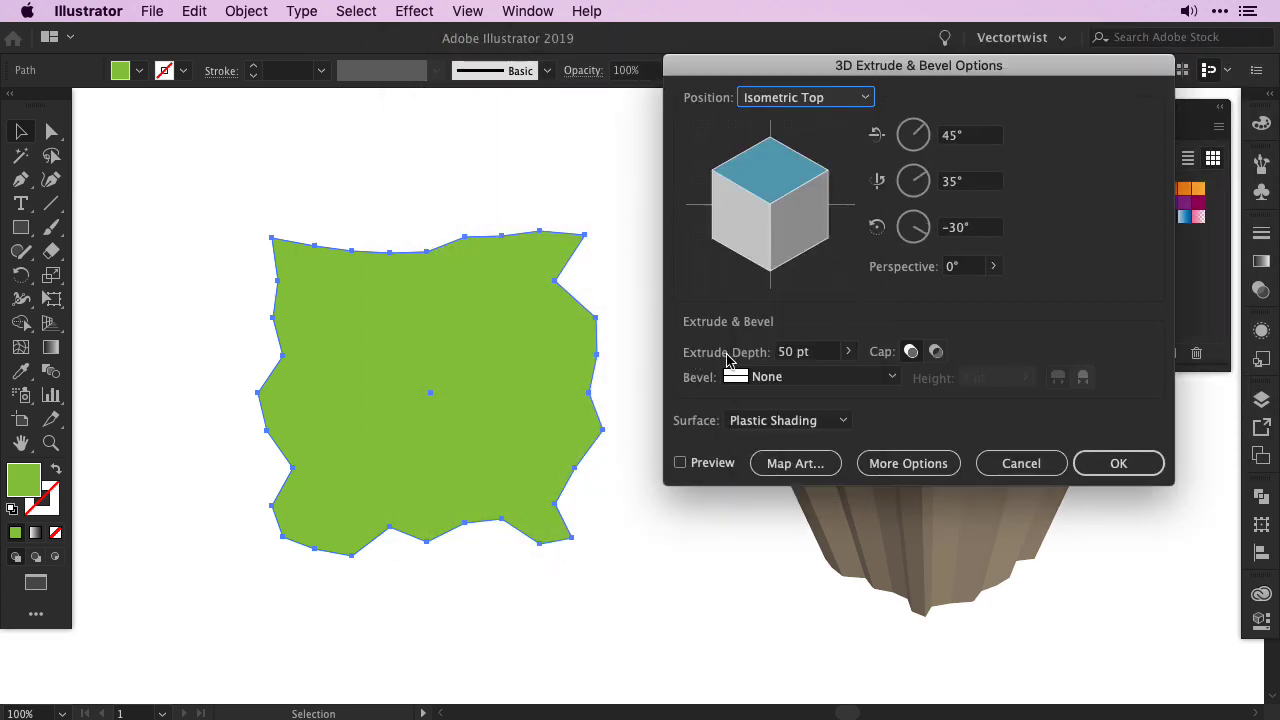
mouse_move(737, 445)
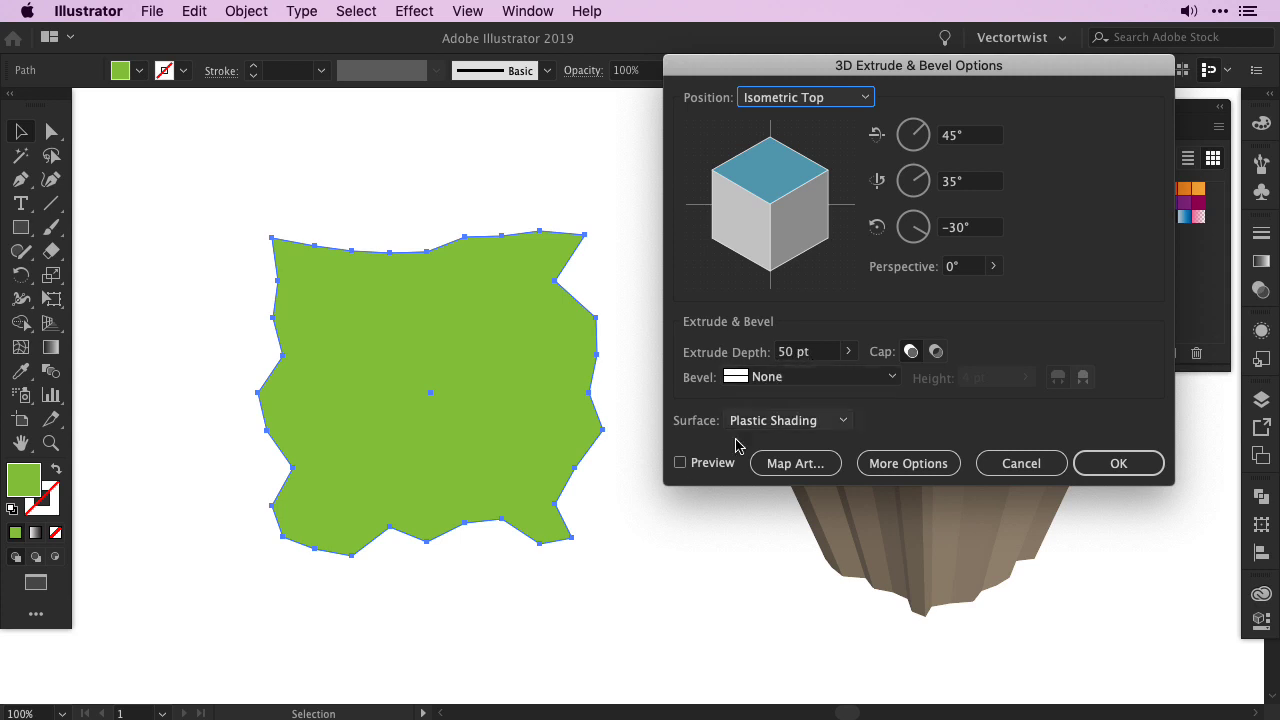
click(679, 463)
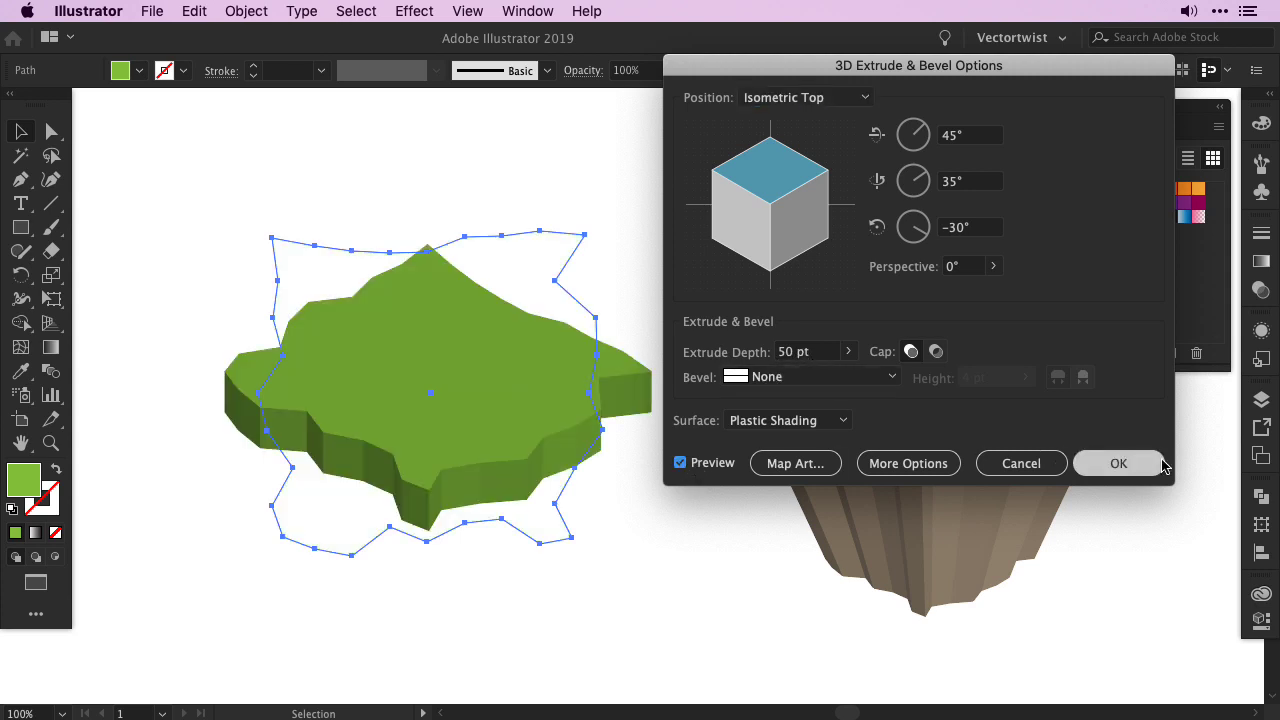
click(1118, 463)
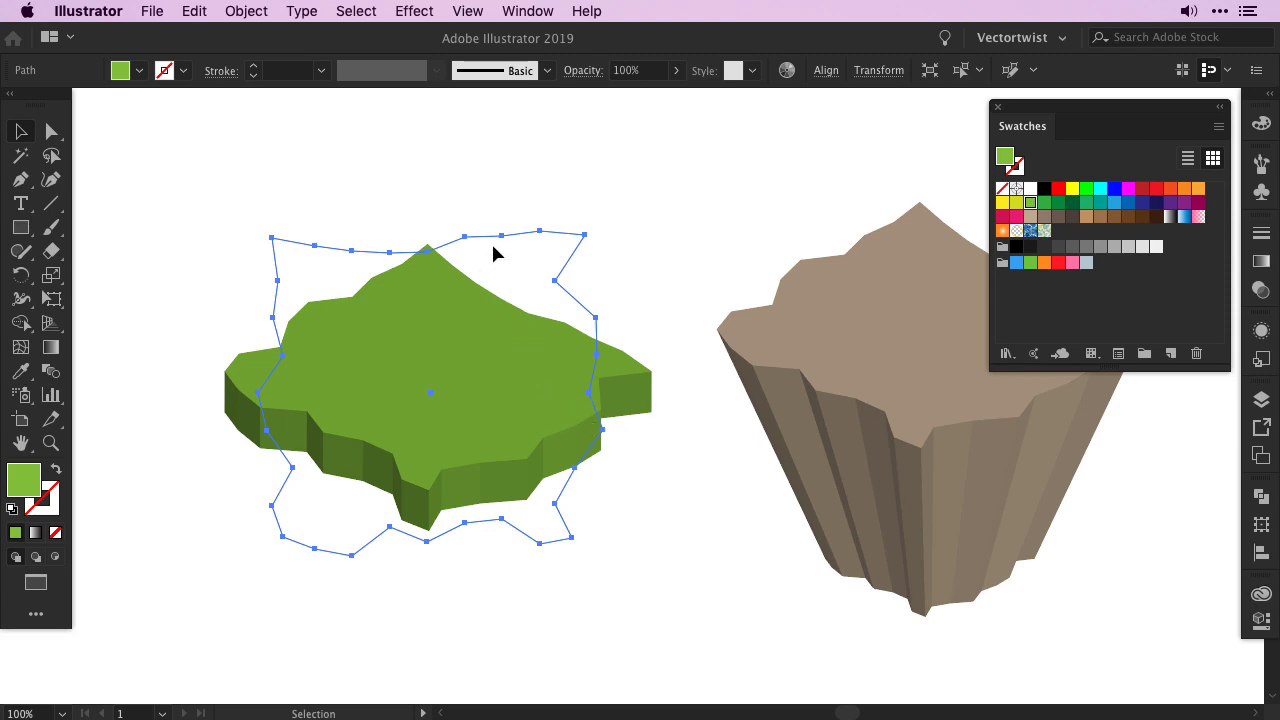
click(245, 11)
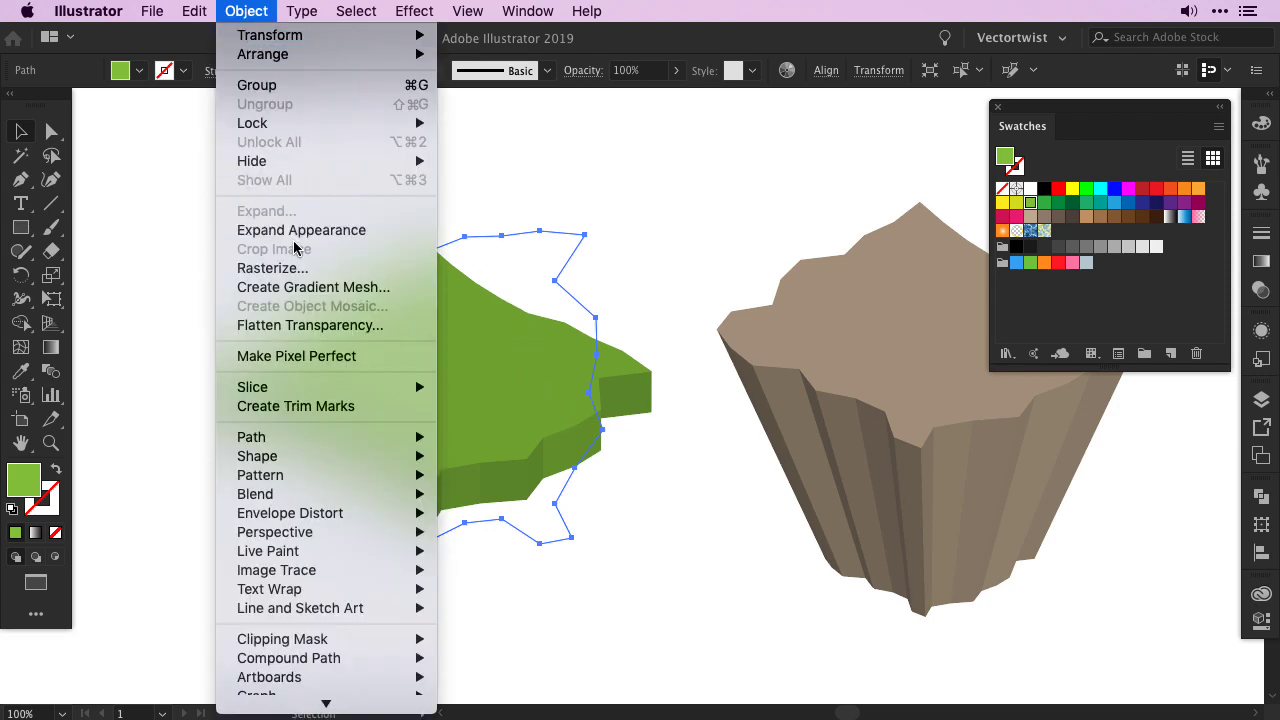
click(130, 214)
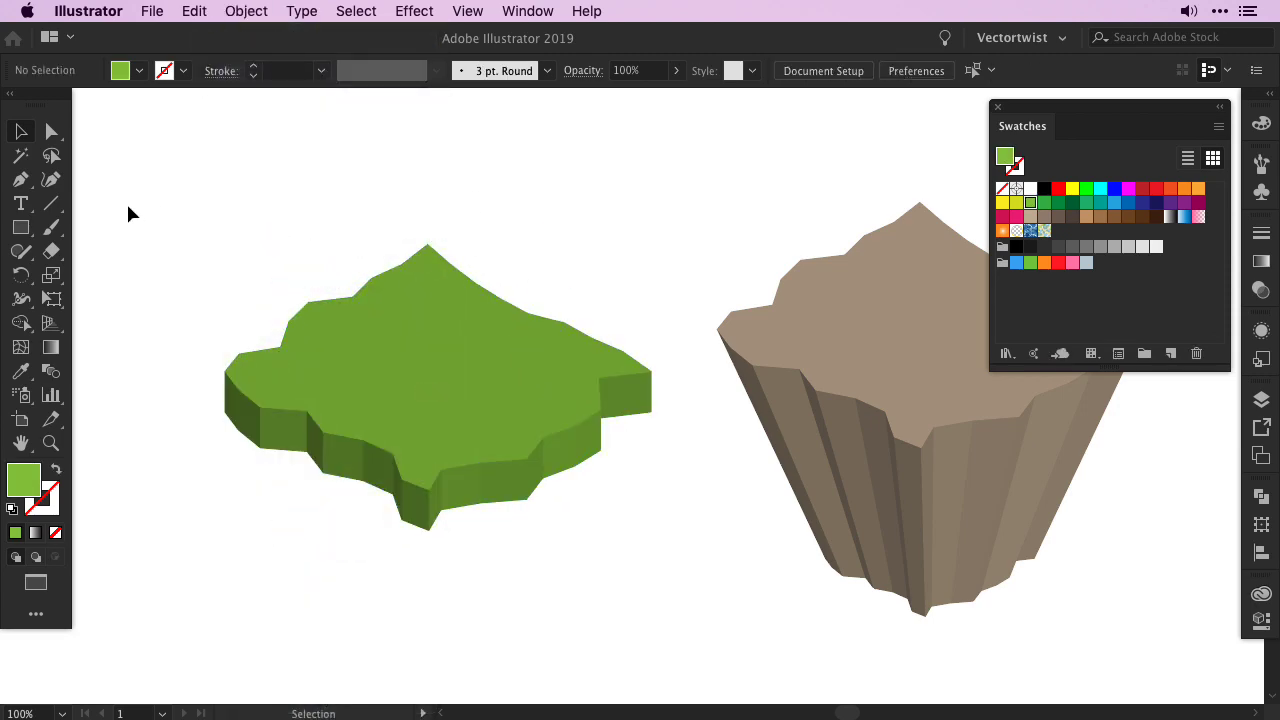
- Lasso the green slab's bottom points and scale them uniformly to 94%
click(51, 155)
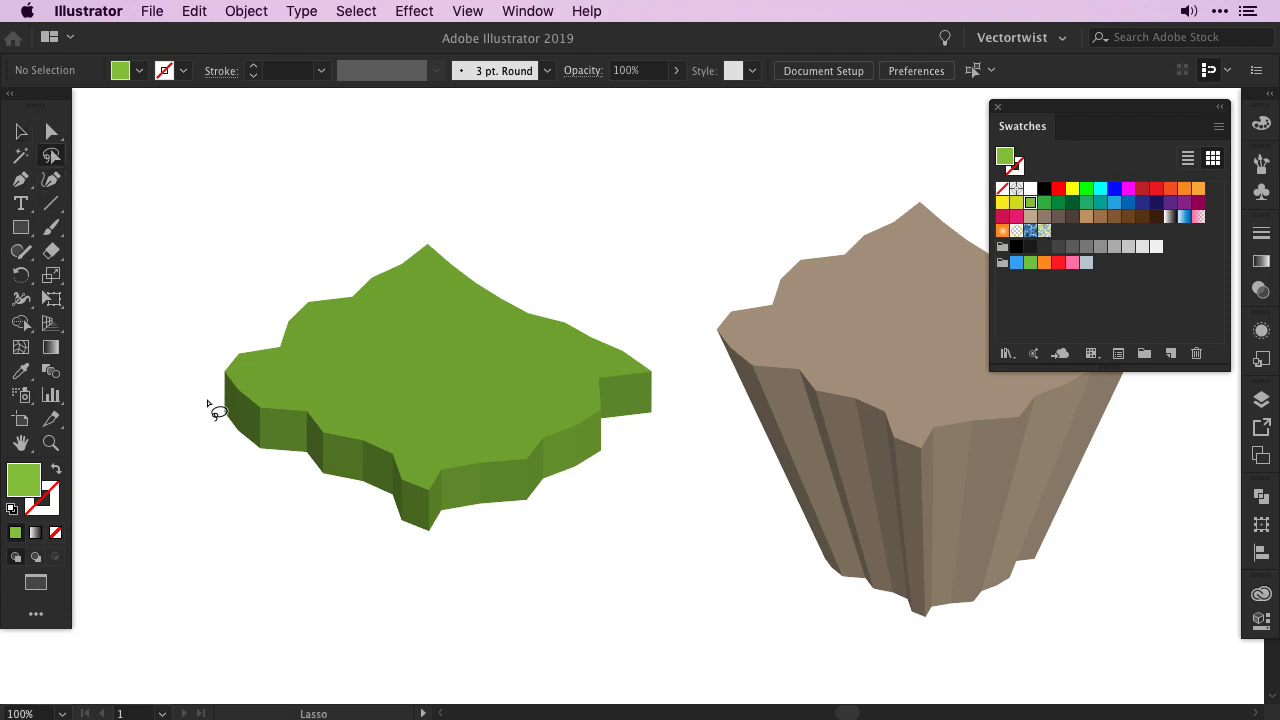
drag(210, 405, 680, 438)
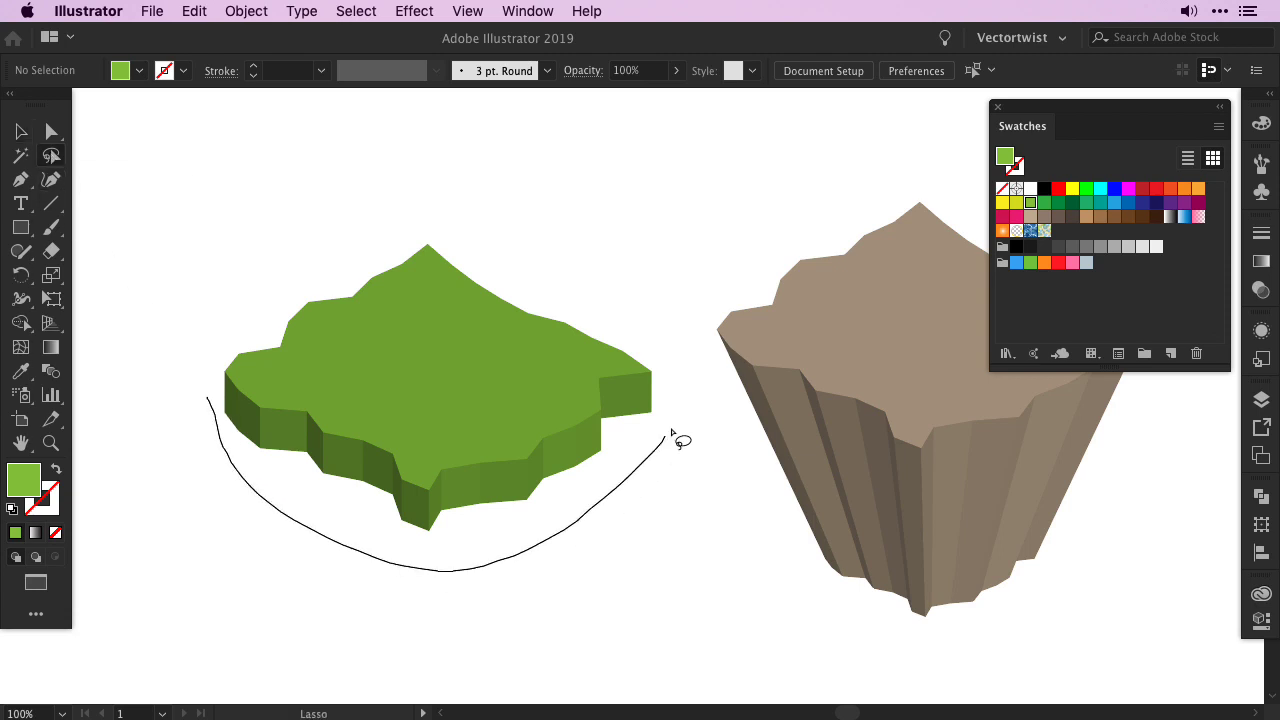
drag(680, 440, 535, 487)
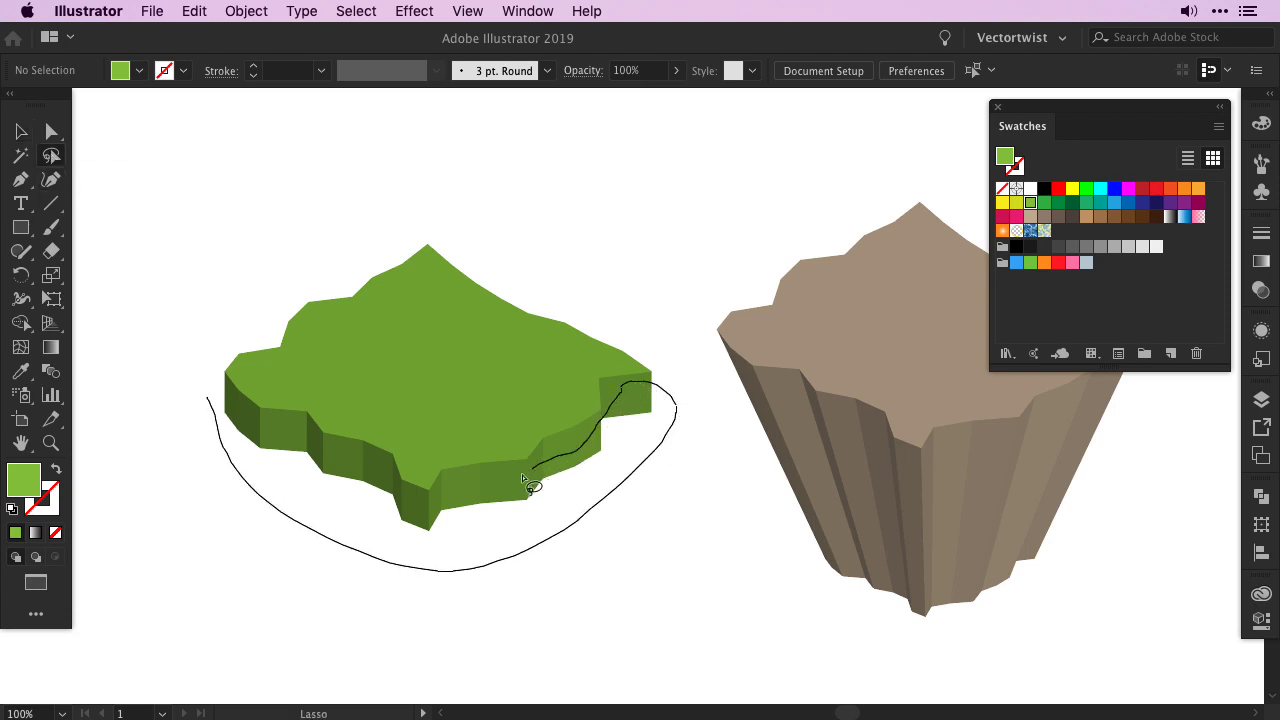
drag(530, 480, 295, 440)
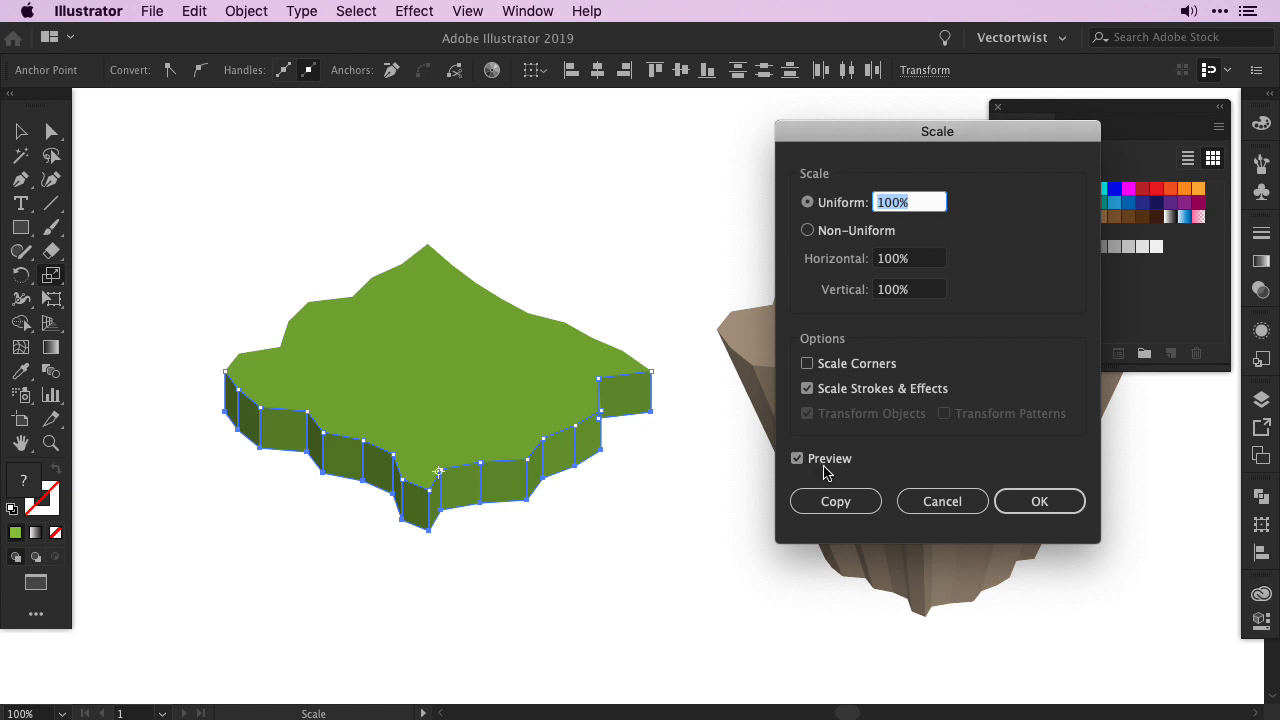
click(910, 201)
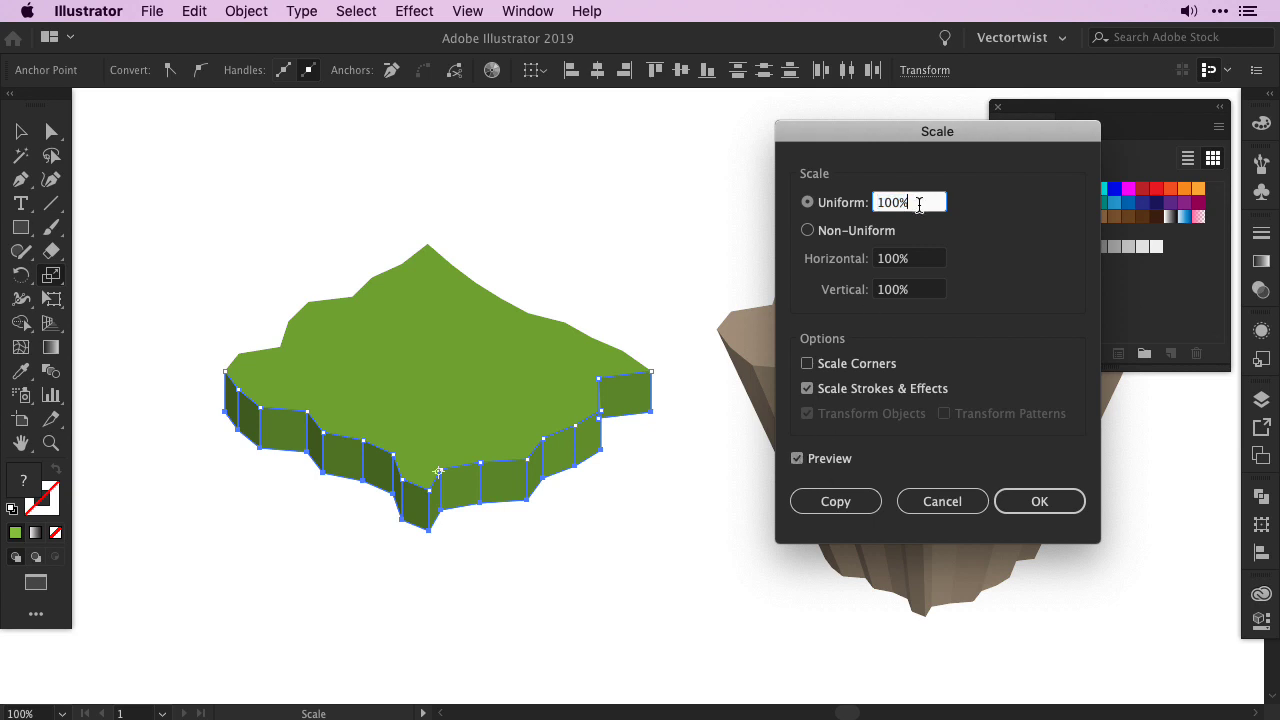
text(96%)
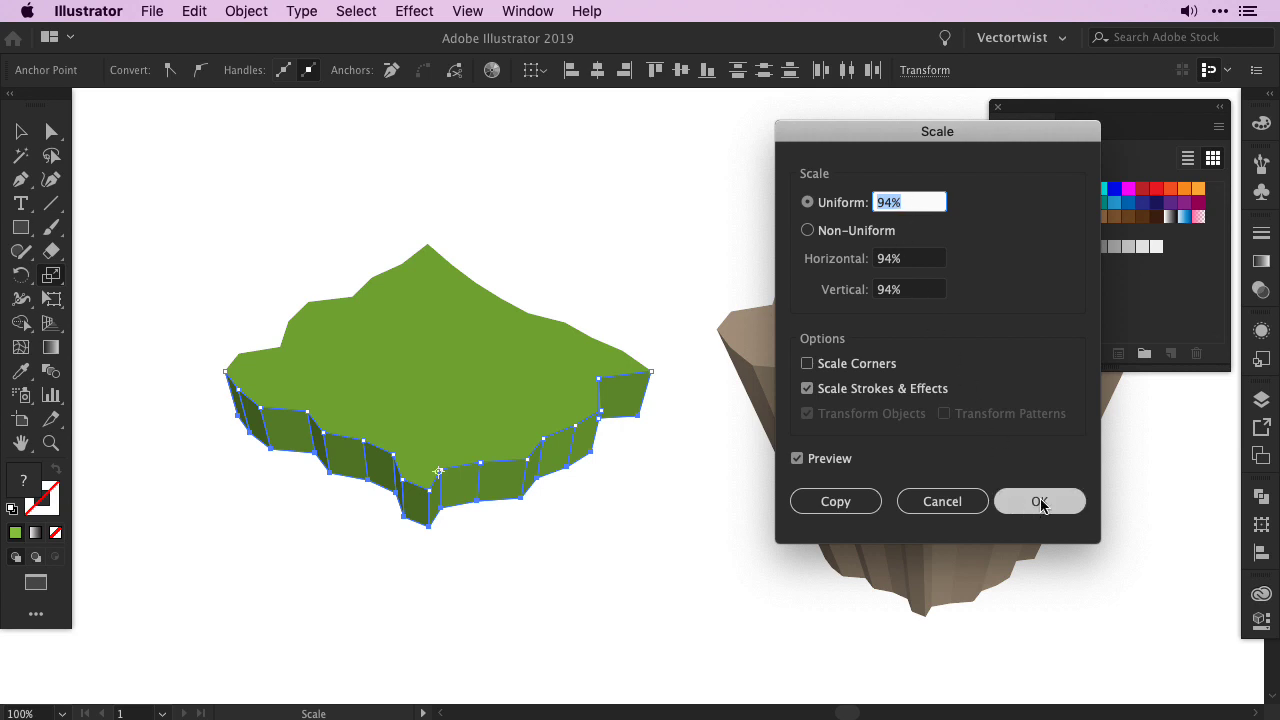
click(1040, 501)
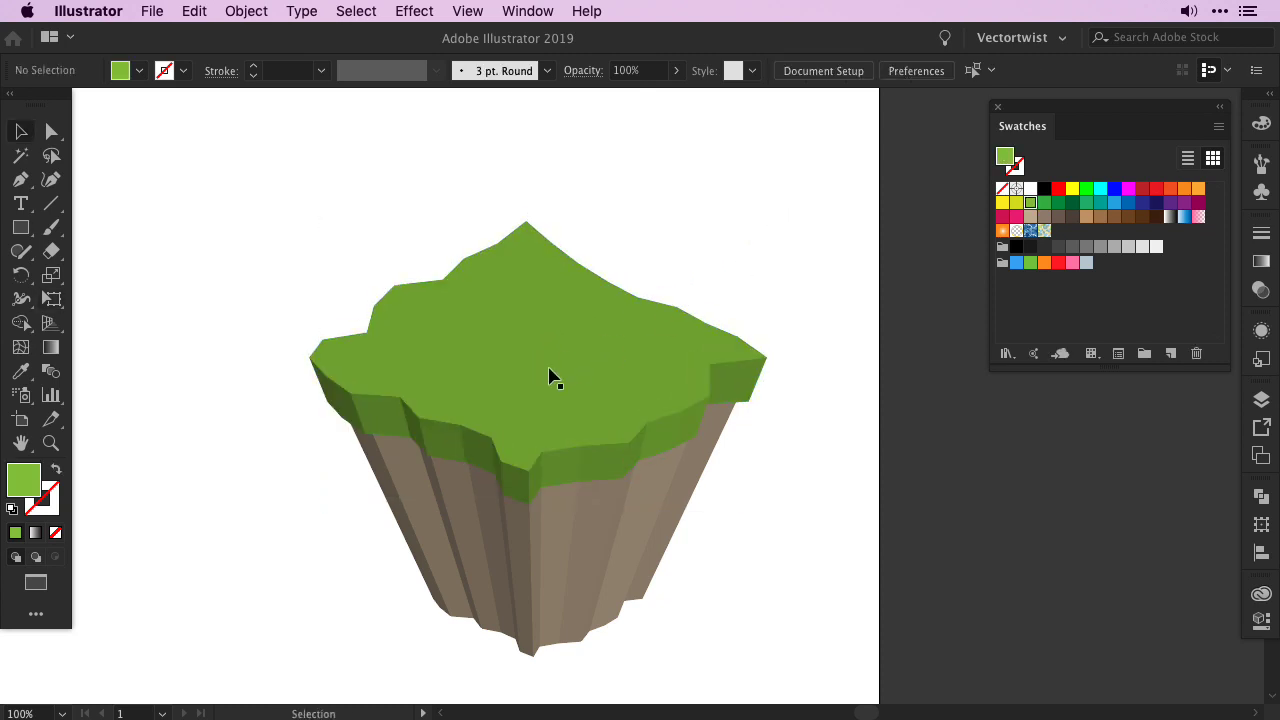
- Place the tapered grass top onto the brown rock base
click(550, 375)
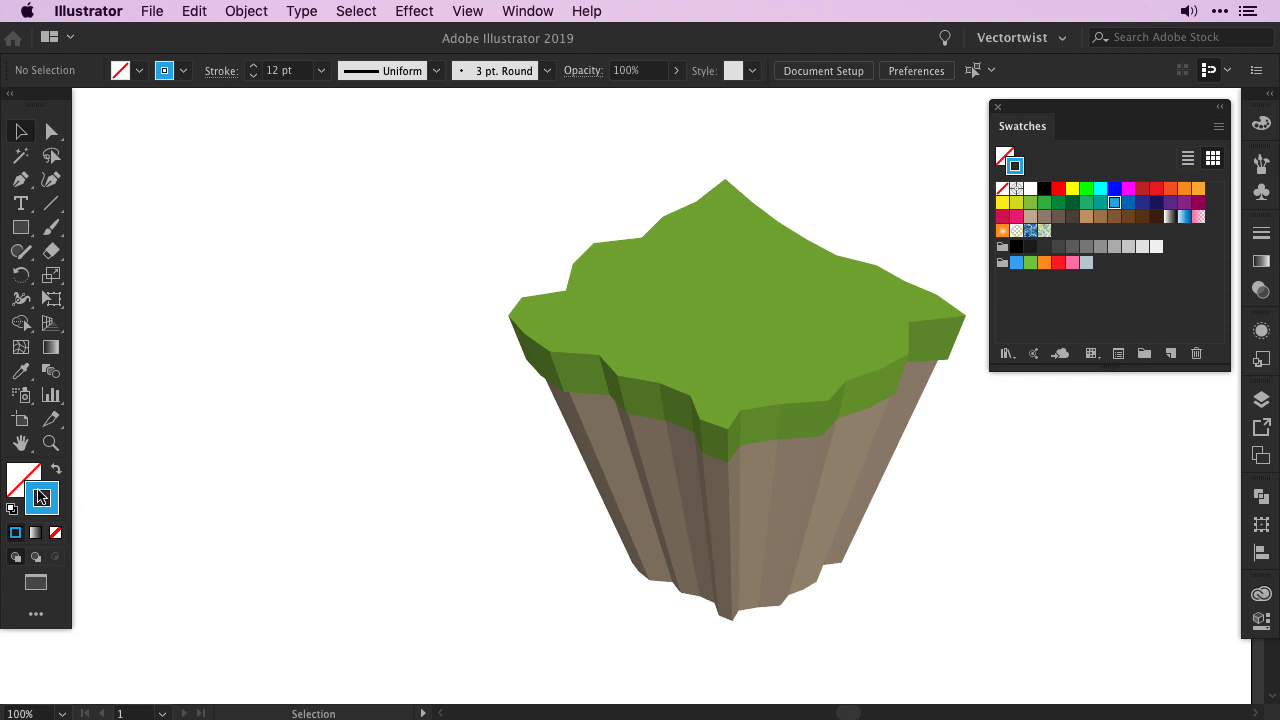
mouse_move(22, 491)
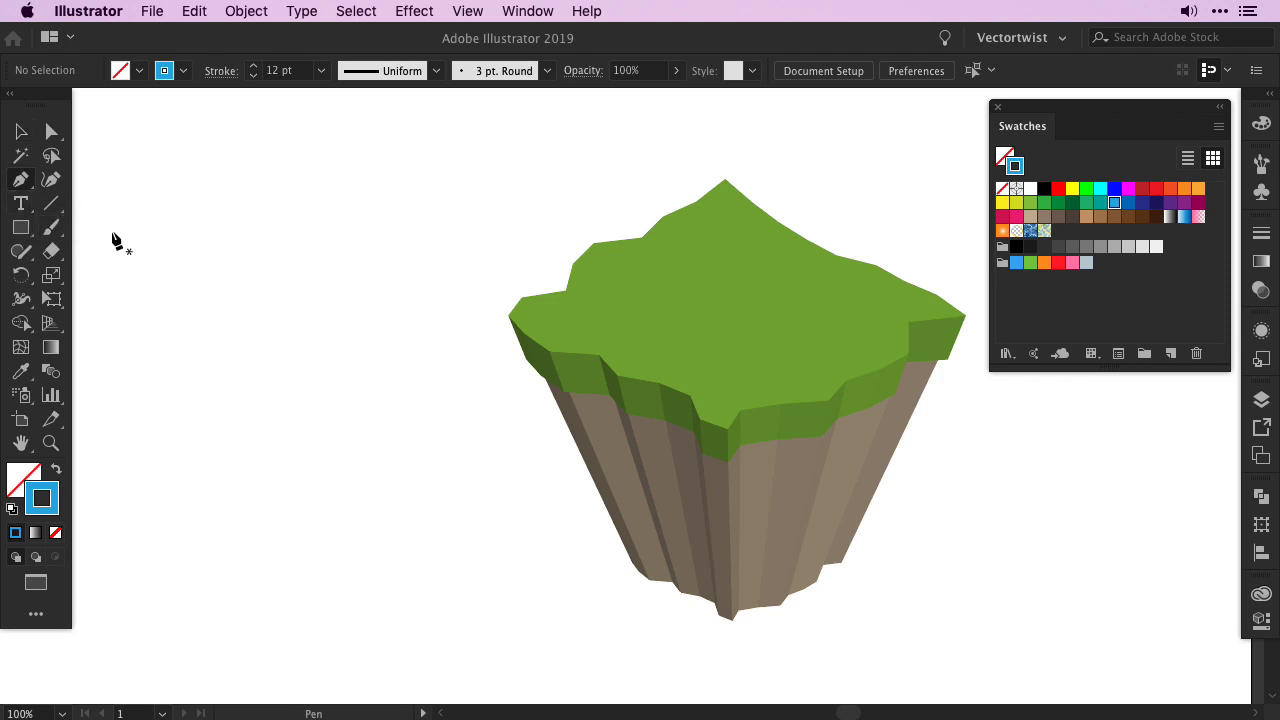
- Draw a 12 pt blue horizontal line left of the island and apply a Zig Zag effect
drag(128, 216, 556, 216)
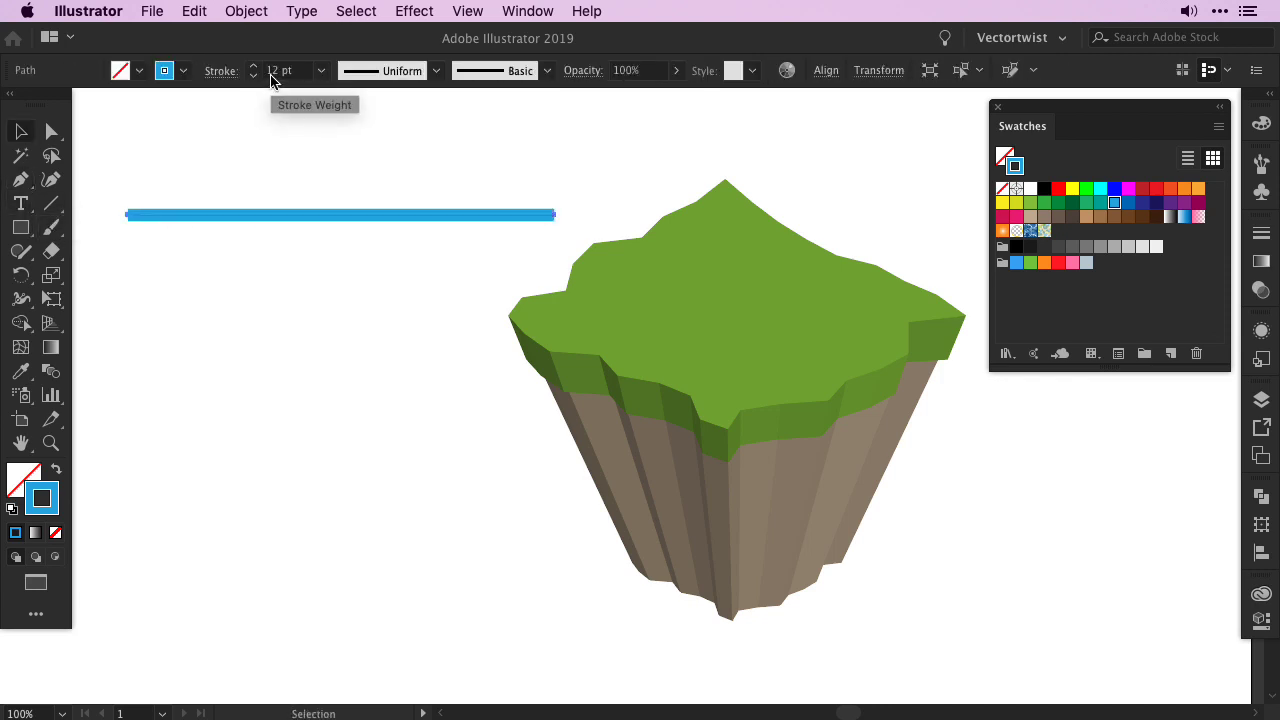
click(413, 11)
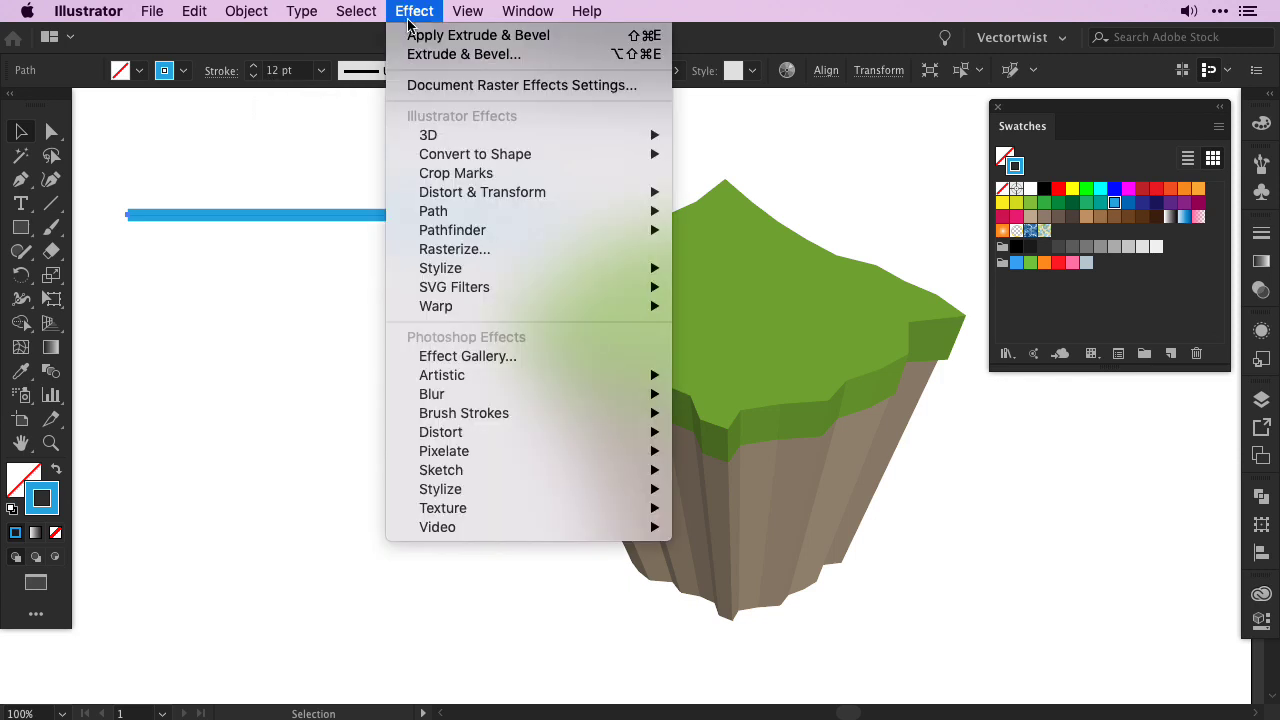
mouse_move(482, 192)
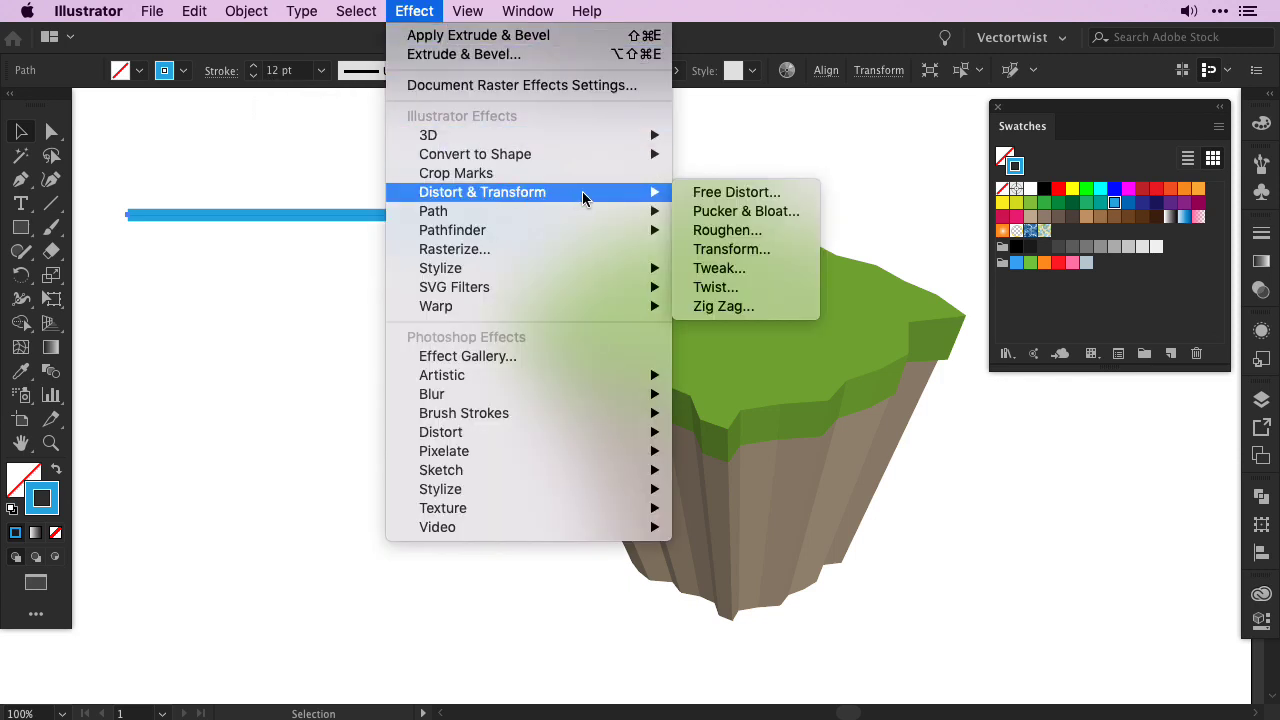
mouse_move(723, 306)
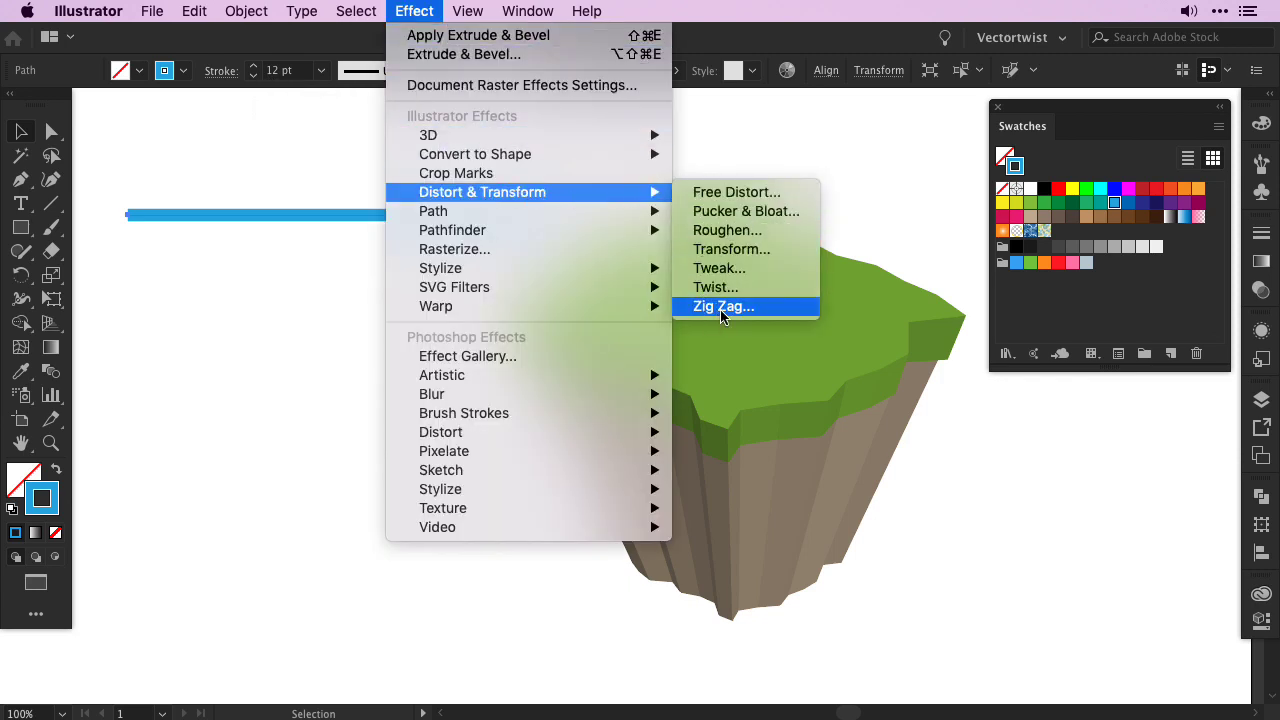
click(722, 306)
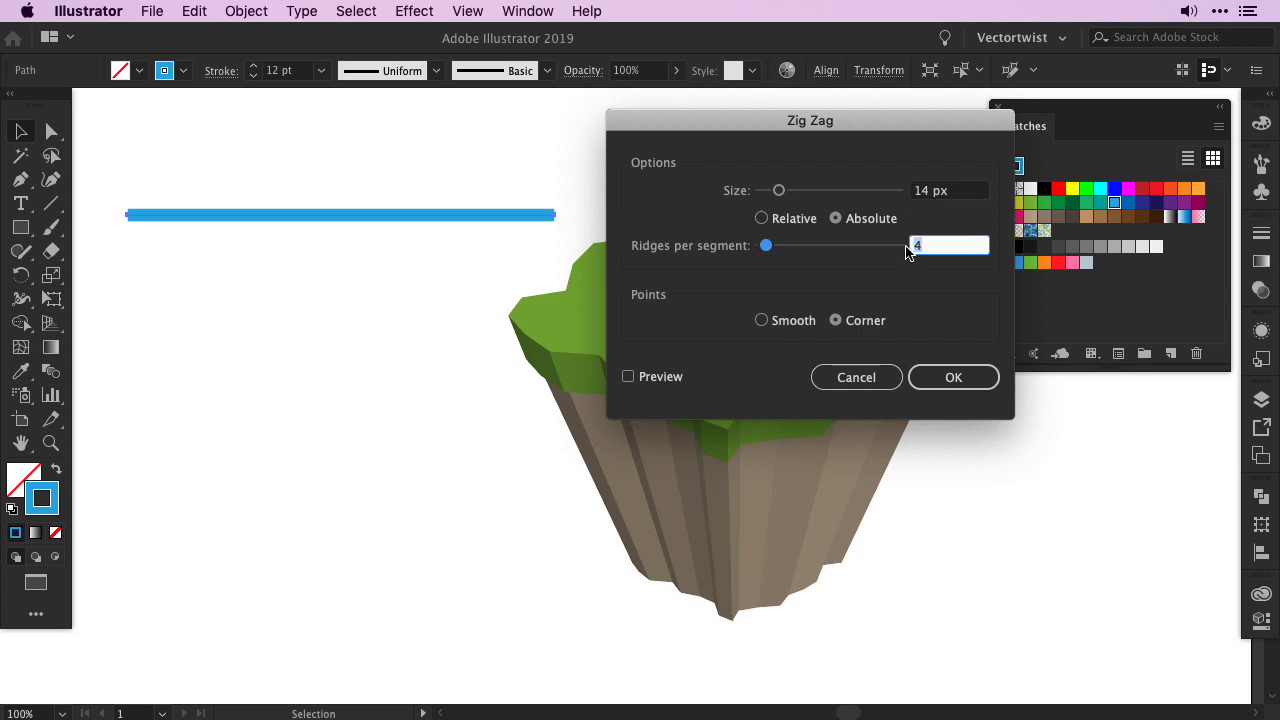
click(628, 376)
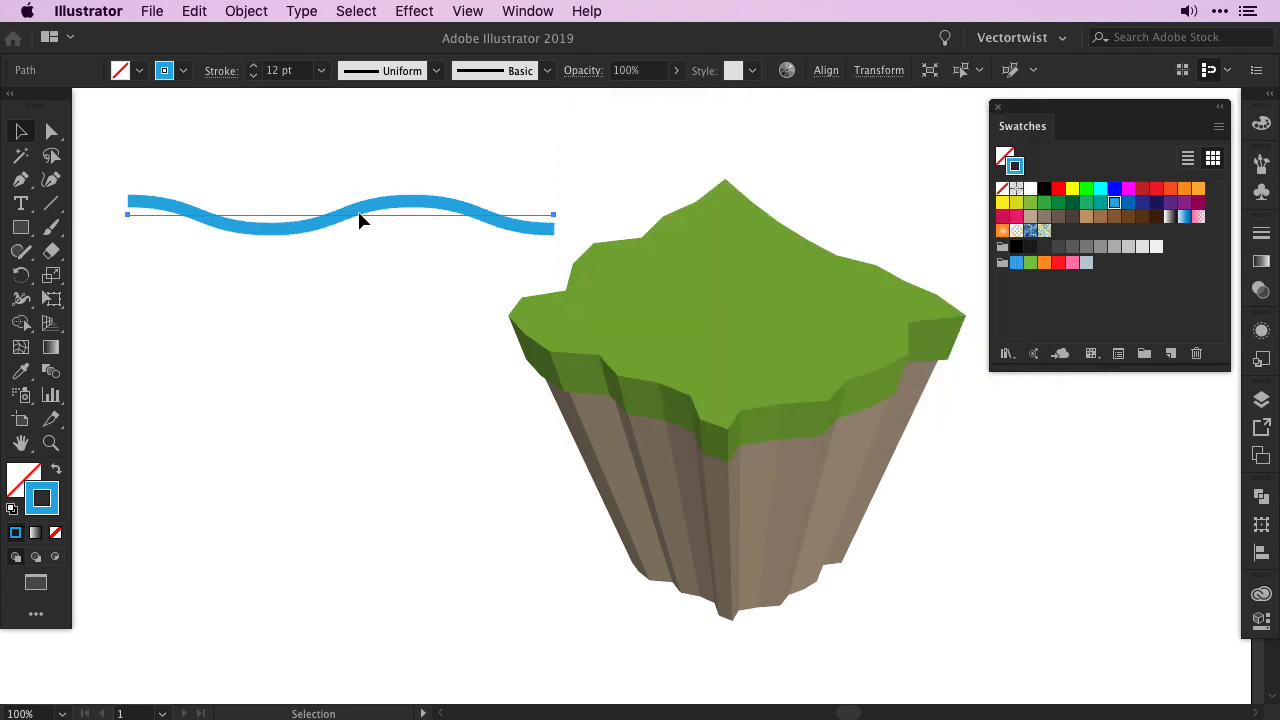
- Apply Extrude & Bevel to the blue wave with Isometric Top position and 0 pt depth
click(413, 11)
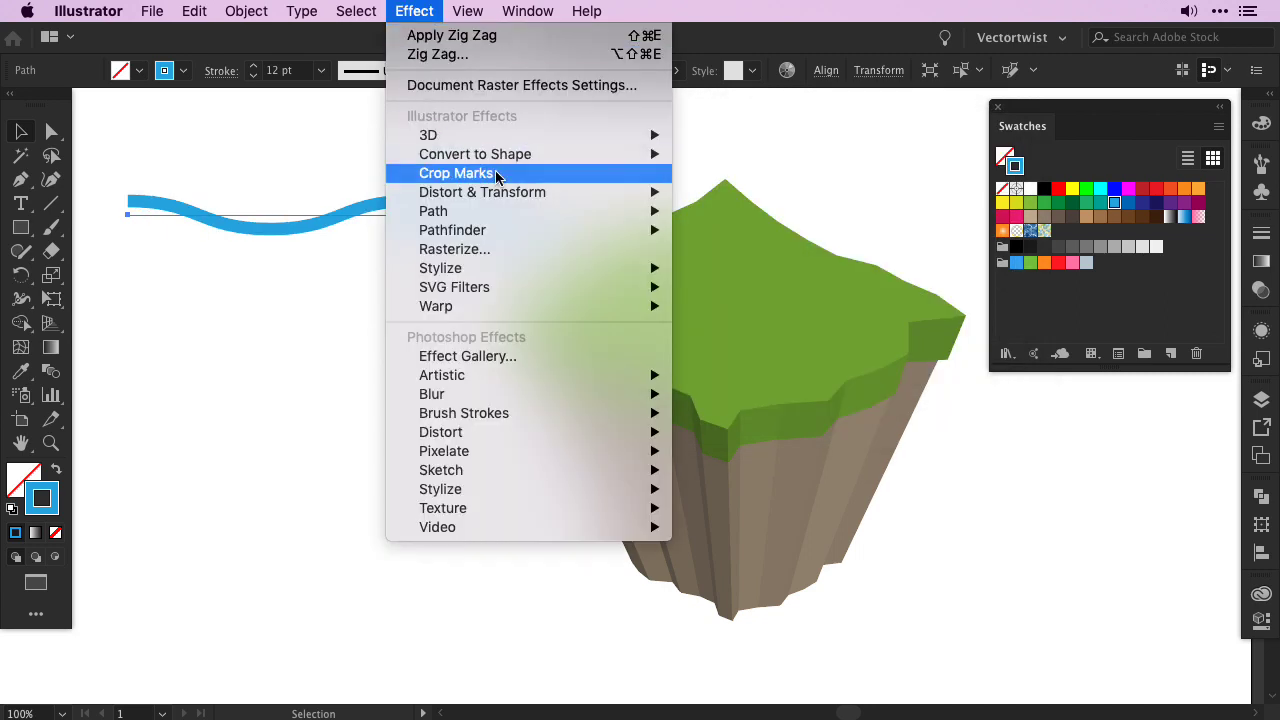
mouse_move(428, 135)
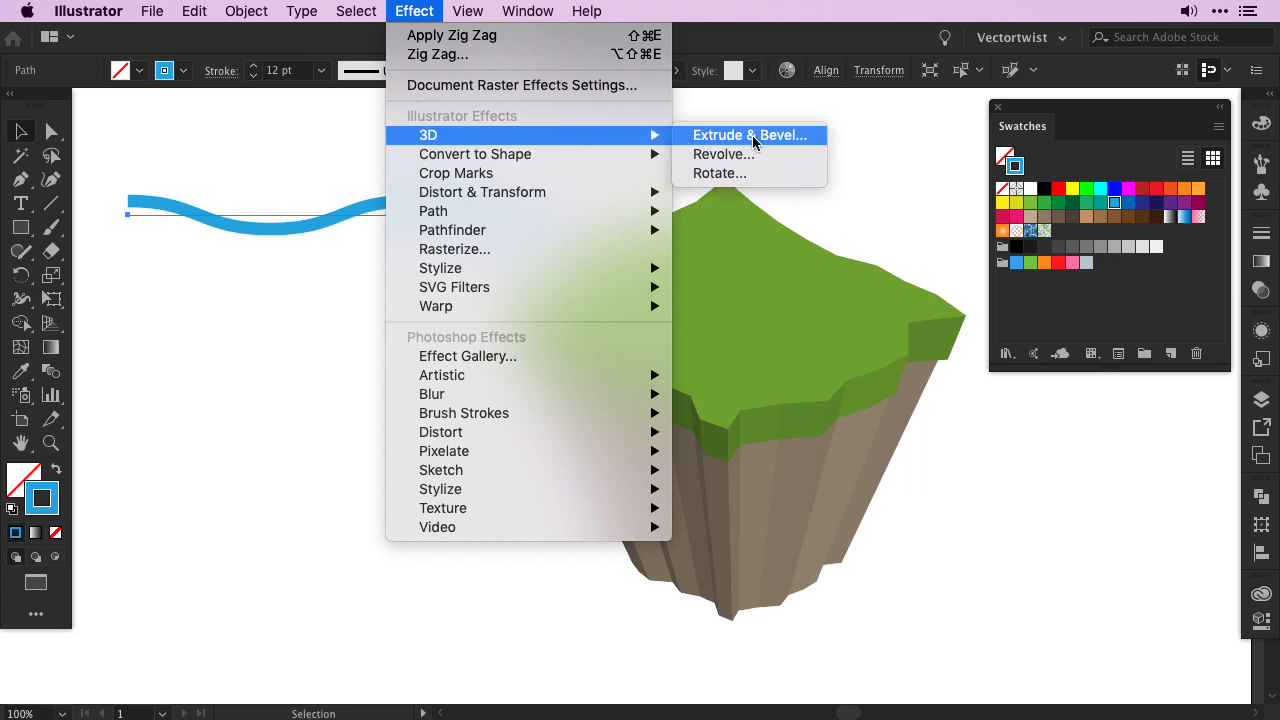
click(750, 135)
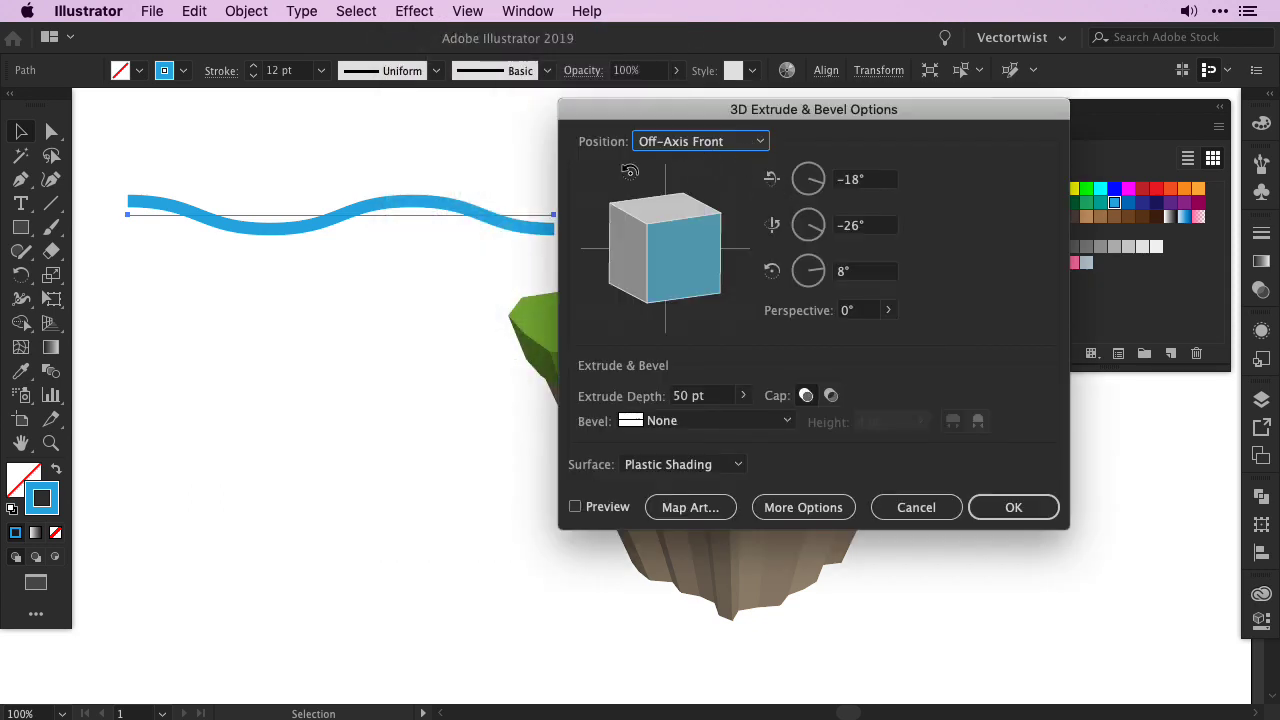
click(700, 141)
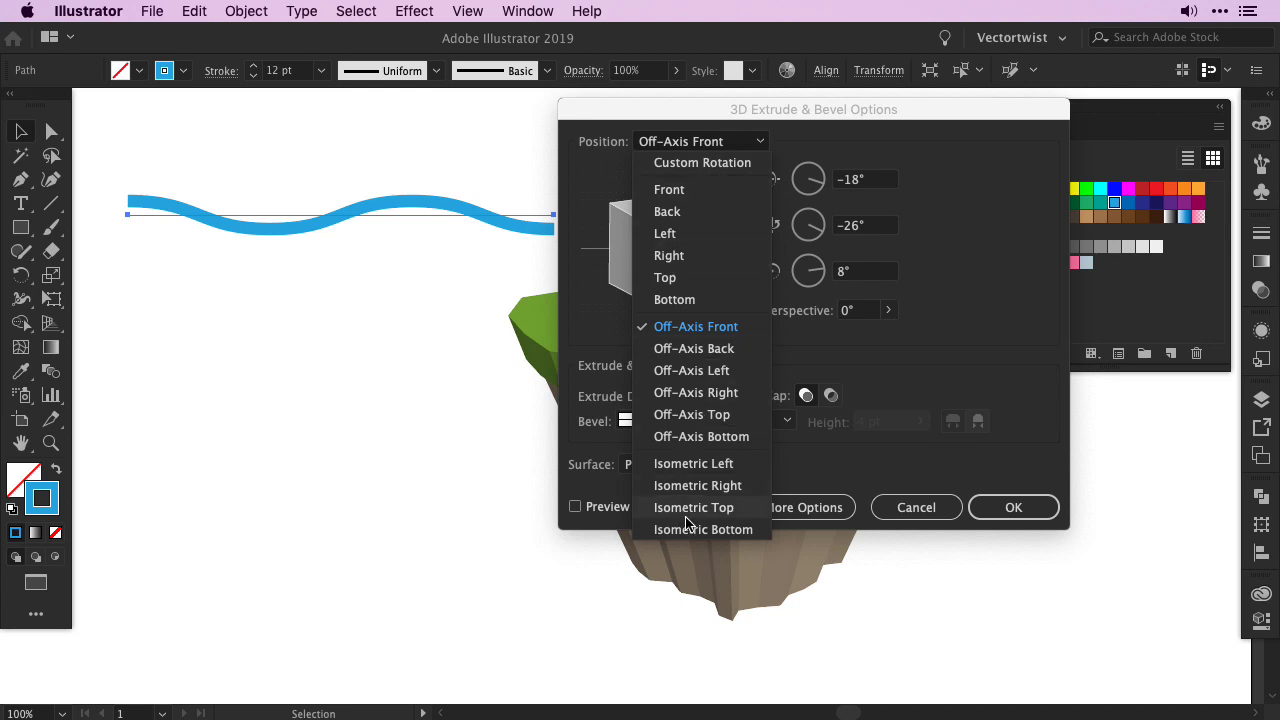
click(693, 507)
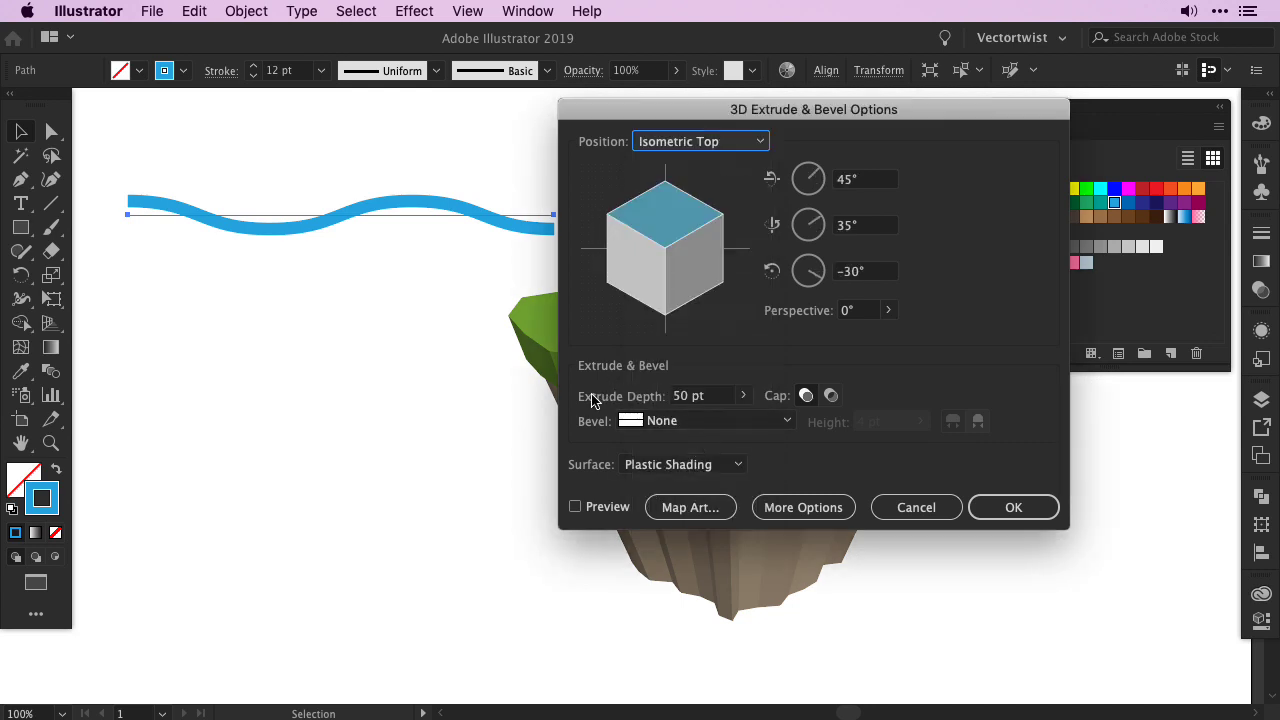
click(705, 395)
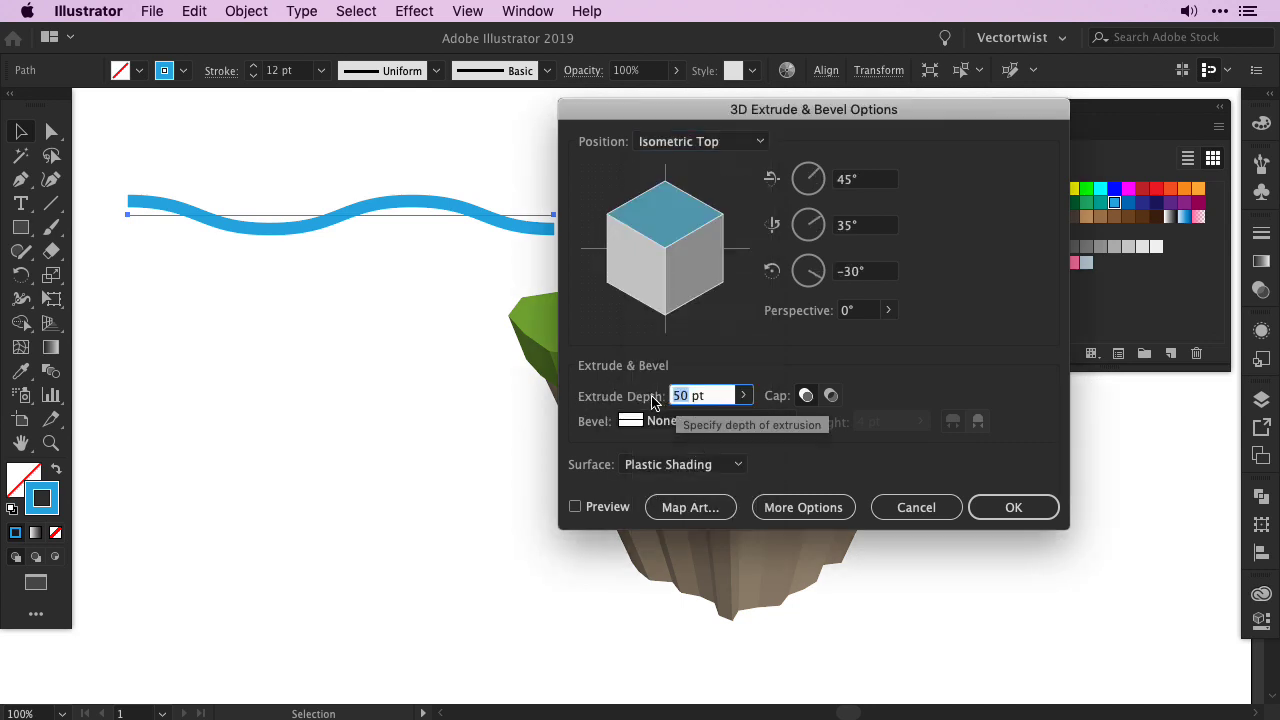
text(0)
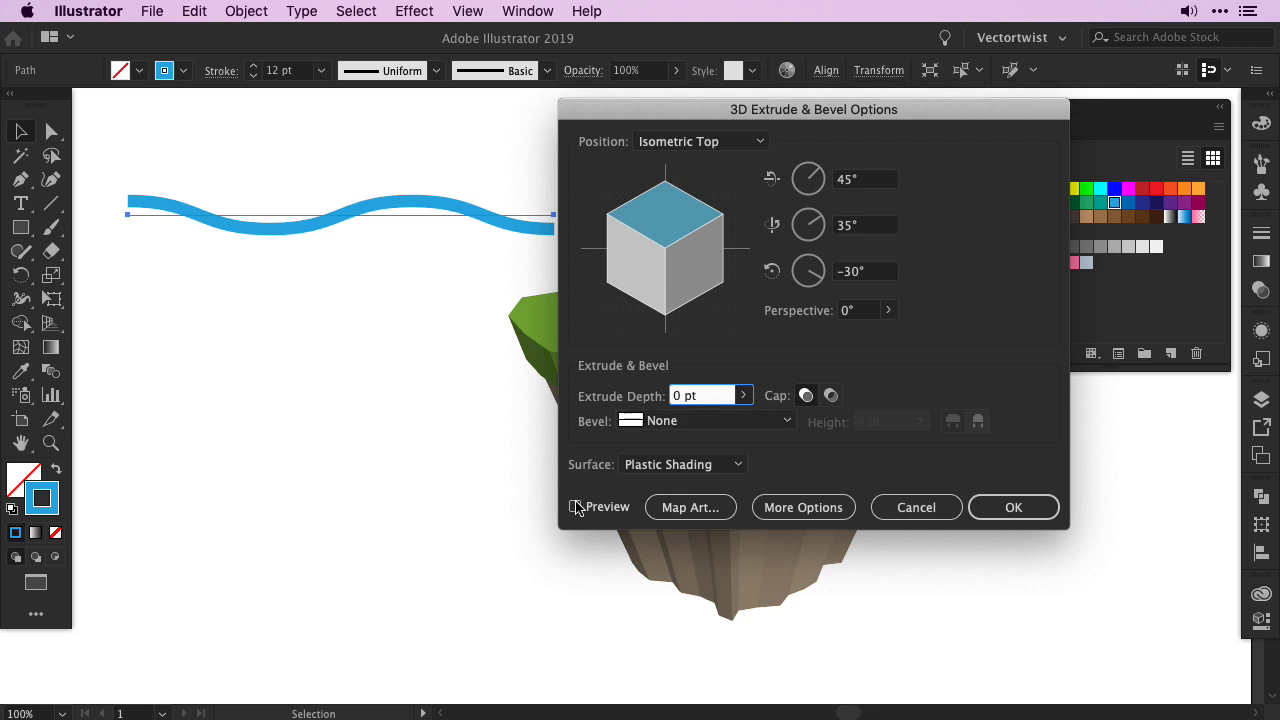
click(575, 507)
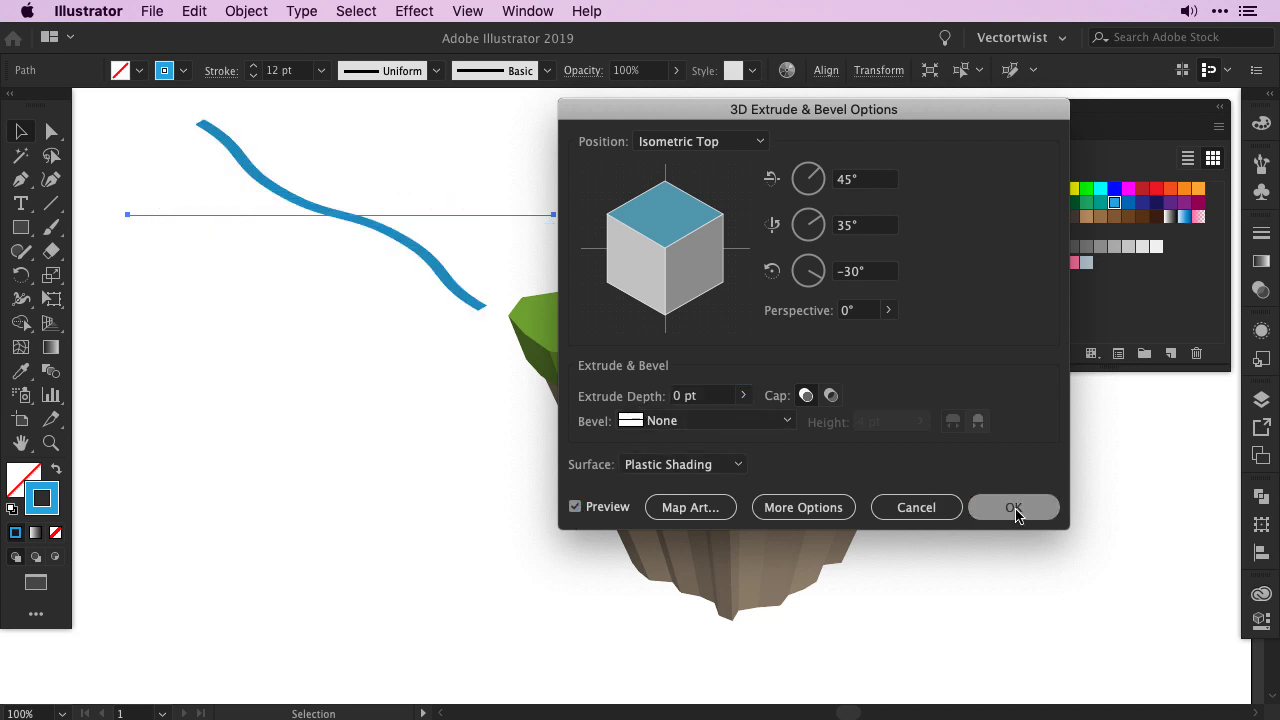
click(1013, 507)
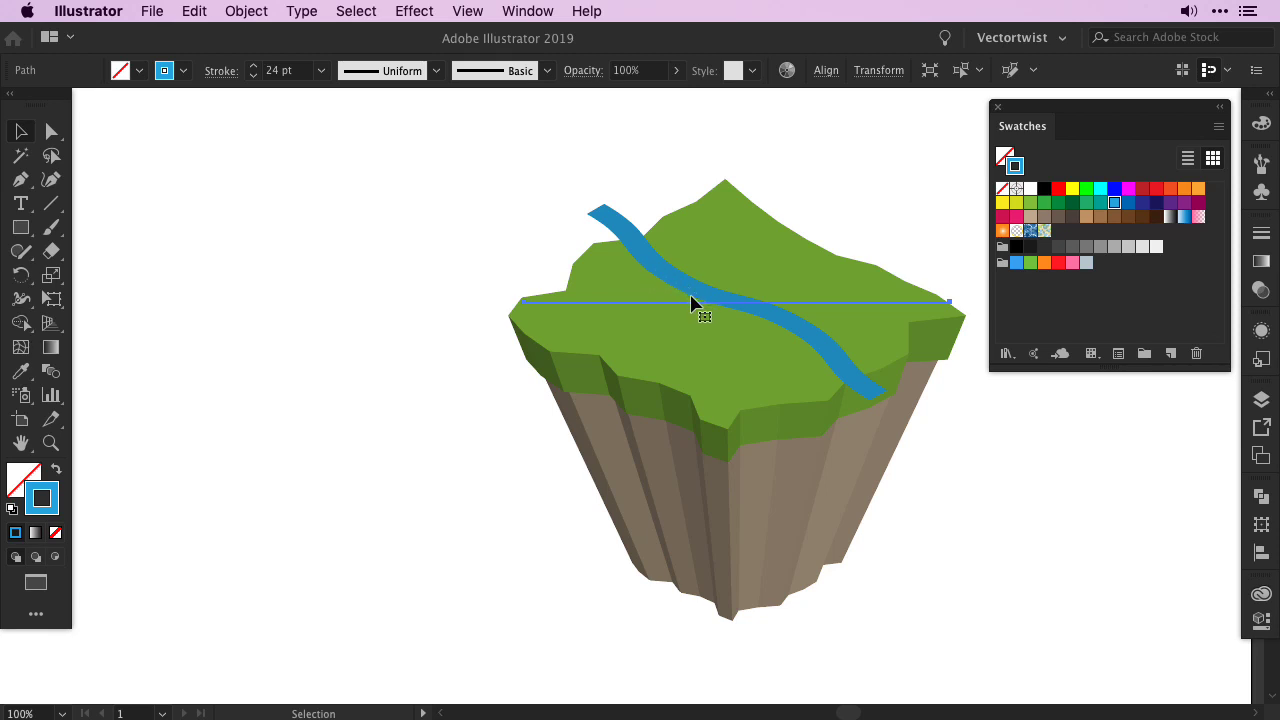
mouse_move(785, 325)
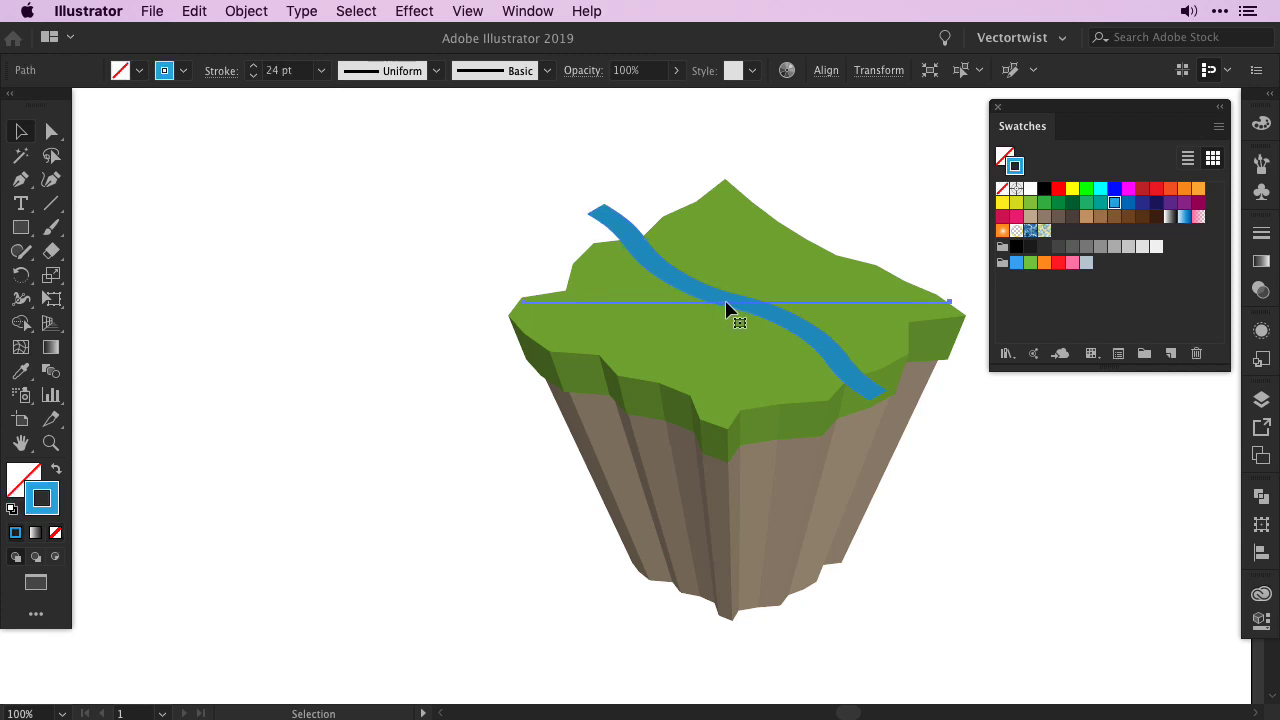
mouse_move(721, 312)
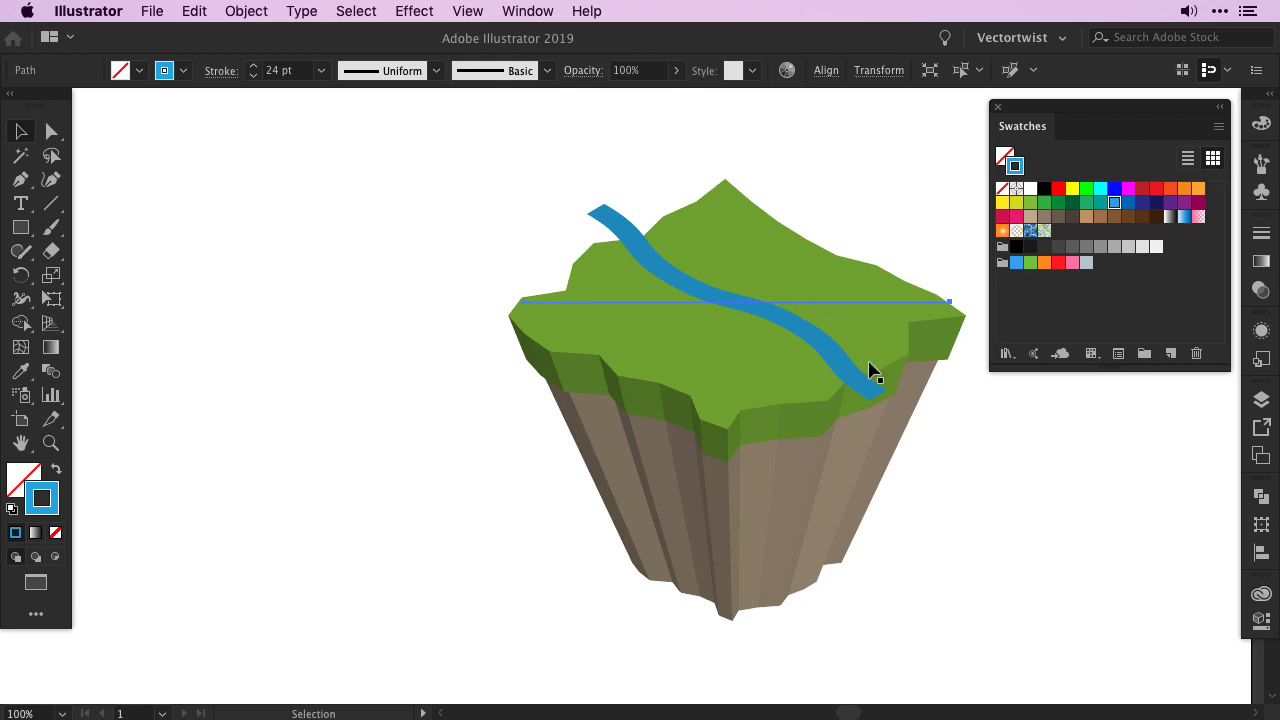
mouse_move(653, 270)
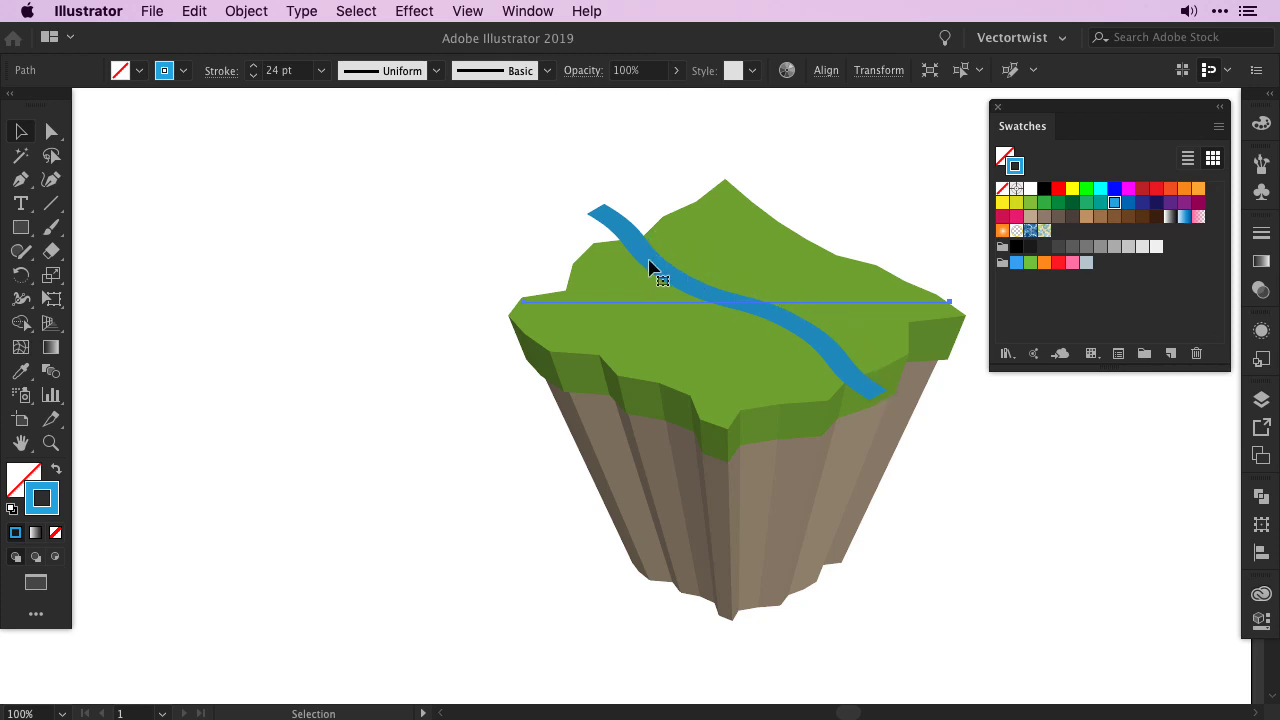
mouse_move(723, 303)
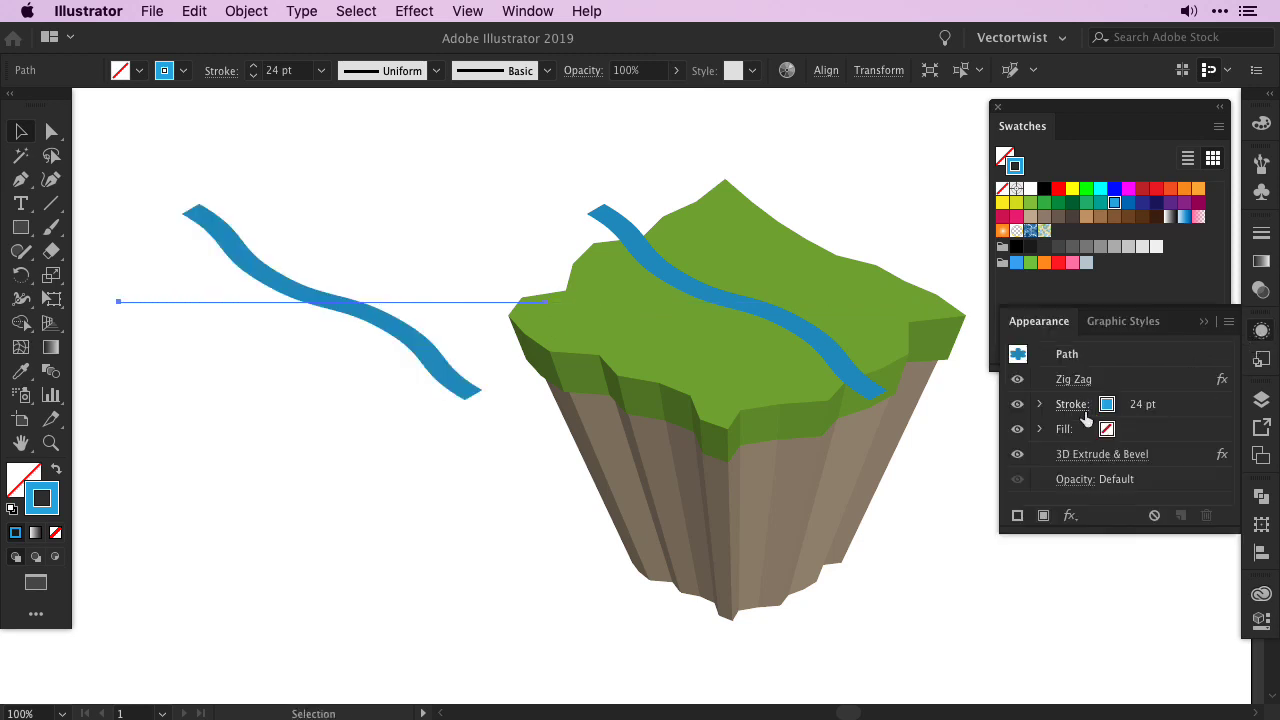
mouse_move(1063, 382)
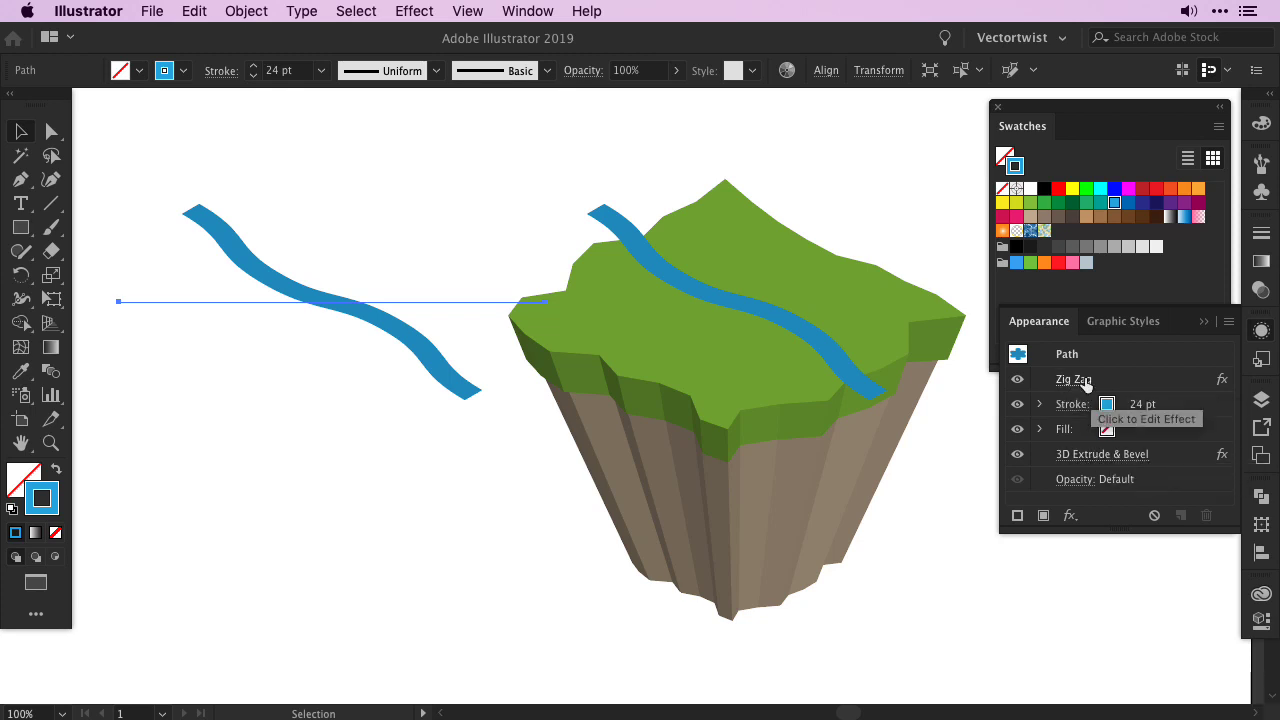
mouse_move(1189, 460)
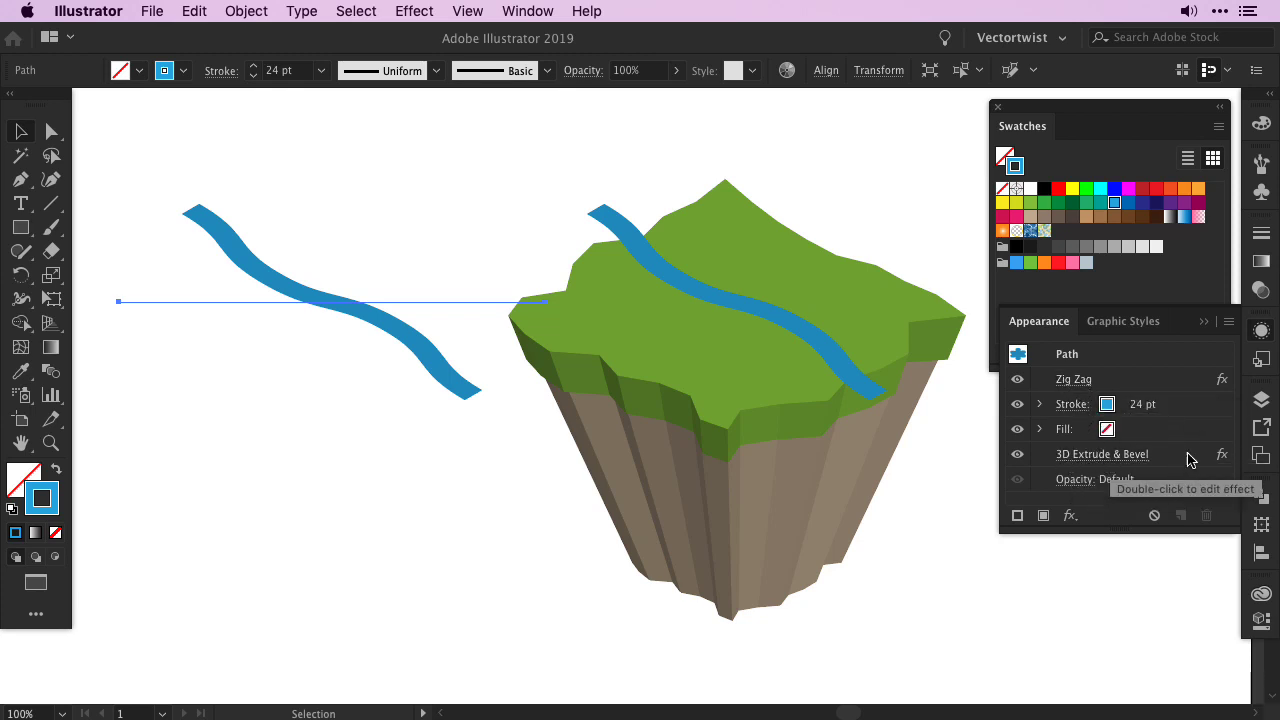
- Change the river copy's 3D Extrude & Bevel depth to 20 pt
double_click(1101, 454)
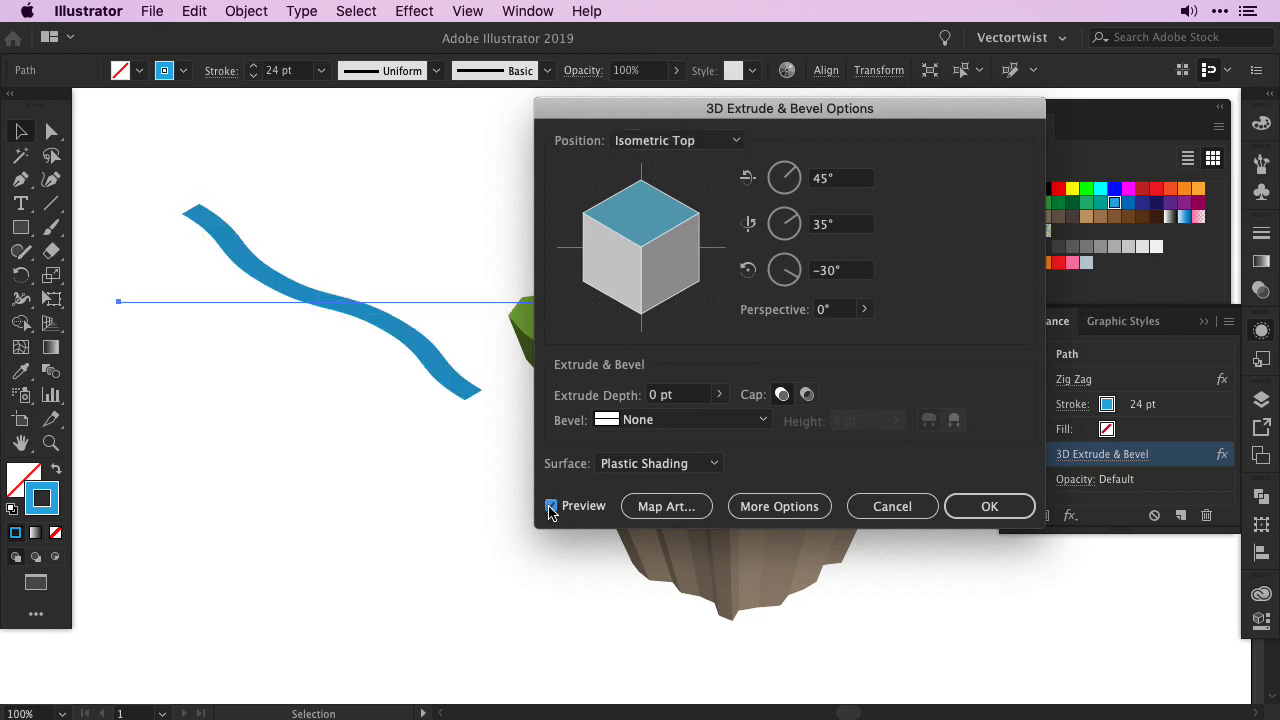
mouse_move(664, 398)
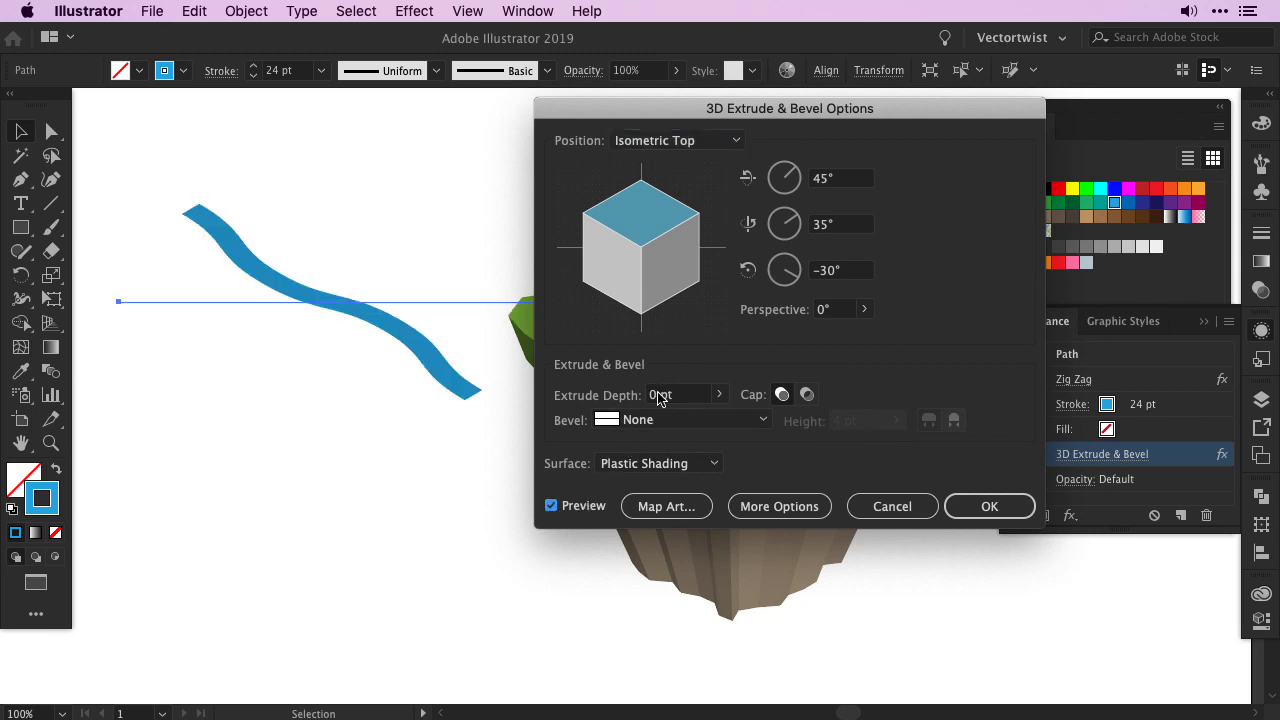
click(675, 394)
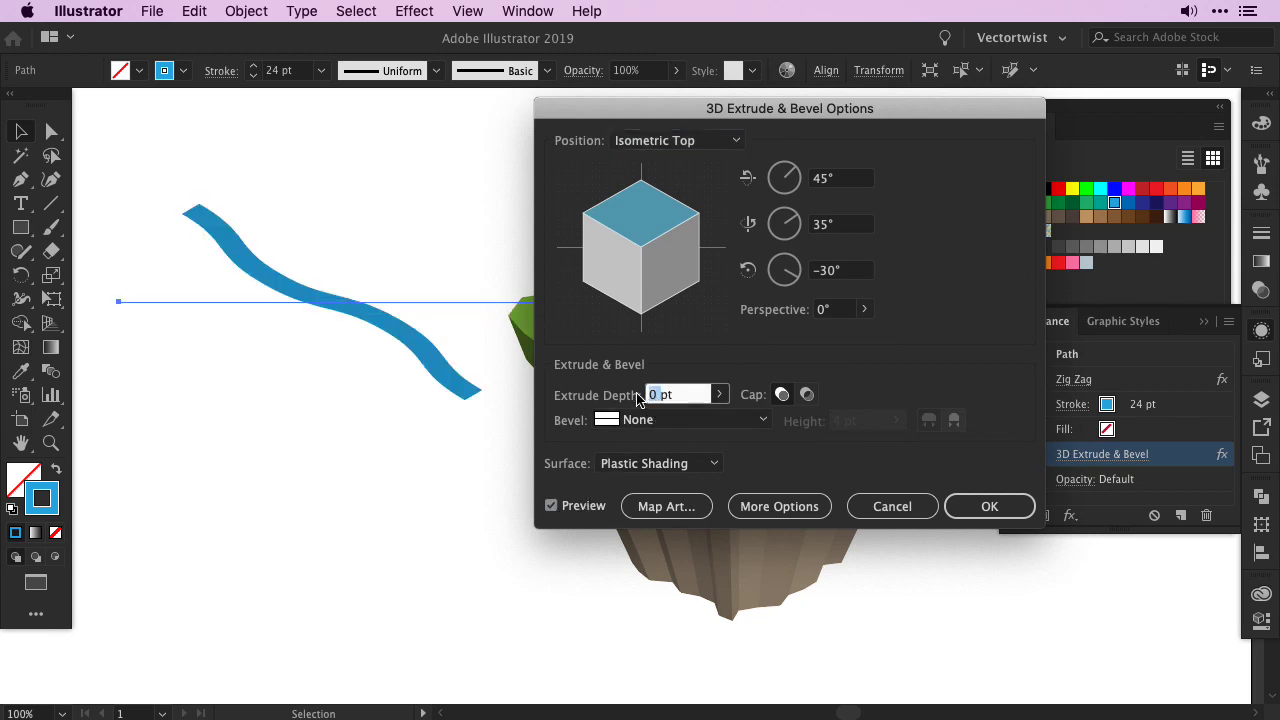
text(20pt)
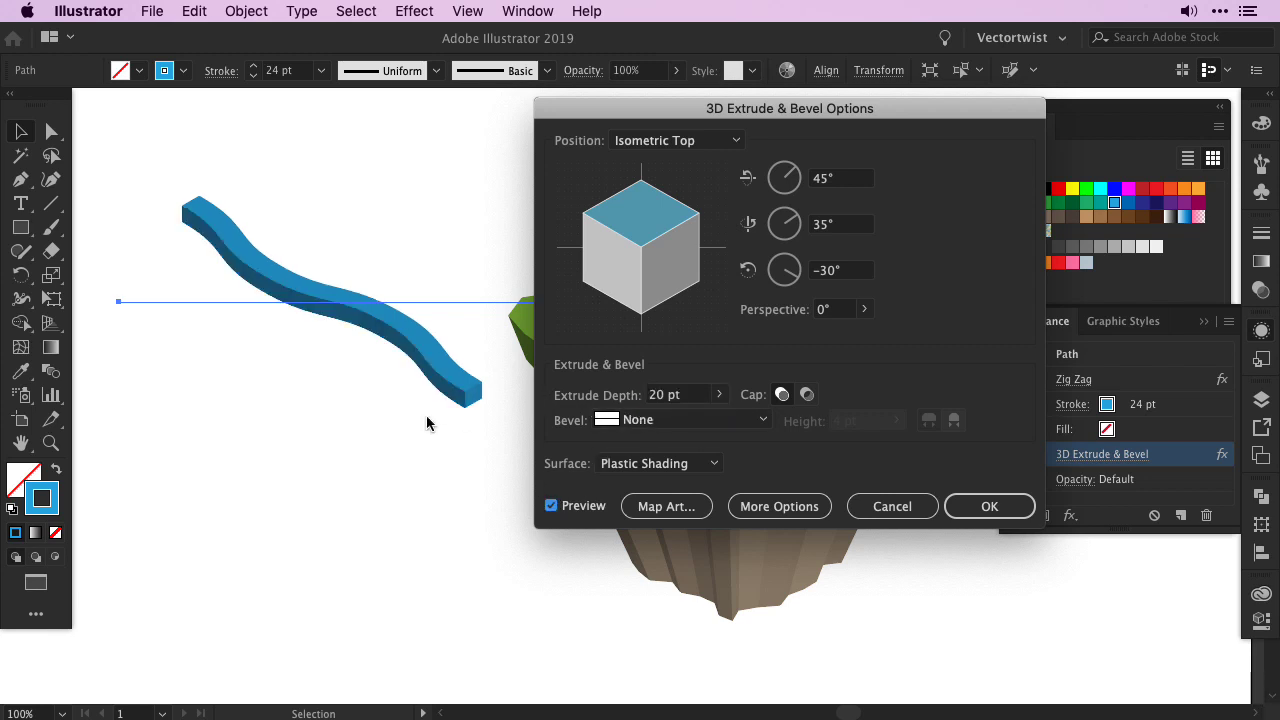
click(989, 506)
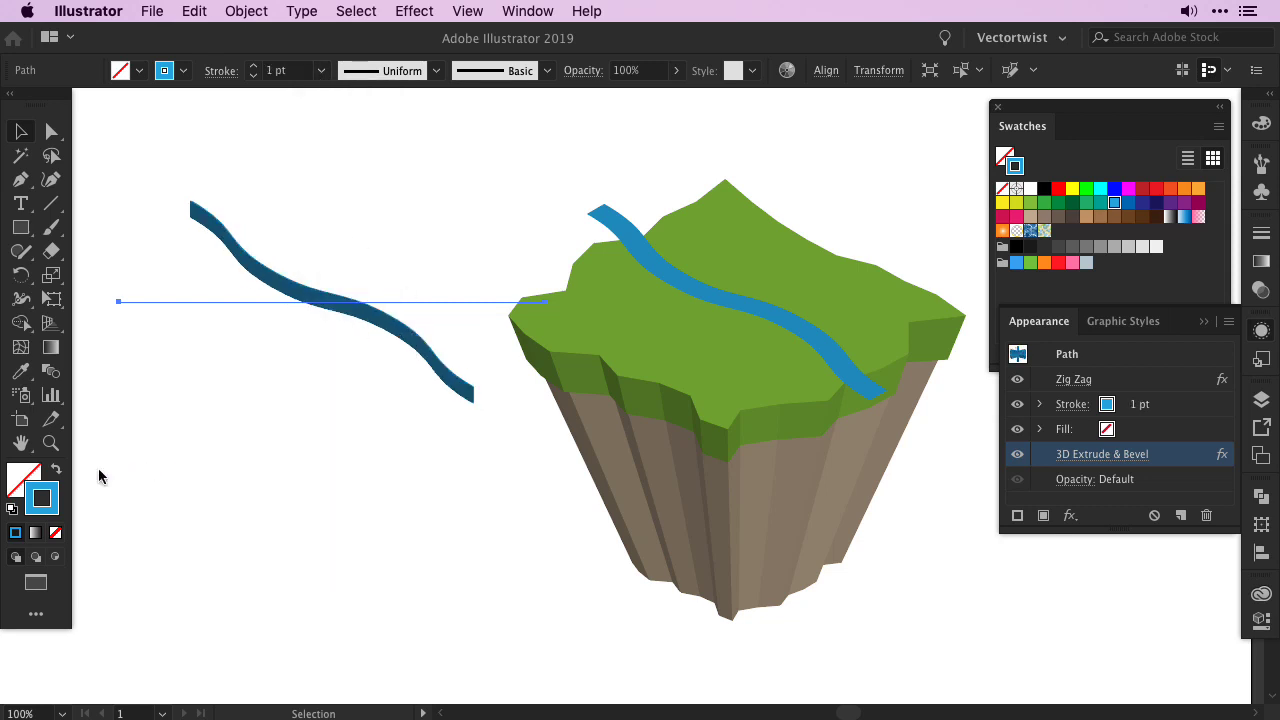
- Apply a dark green swatch to the extruded strip
click(1046, 203)
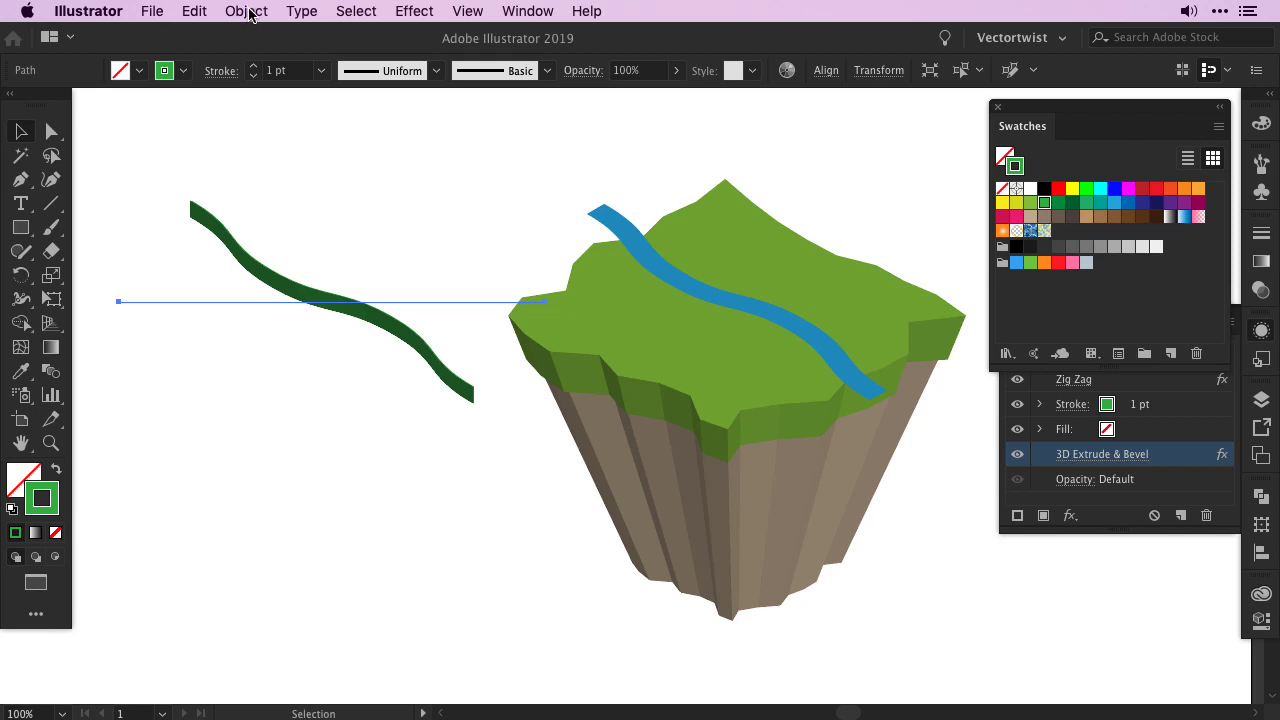
- Run Expand Appearance on the green strip, then on the island's river path
click(245, 11)
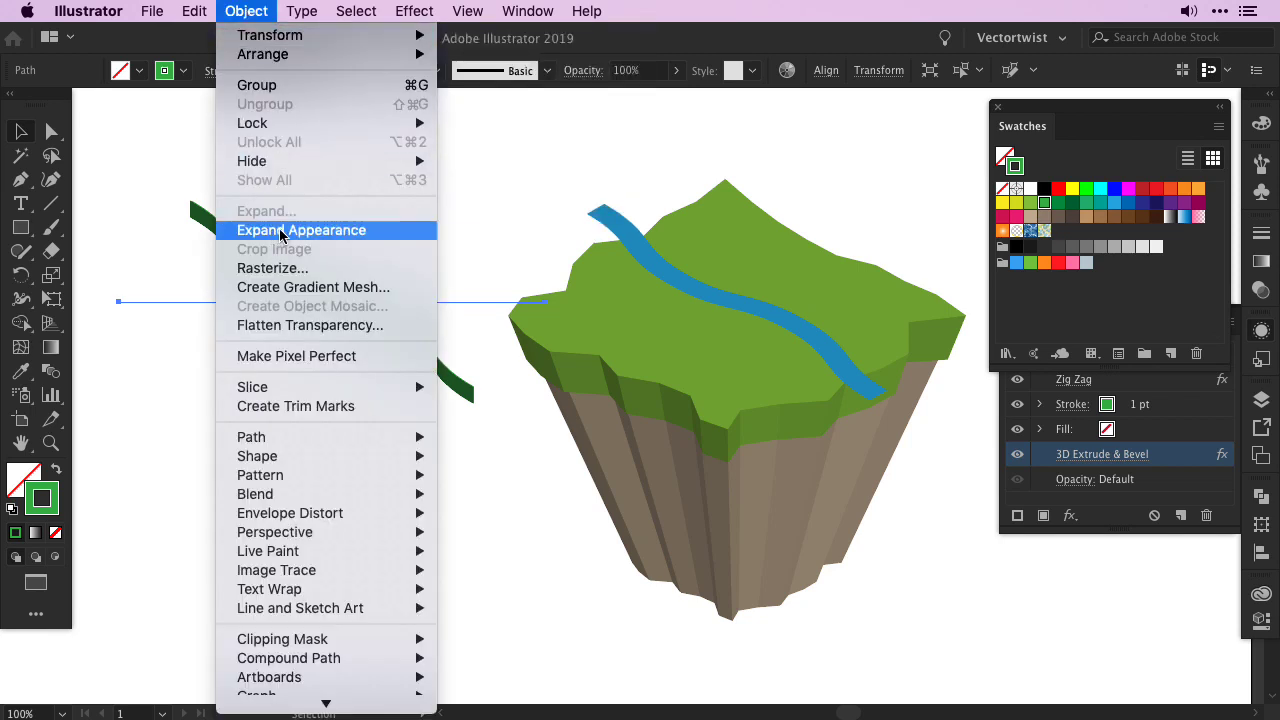
click(301, 230)
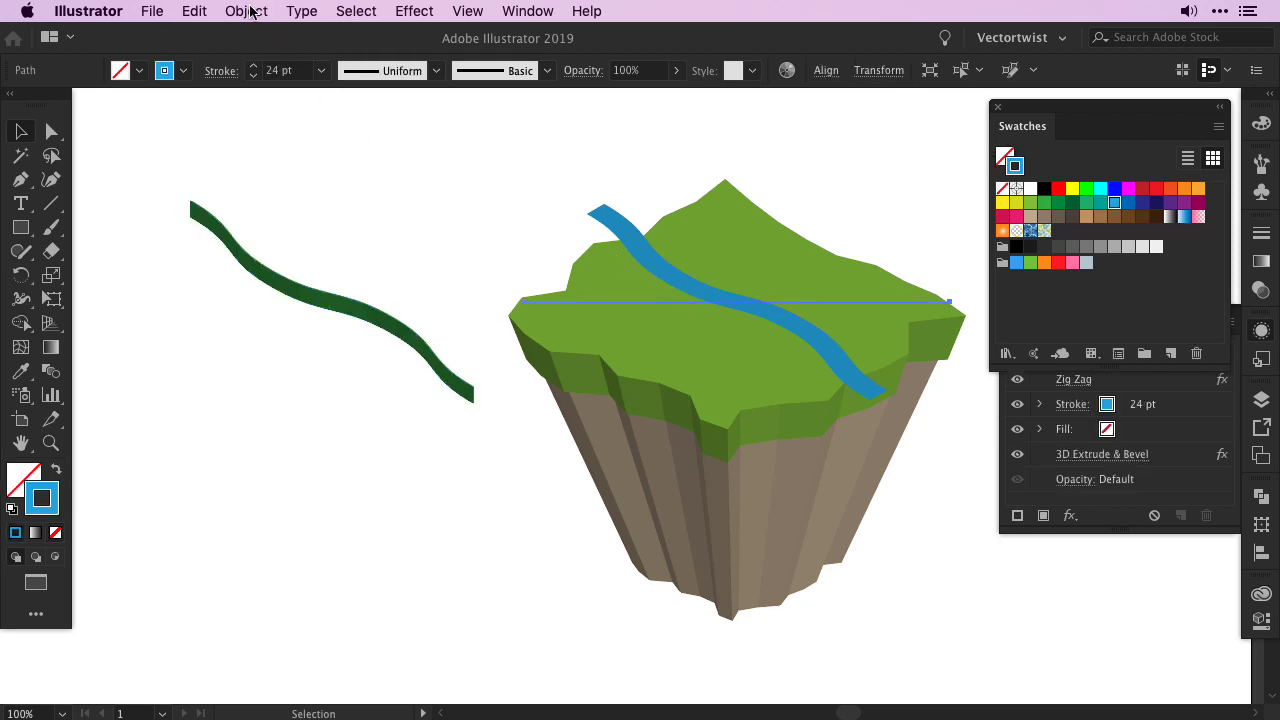
click(246, 11)
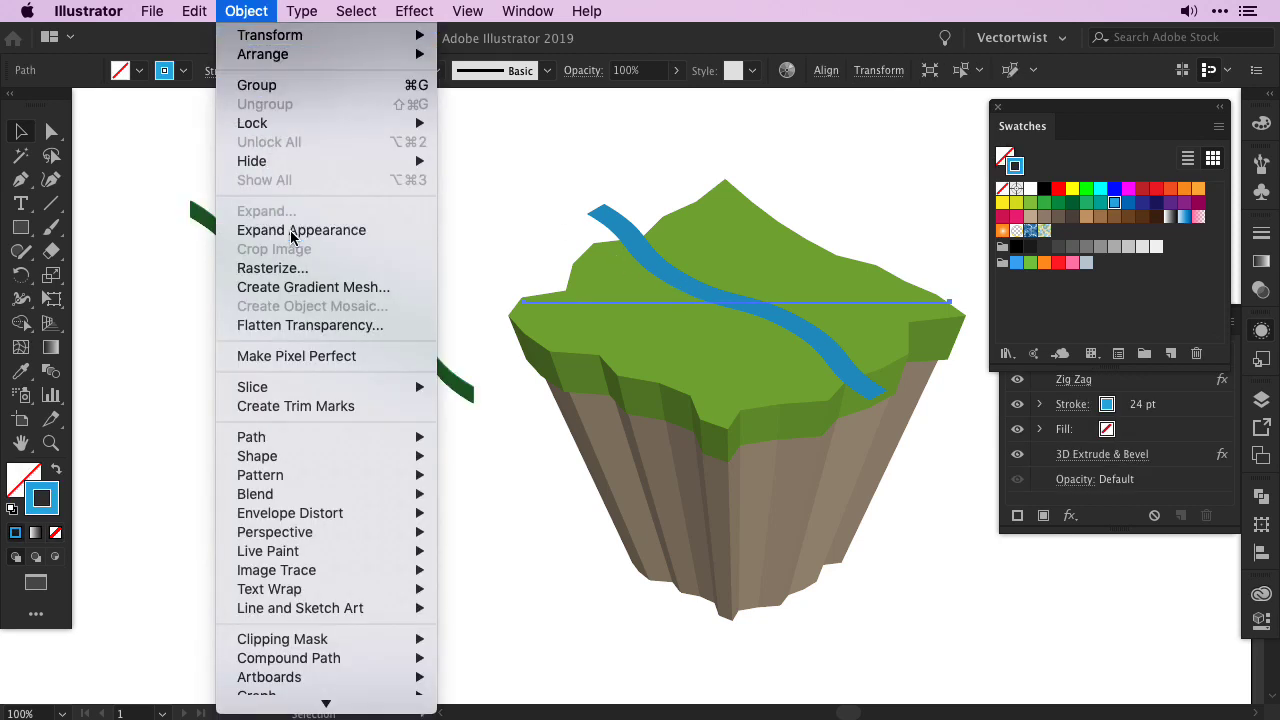
click(301, 230)
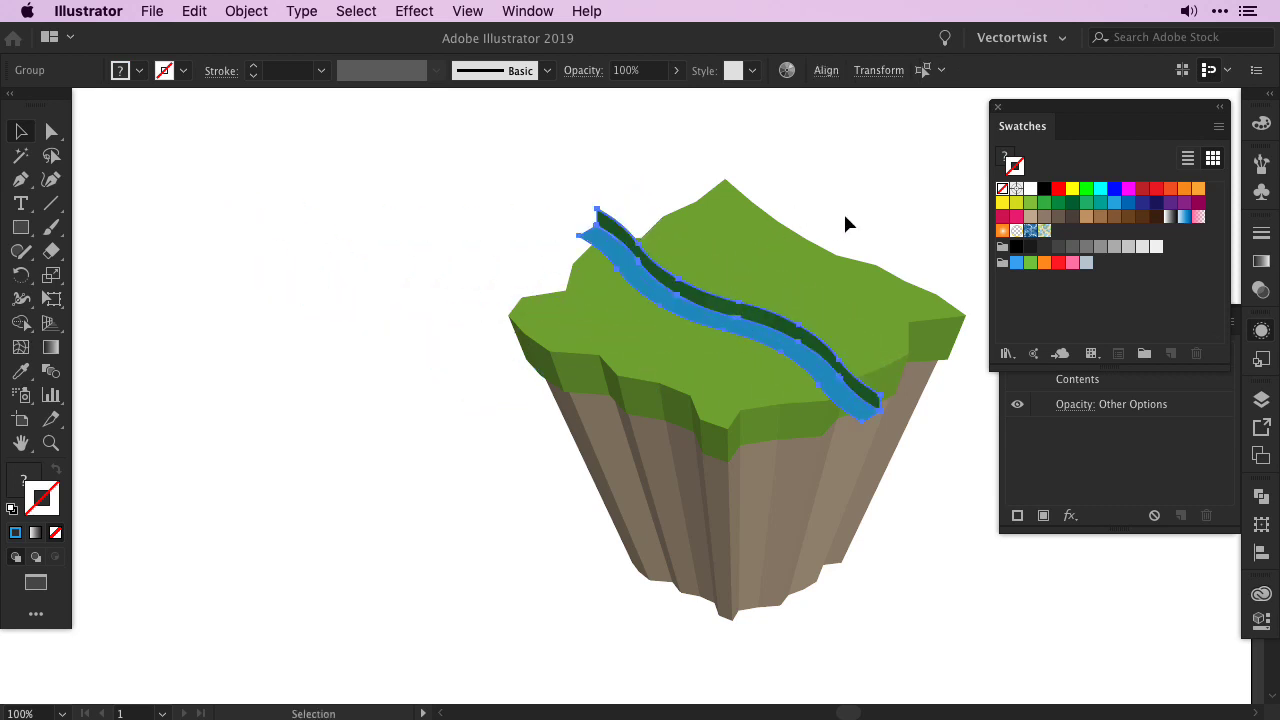
- Deselect the placed river pieces once the green bank is aligned
click(690, 300)
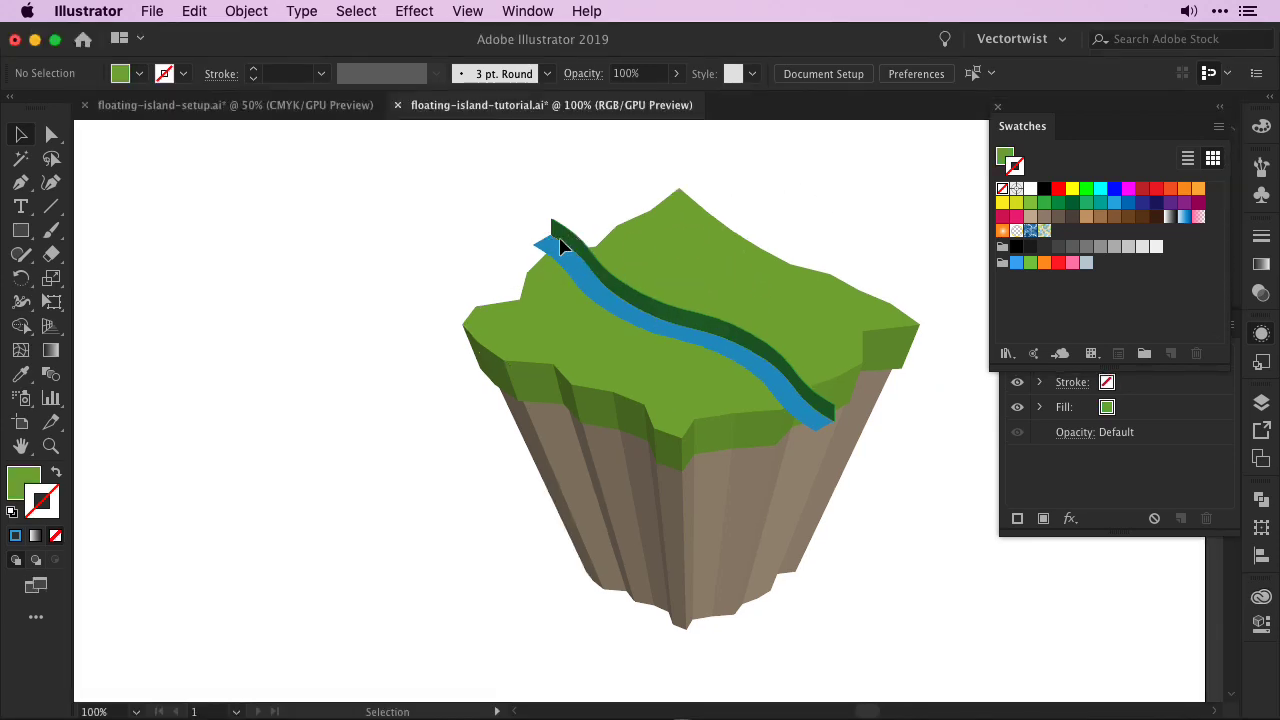
mouse_move(749, 439)
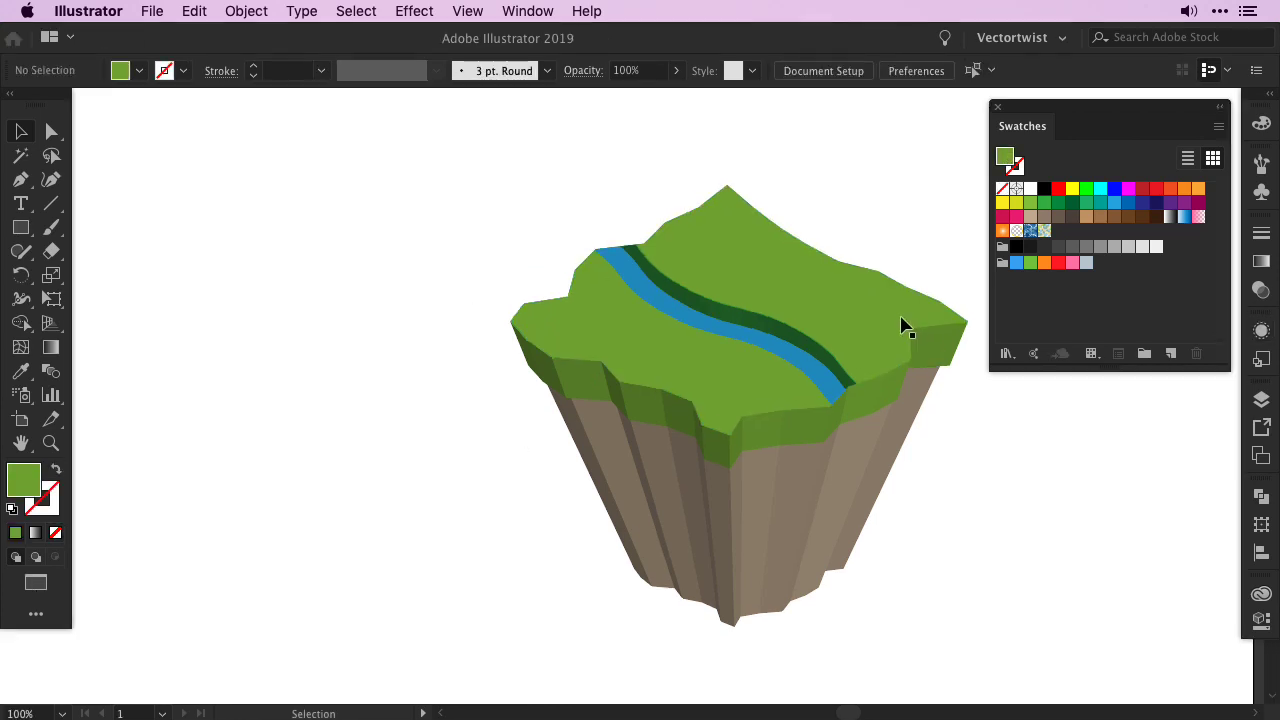
mouse_move(898, 330)
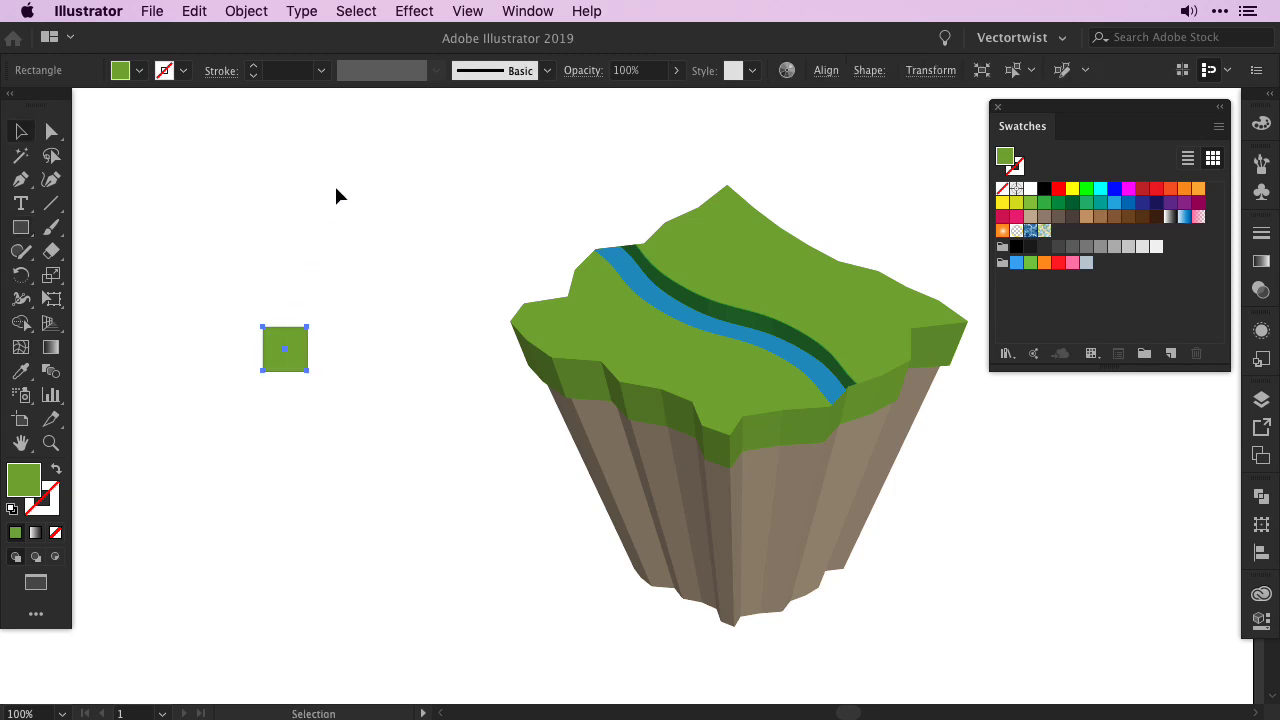
- Extrude the green square with Isometric Left position and 44 pt depth
click(413, 11)
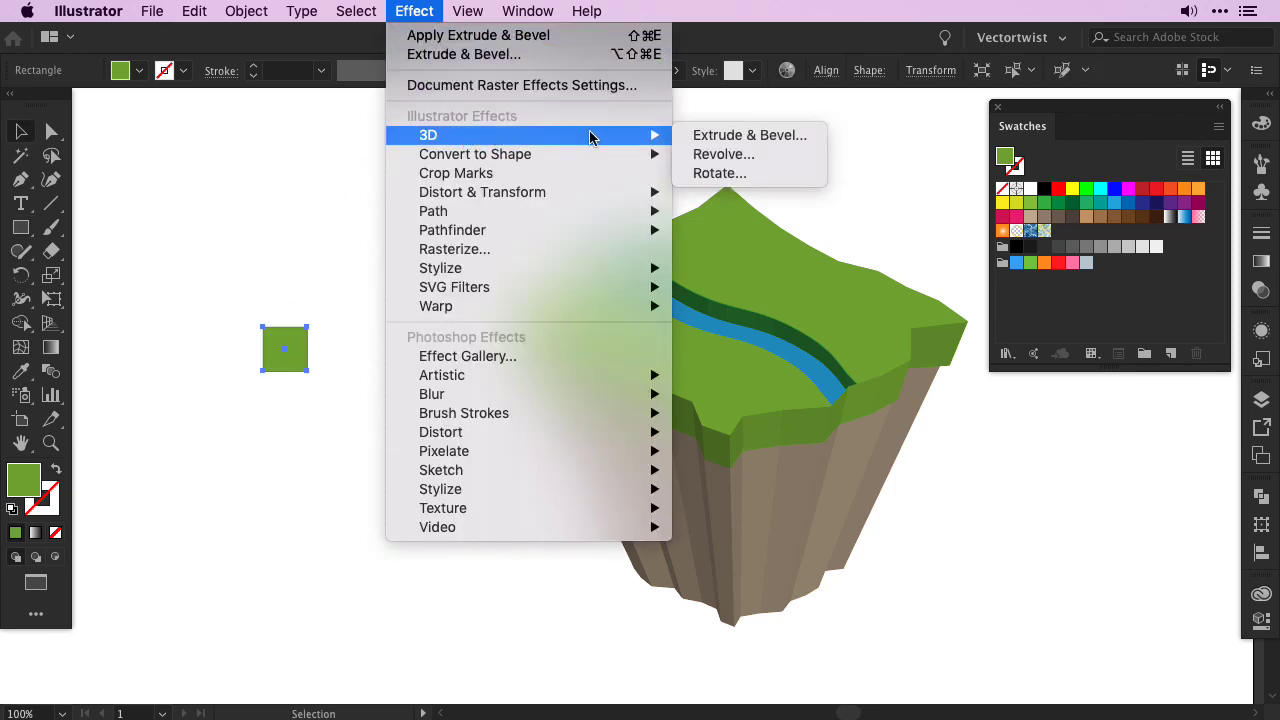
click(750, 135)
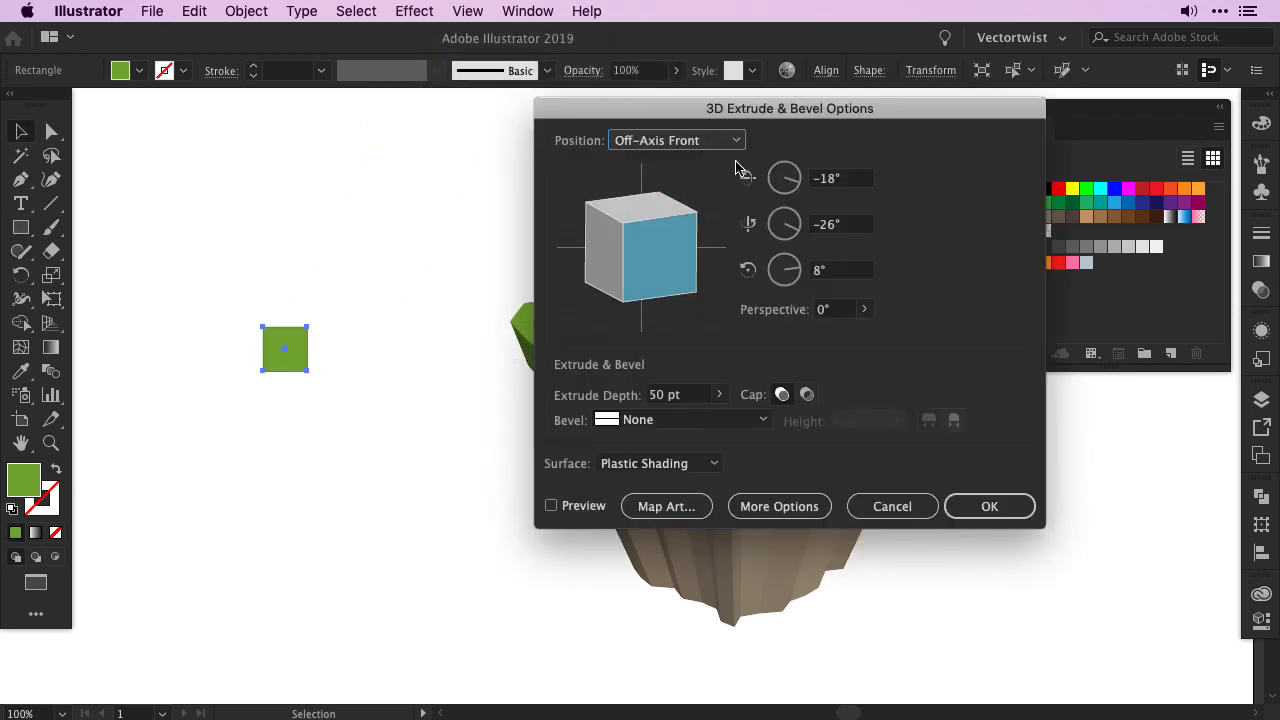
click(675, 139)
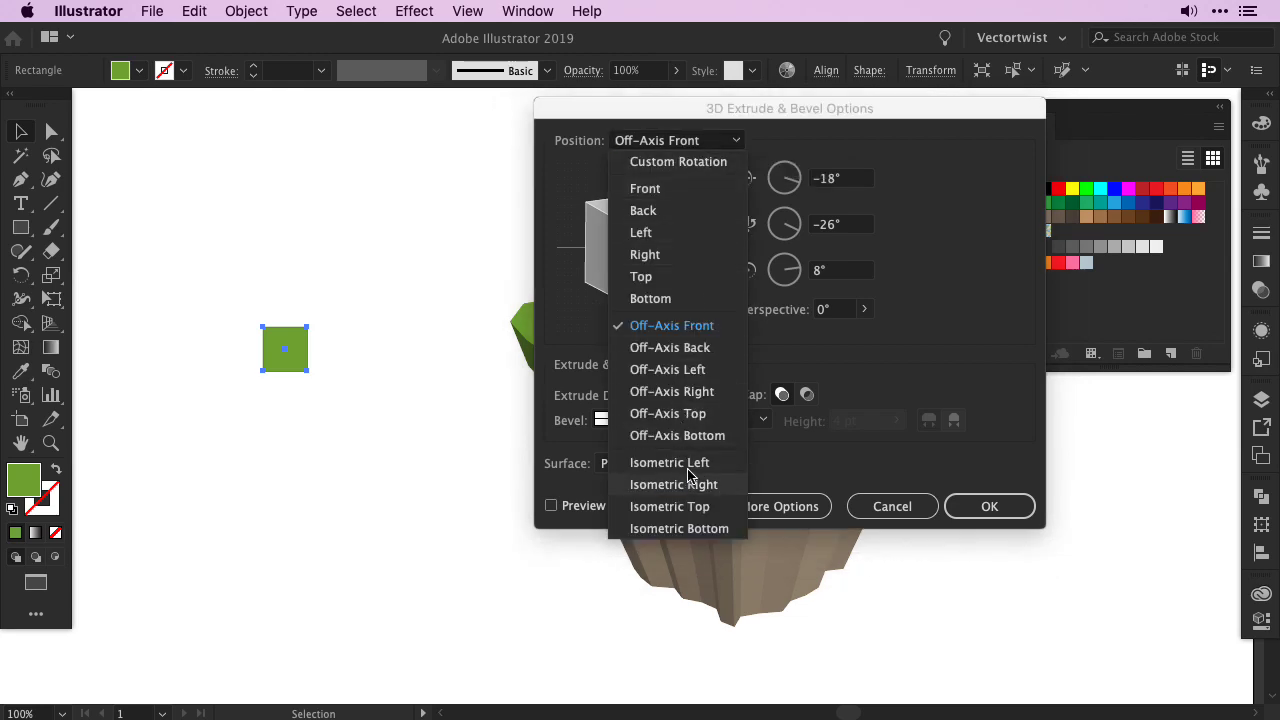
click(670, 462)
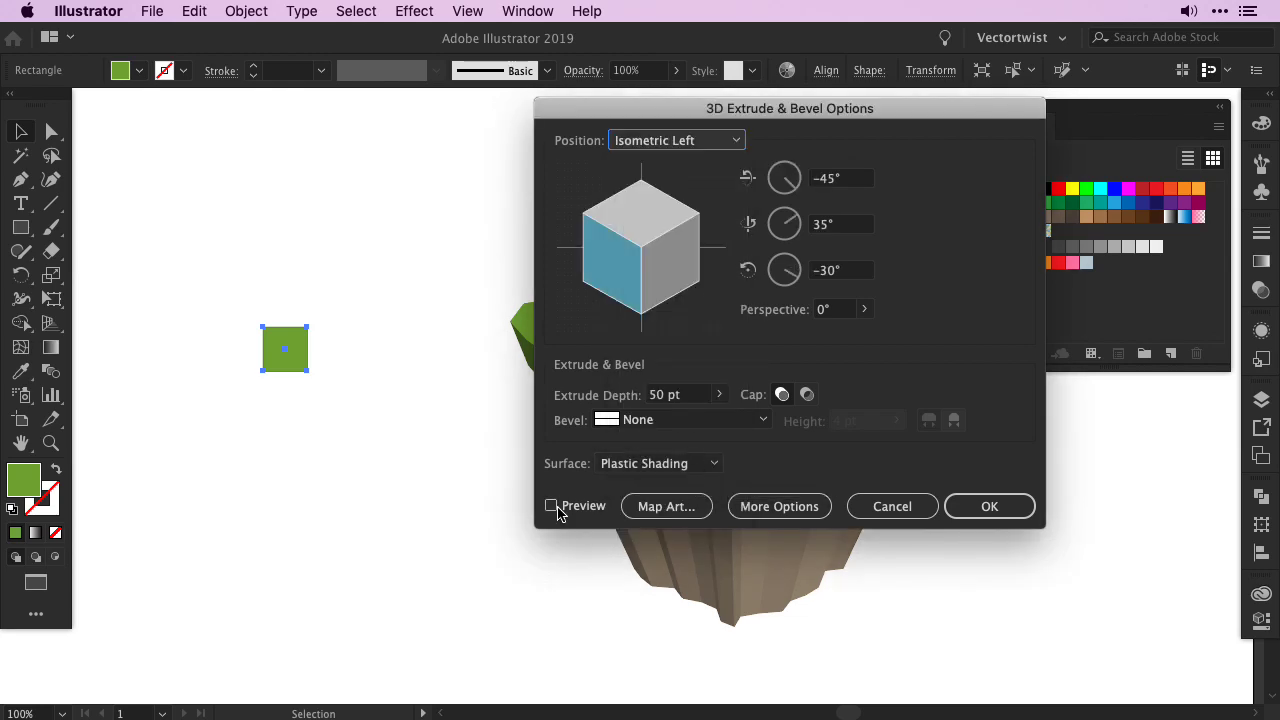
click(551, 505)
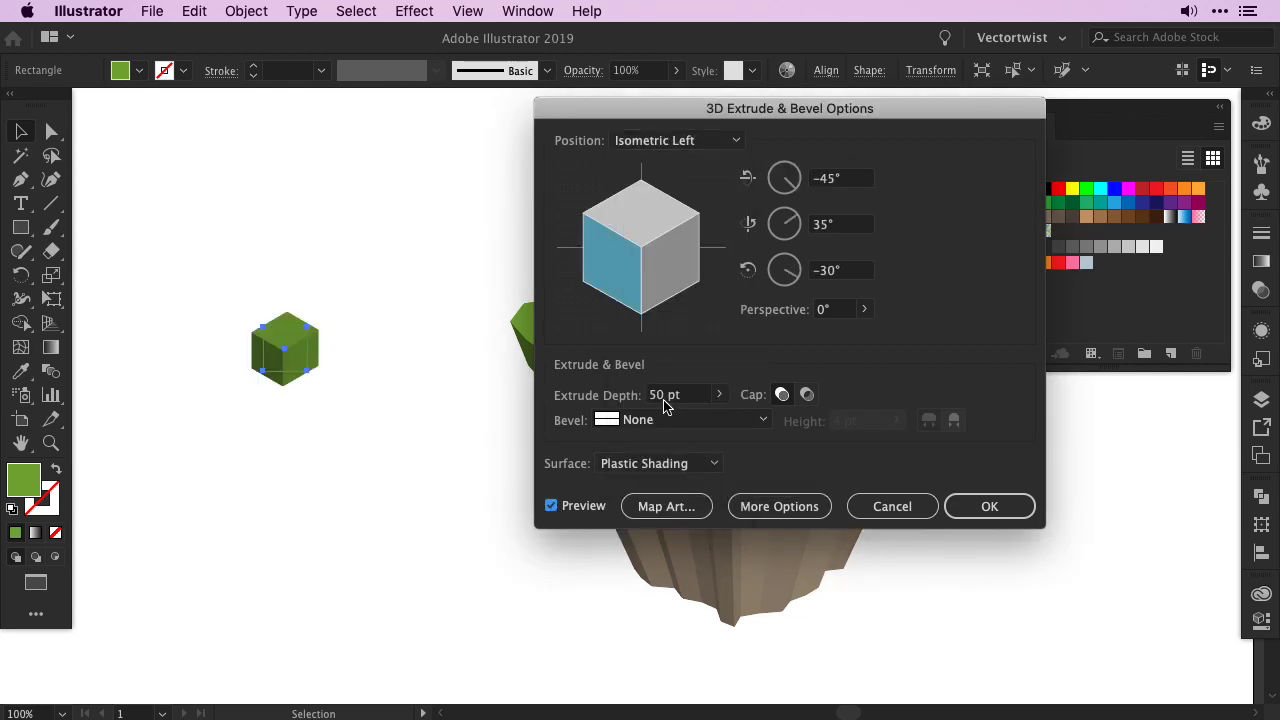
click(678, 394)
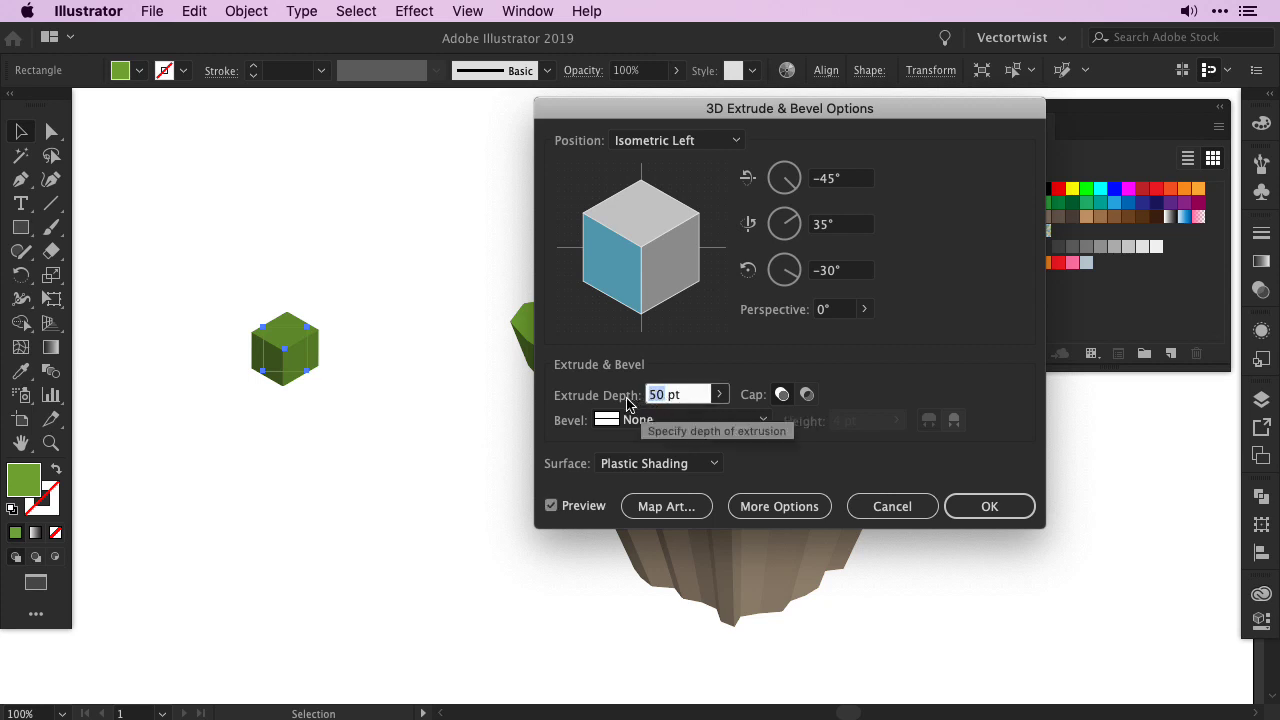
mouse_move(655, 413)
text(44)
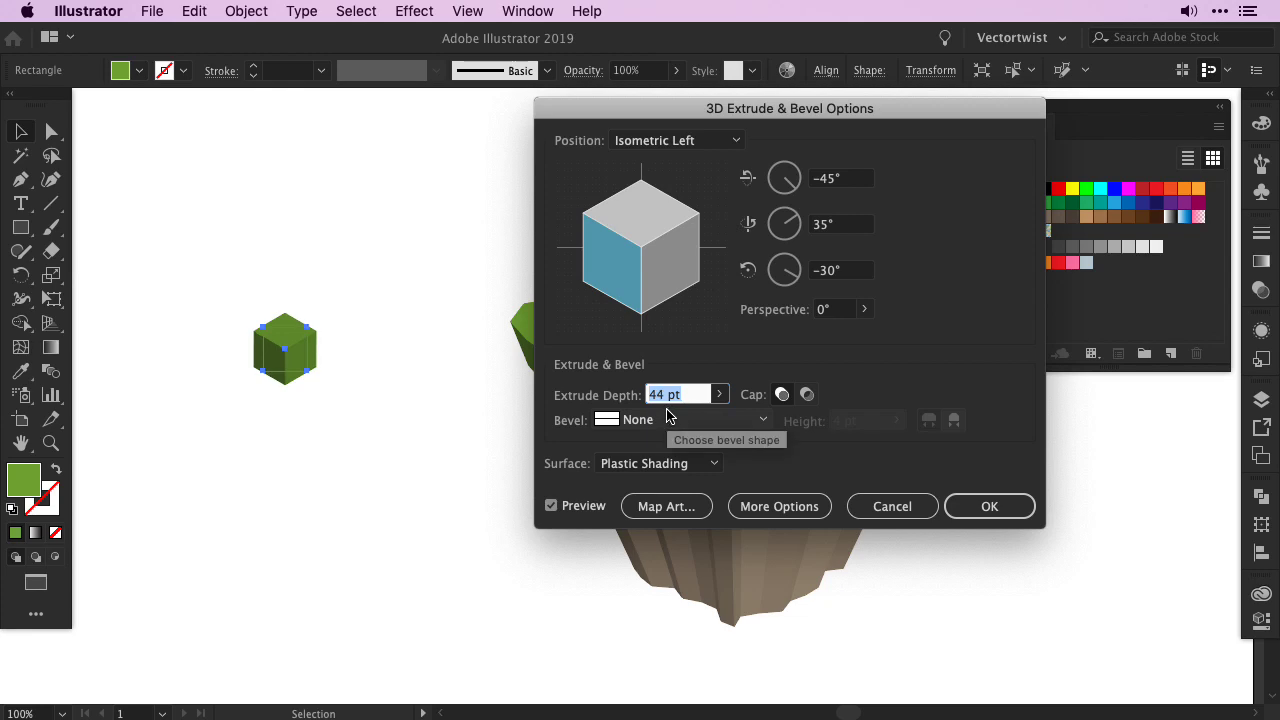
mouse_move(258, 351)
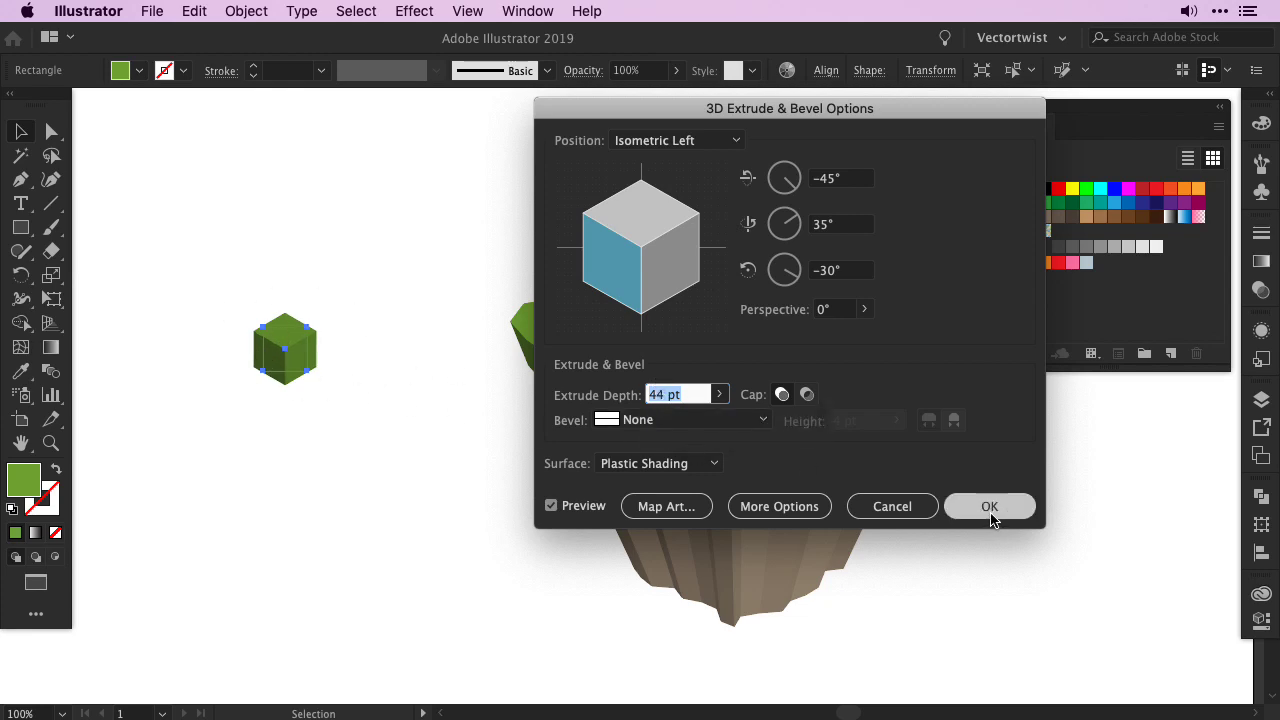
click(989, 506)
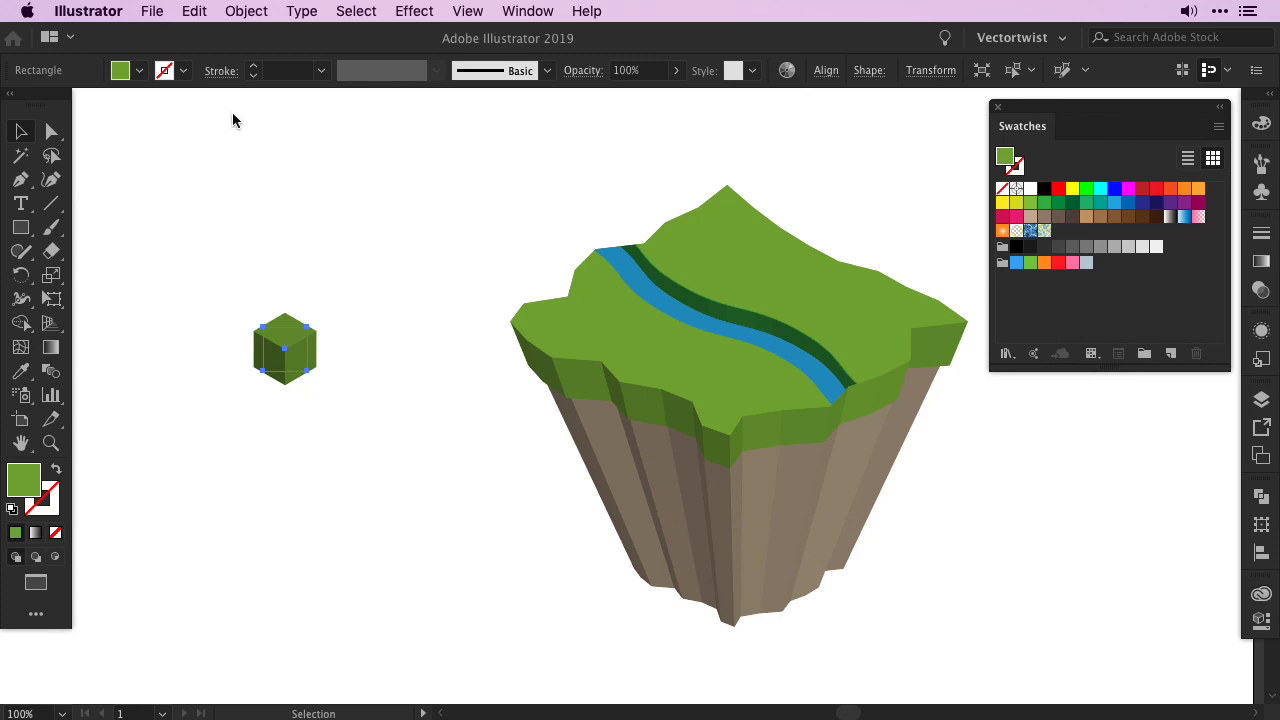
- Expand the cube and average its top anchor points on both axes
click(245, 11)
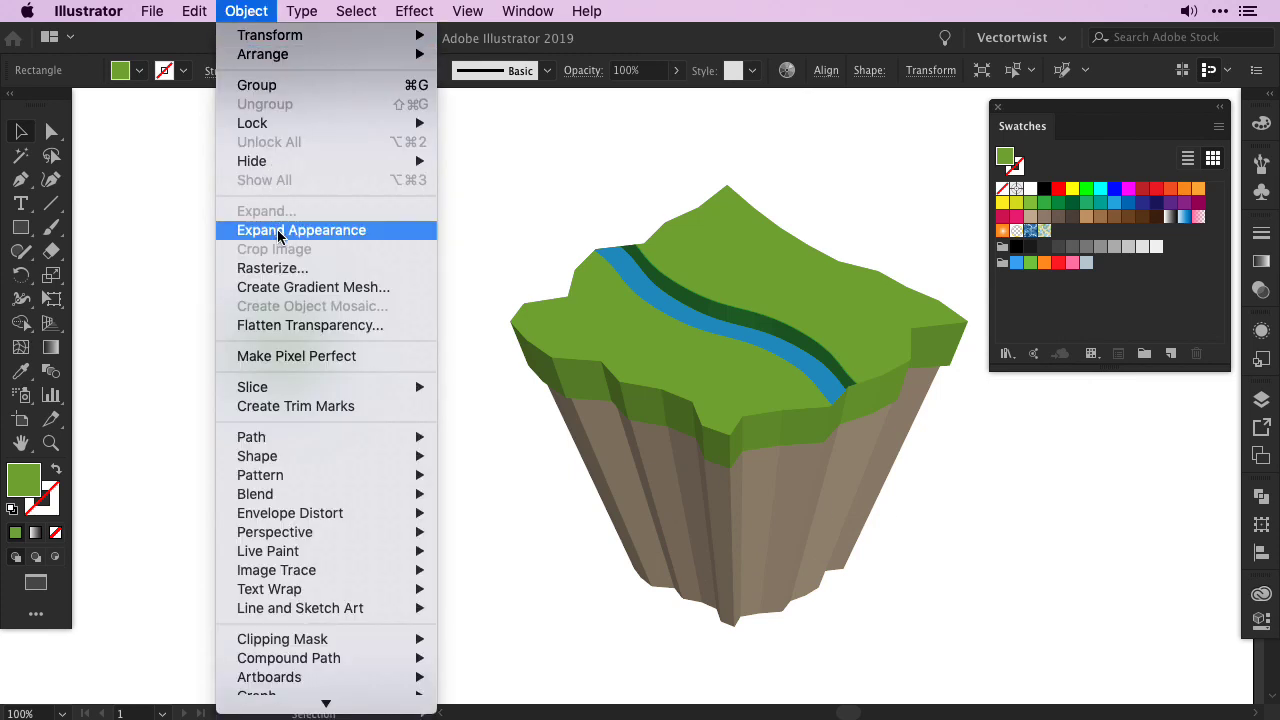
click(301, 230)
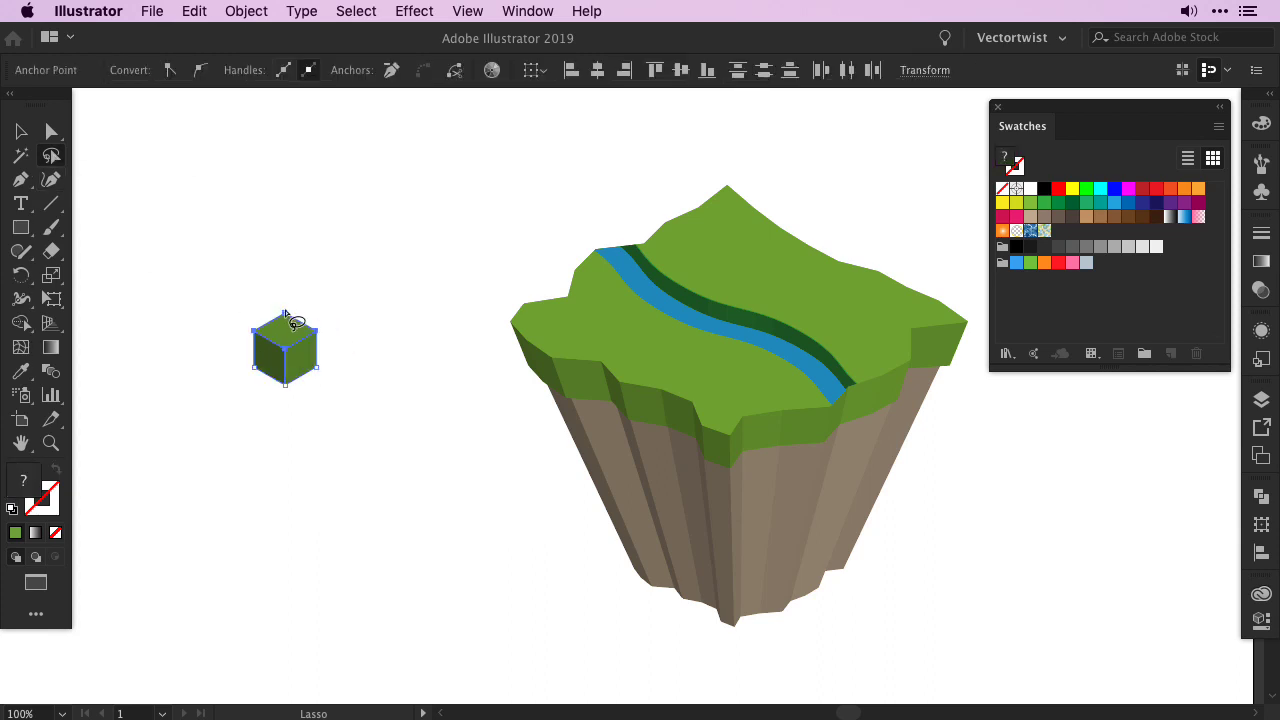
click(246, 11)
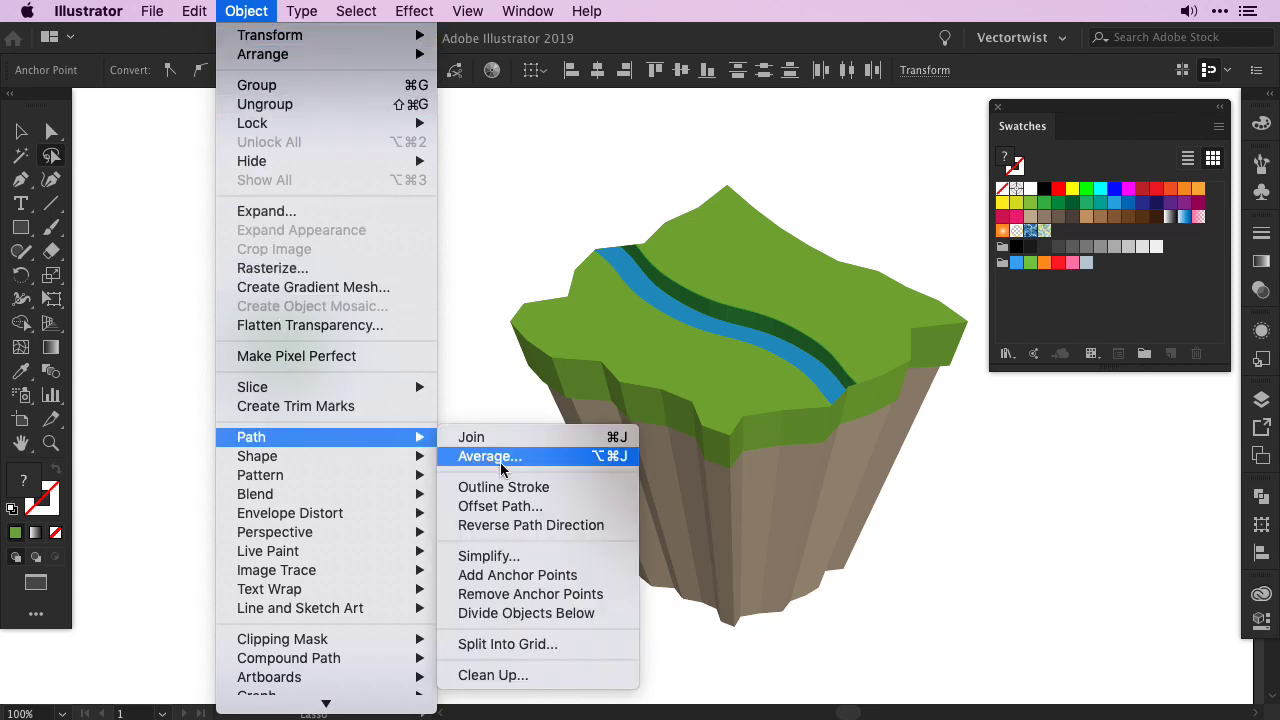
click(490, 456)
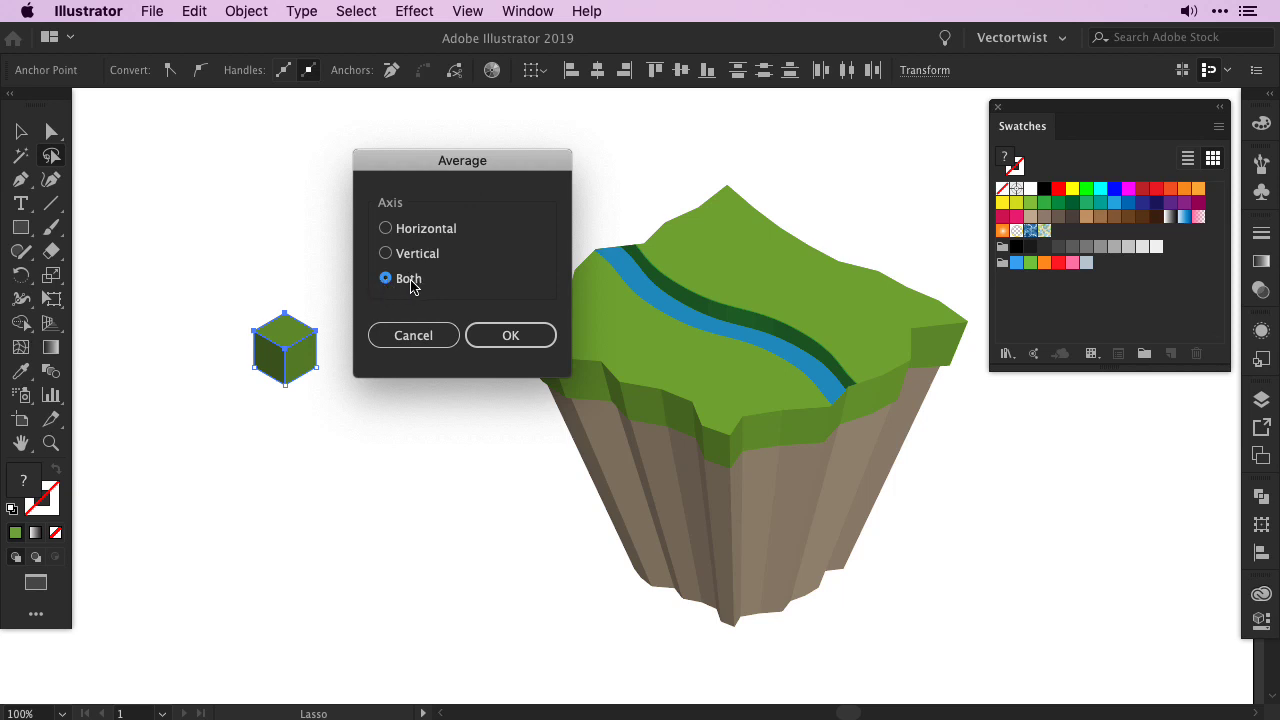
click(510, 335)
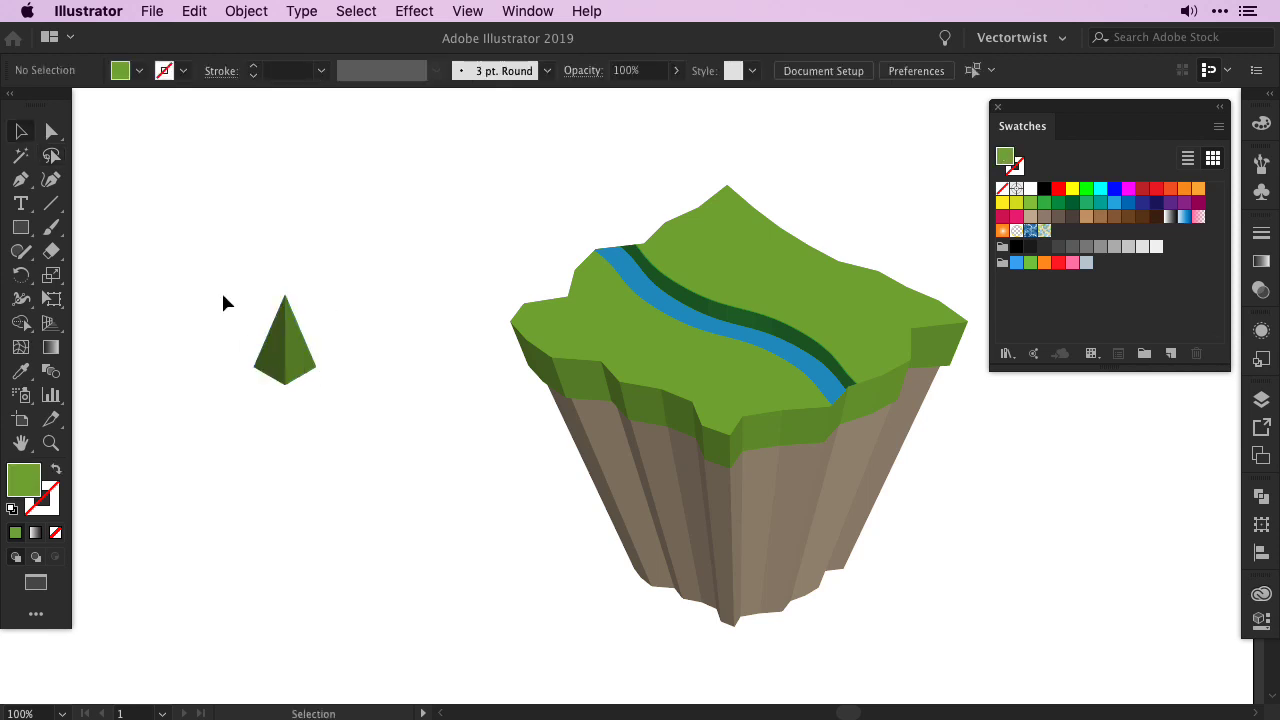
click(285, 340)
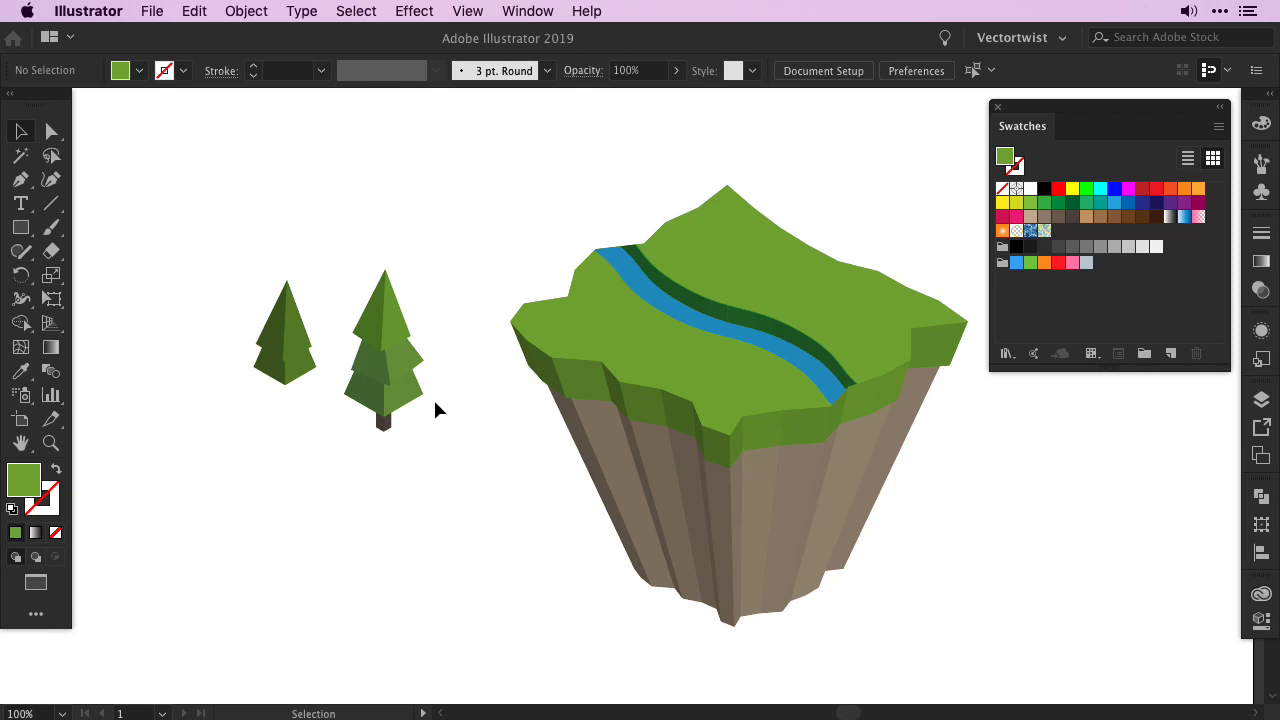
mouse_move(404, 430)
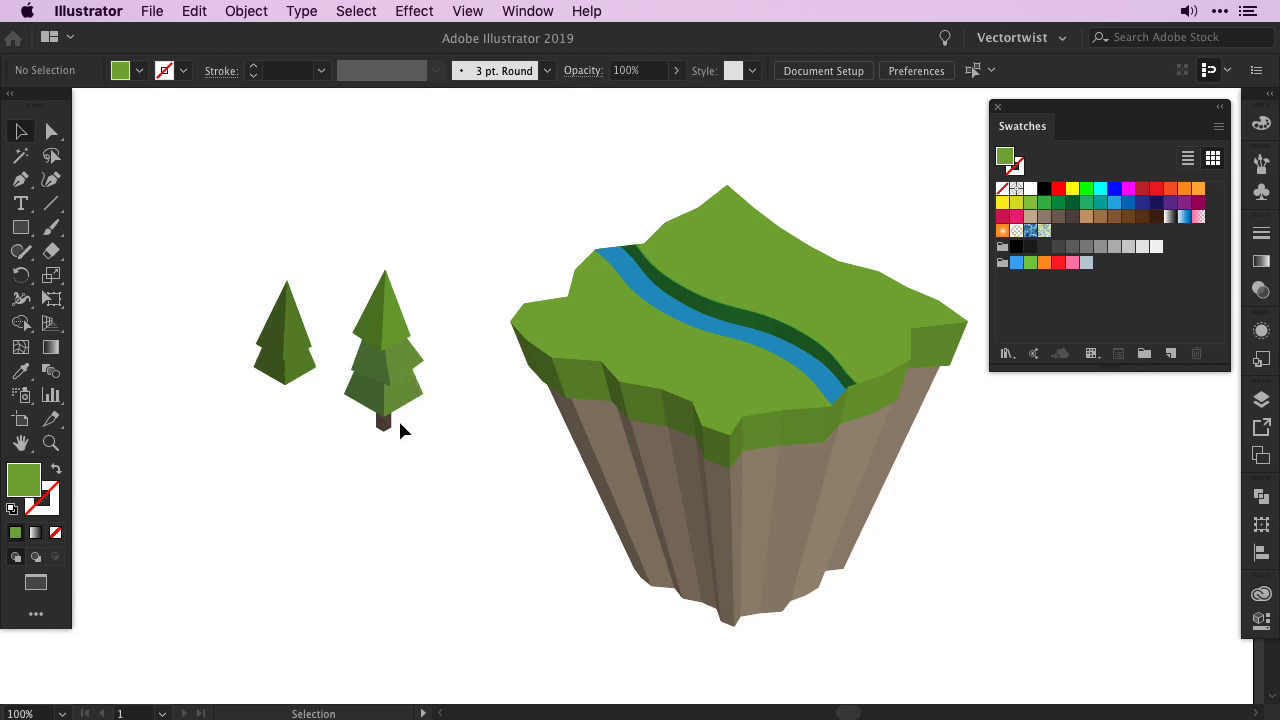
mouse_move(383, 410)
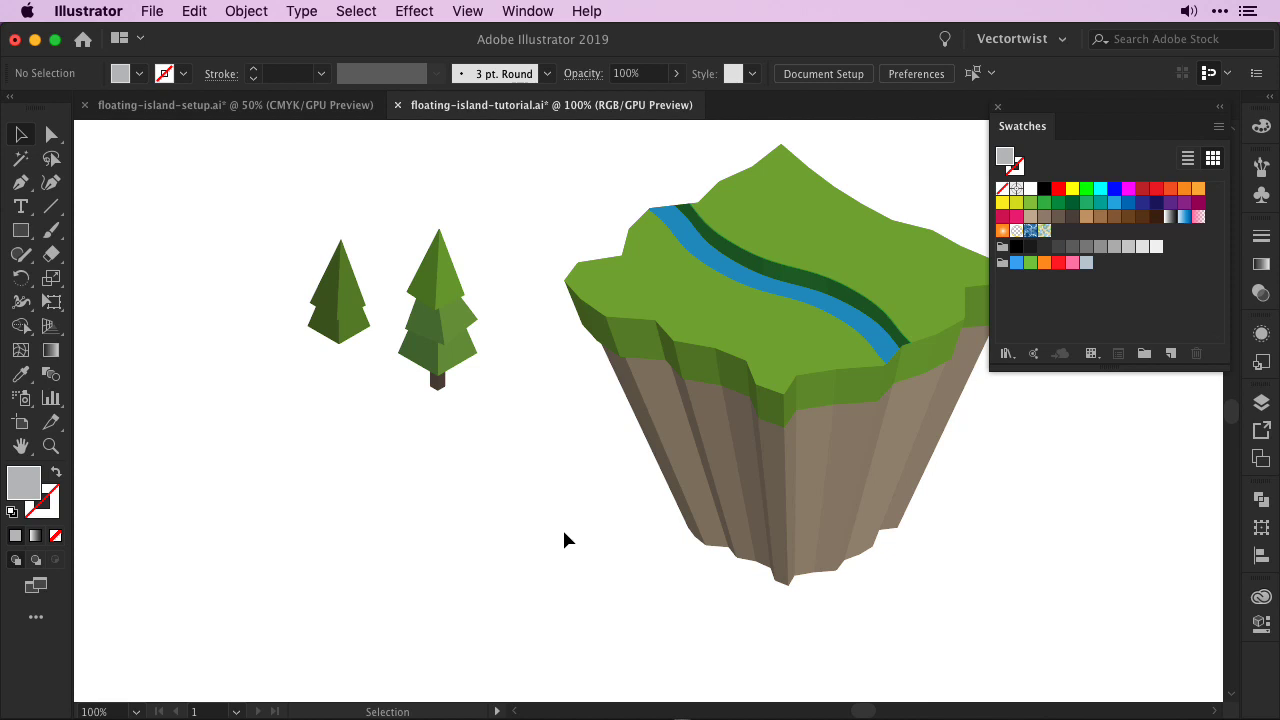
mouse_move(818, 488)
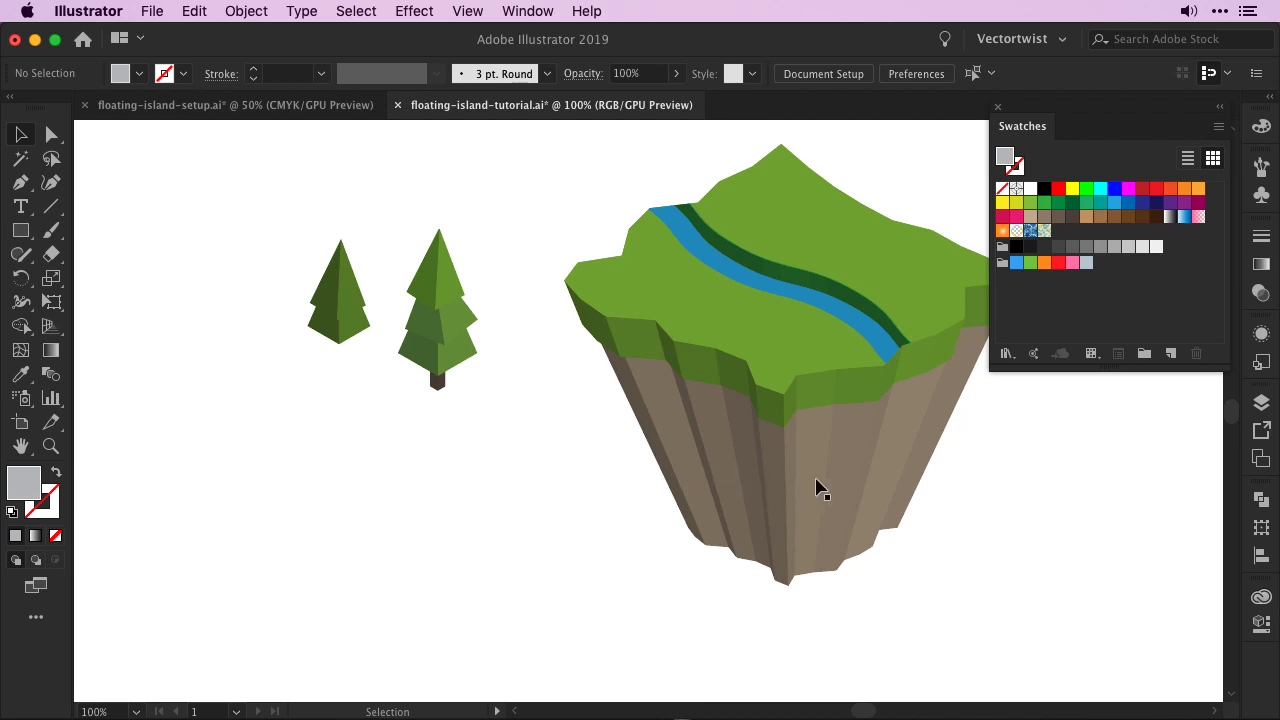
mouse_move(416, 468)
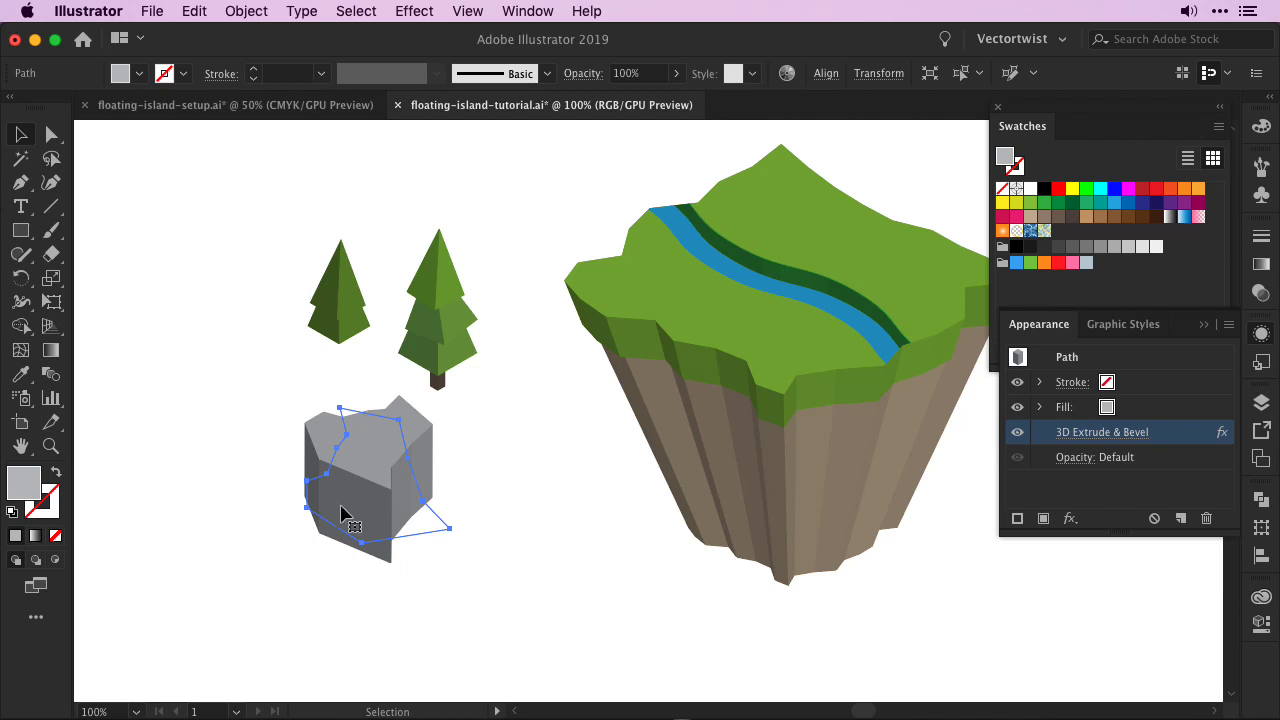
mouse_move(373, 513)
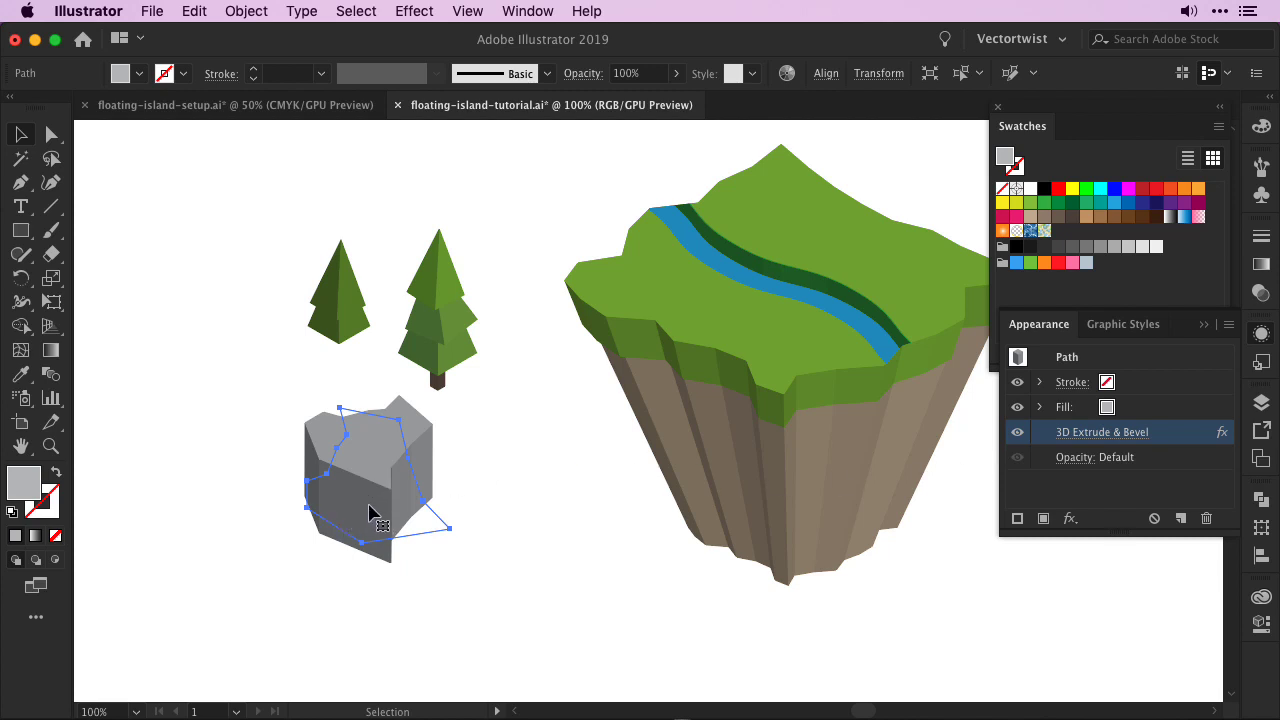
mouse_move(380, 472)
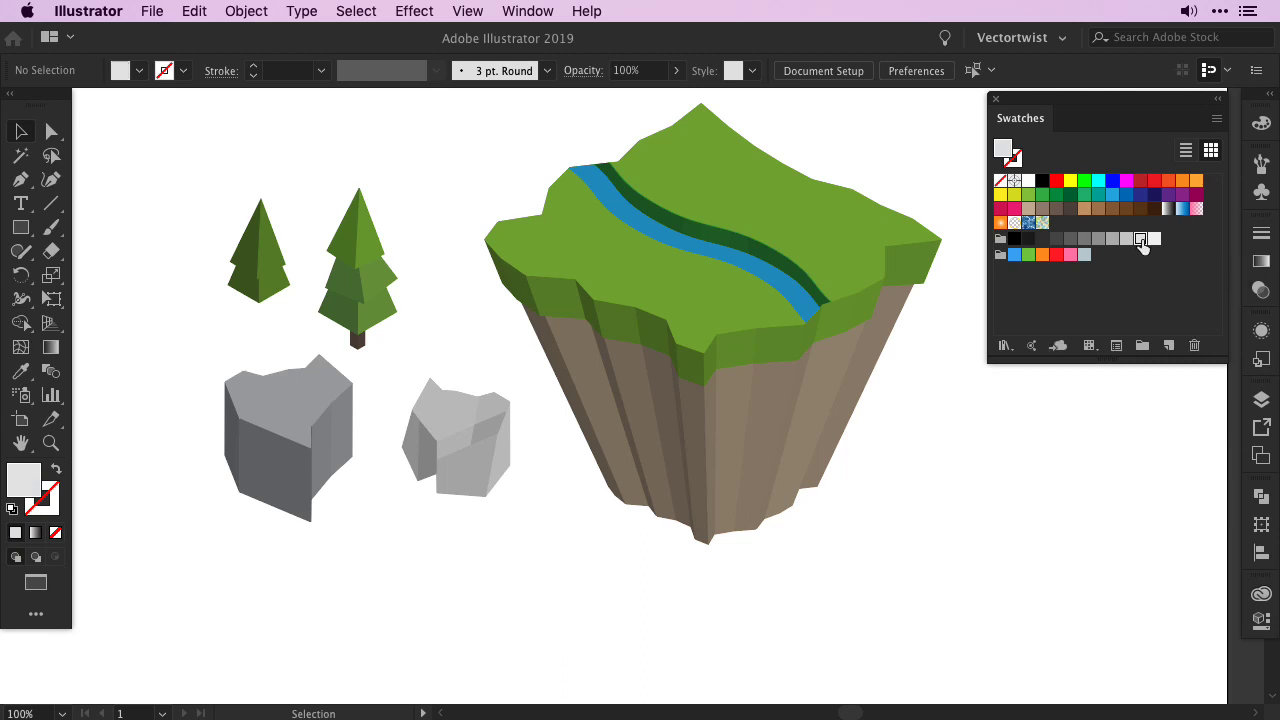
mouse_move(56, 232)
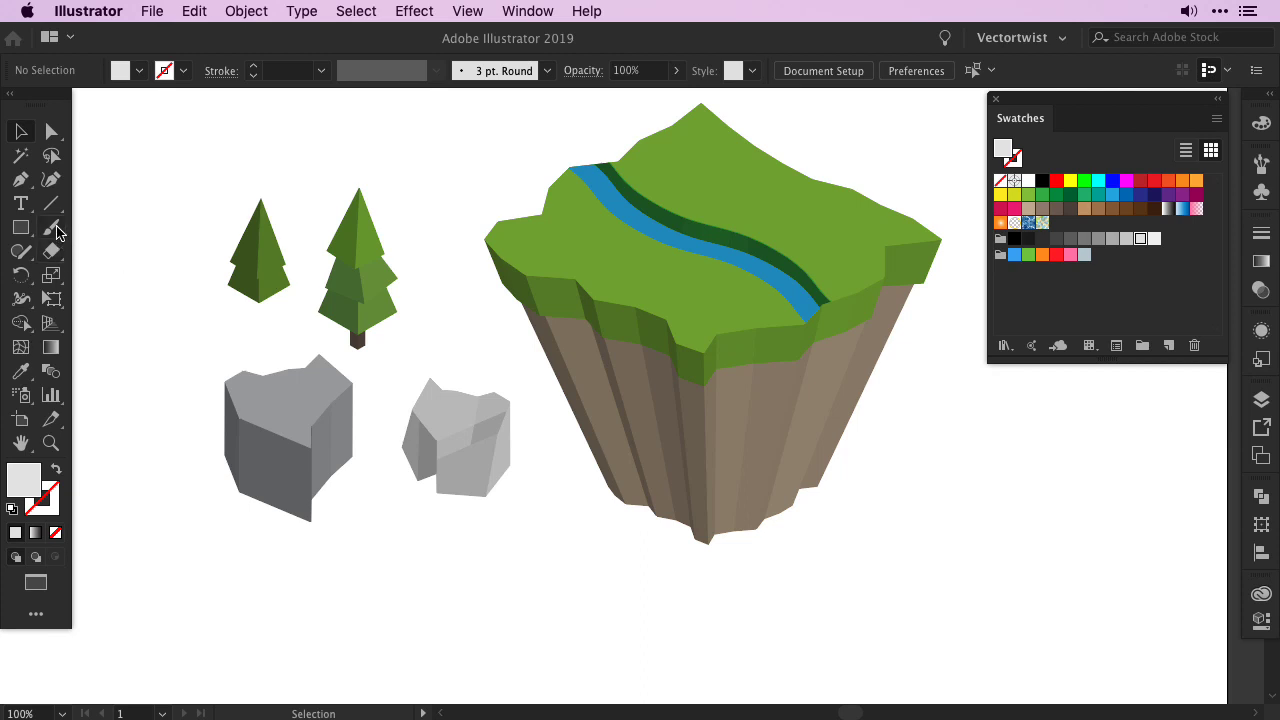
- Draw overlapping circles with the Ellipse Tool right of the island and unite them
click(20, 228)
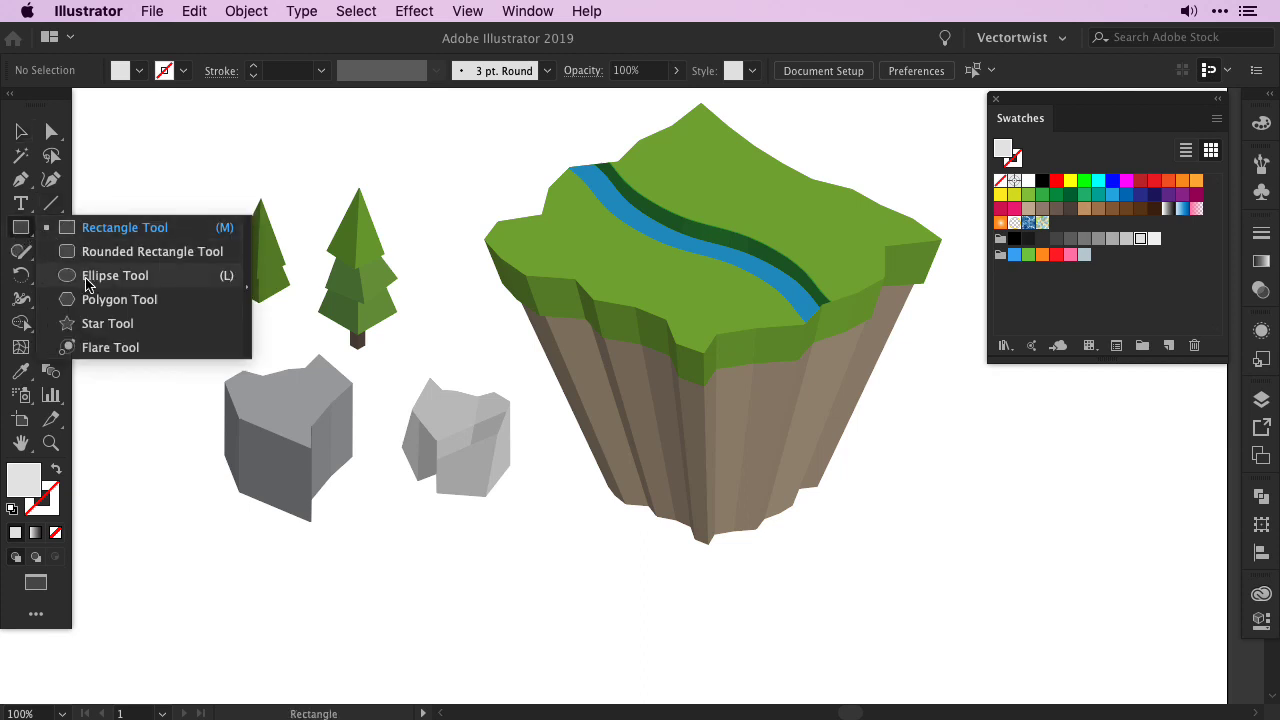
click(115, 275)
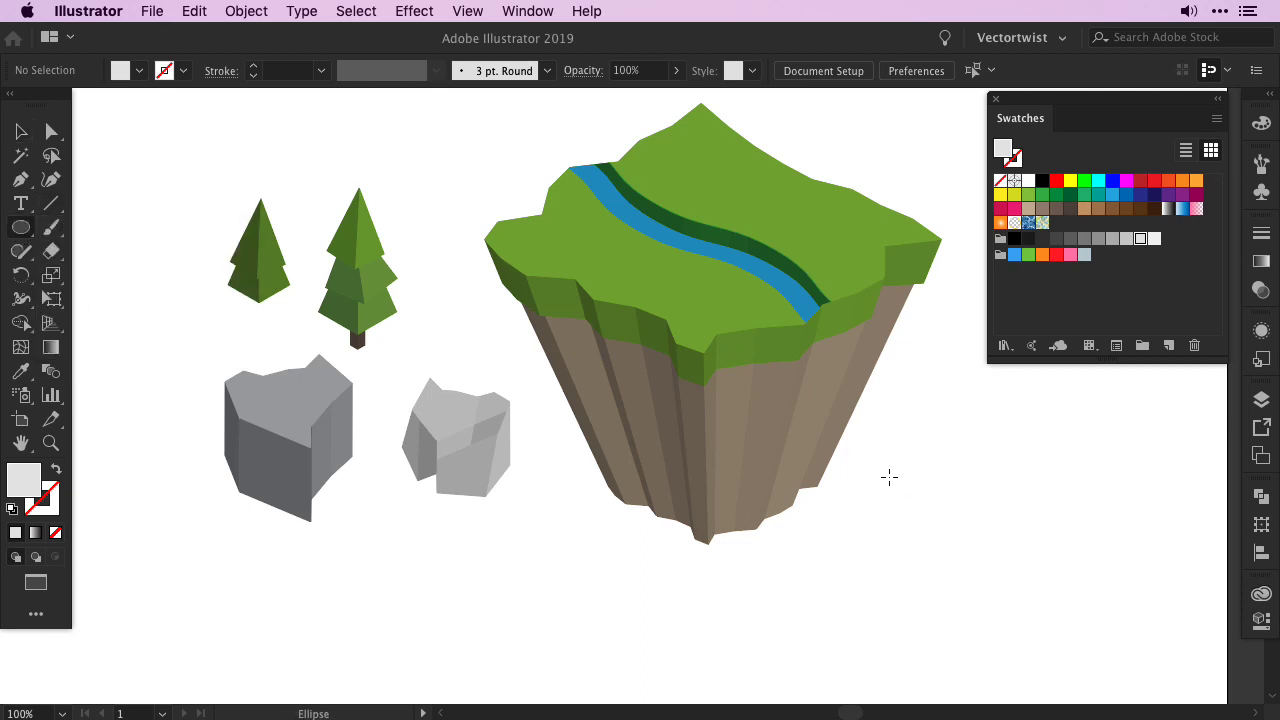
drag(890, 477, 985, 513)
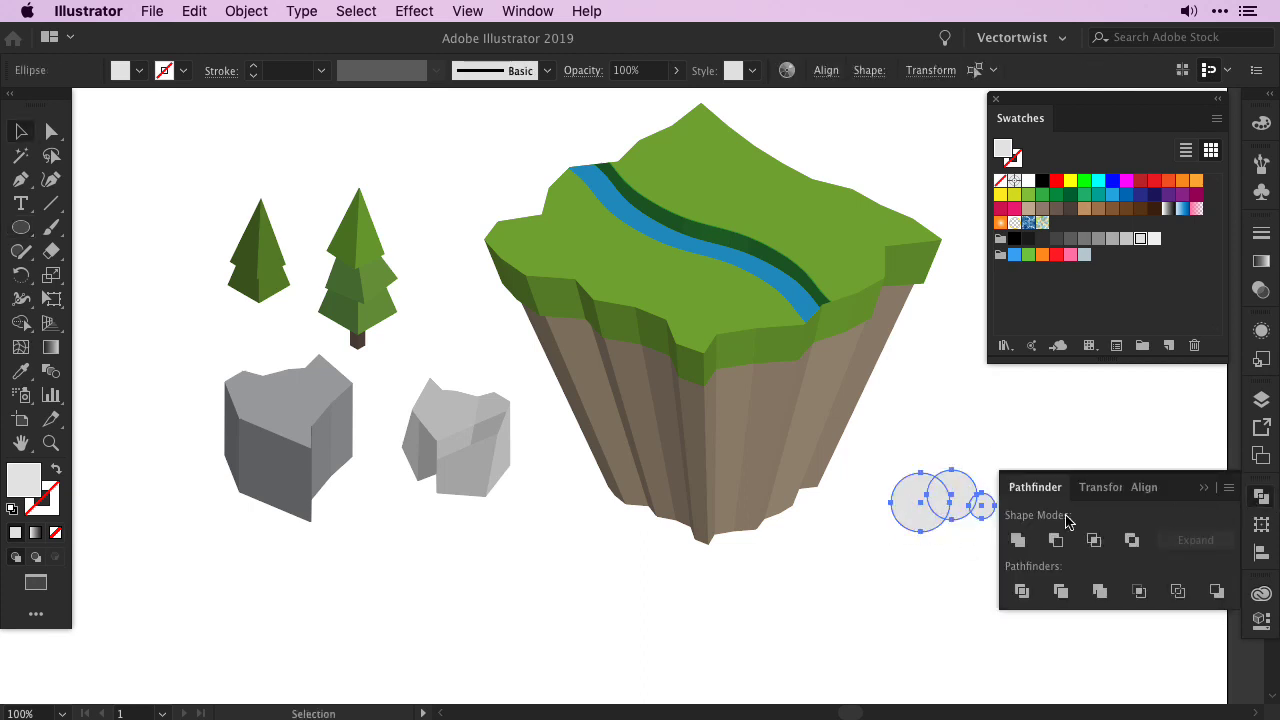
mouse_move(1018, 540)
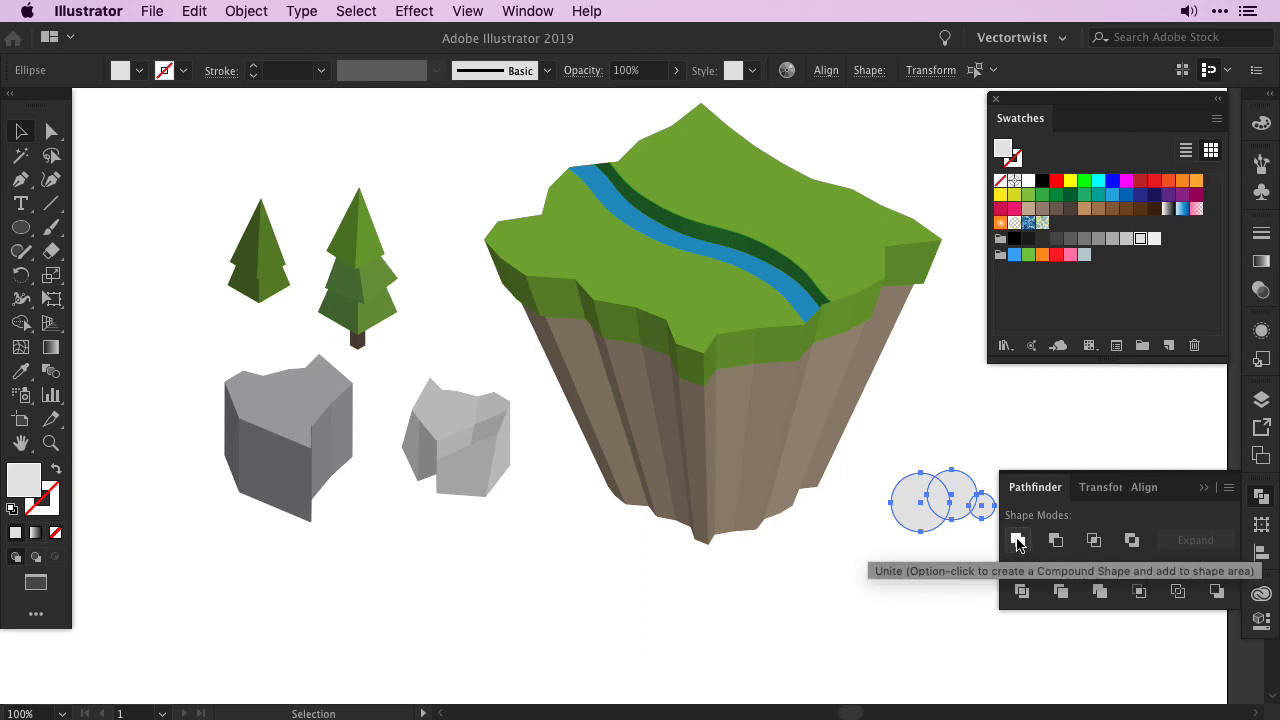
click(1018, 540)
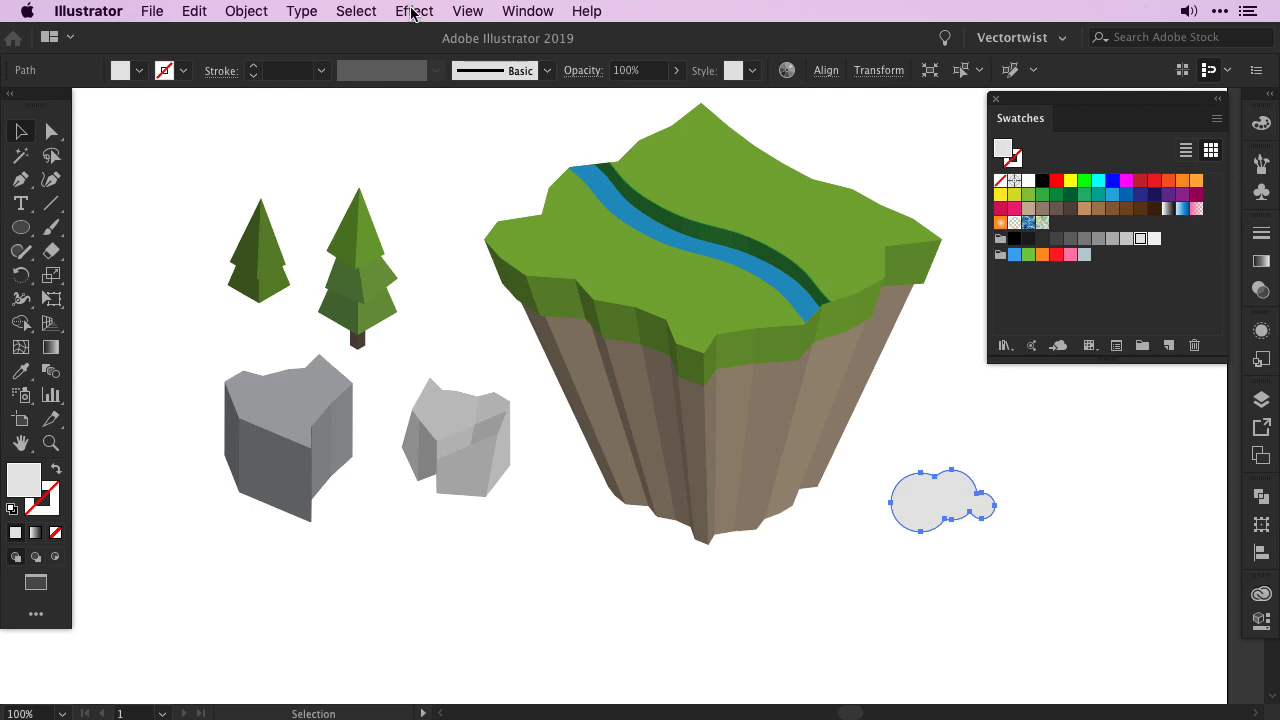
- Extrude the cloud with Isometric Right position and 20 pt depth
click(413, 11)
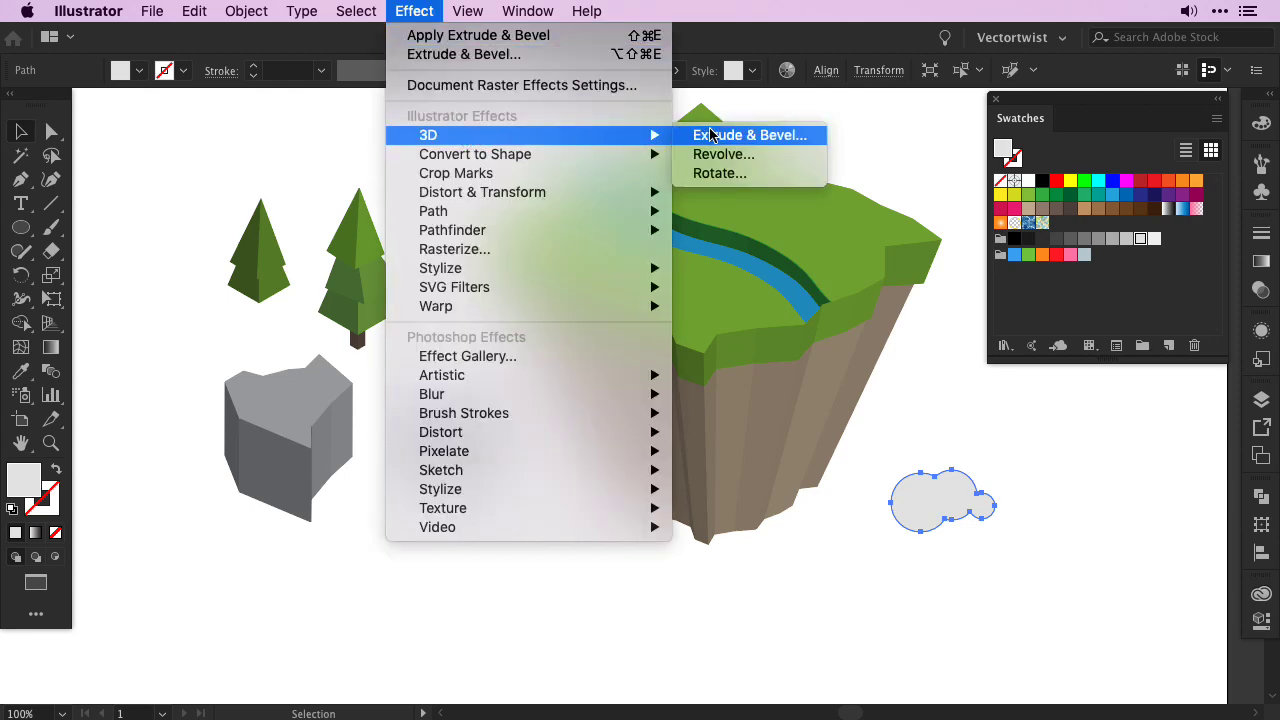
click(753, 135)
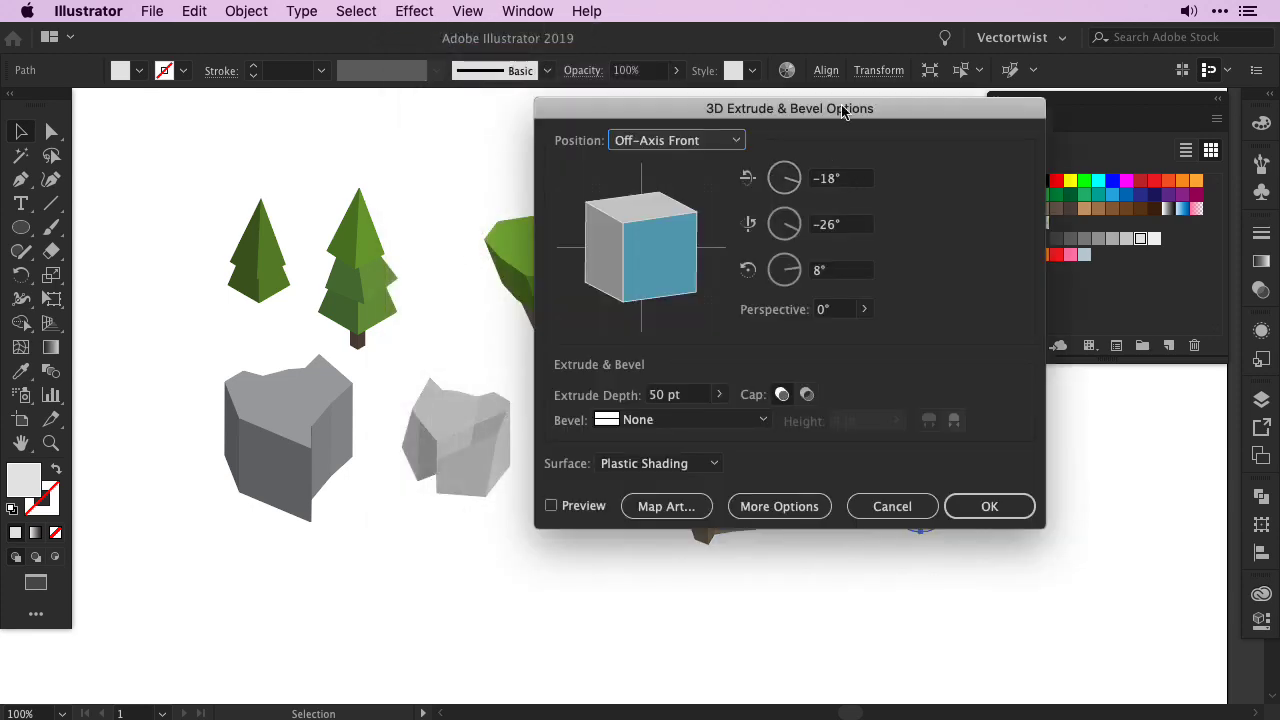
click(674, 140)
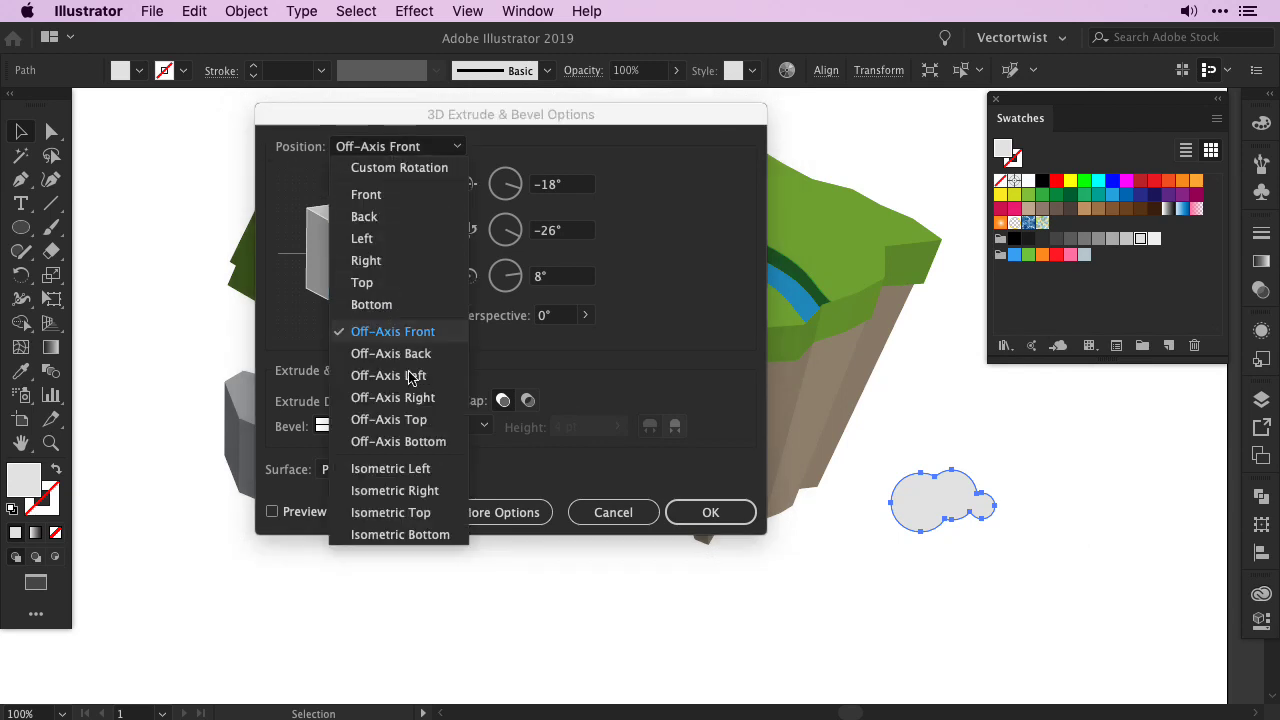
click(395, 490)
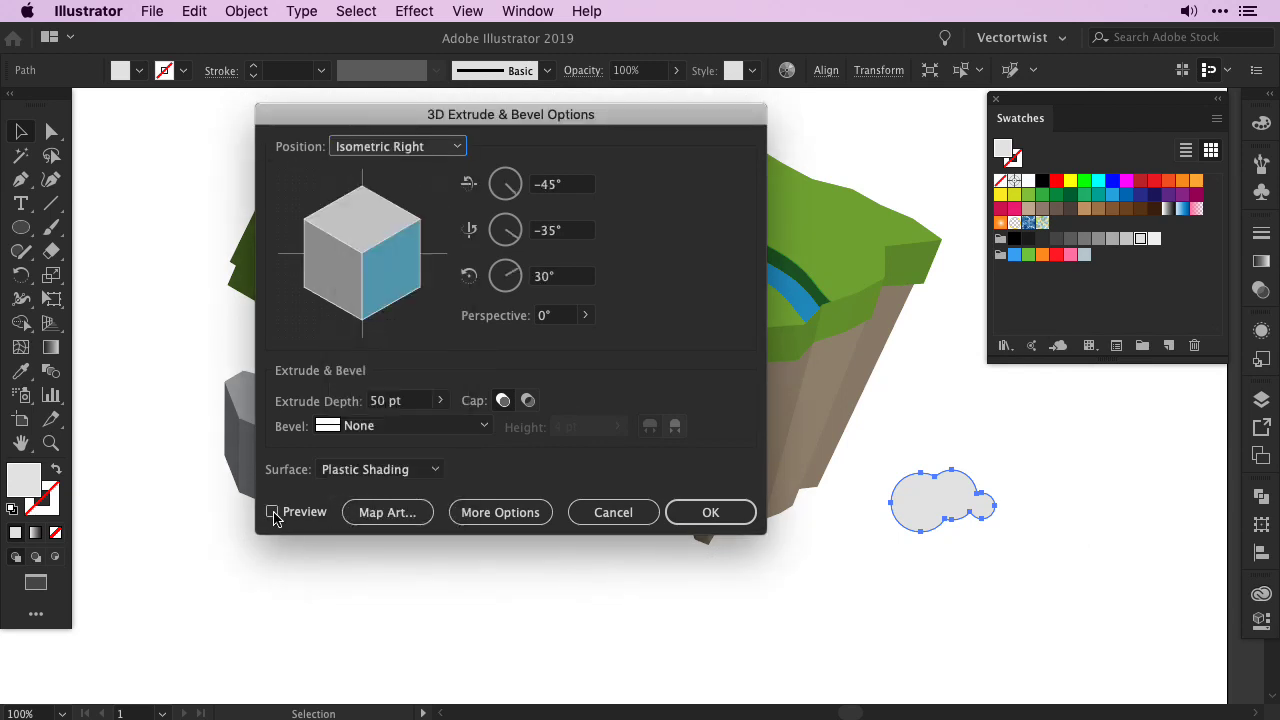
click(272, 511)
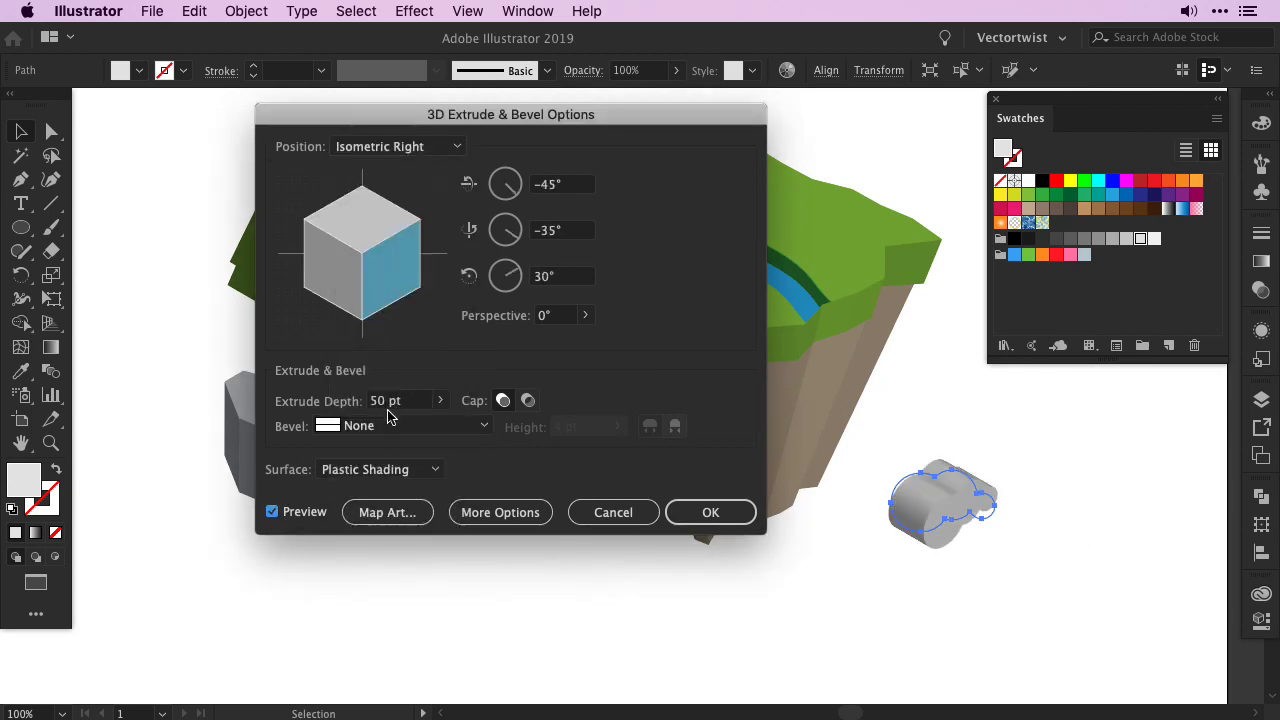
click(395, 400)
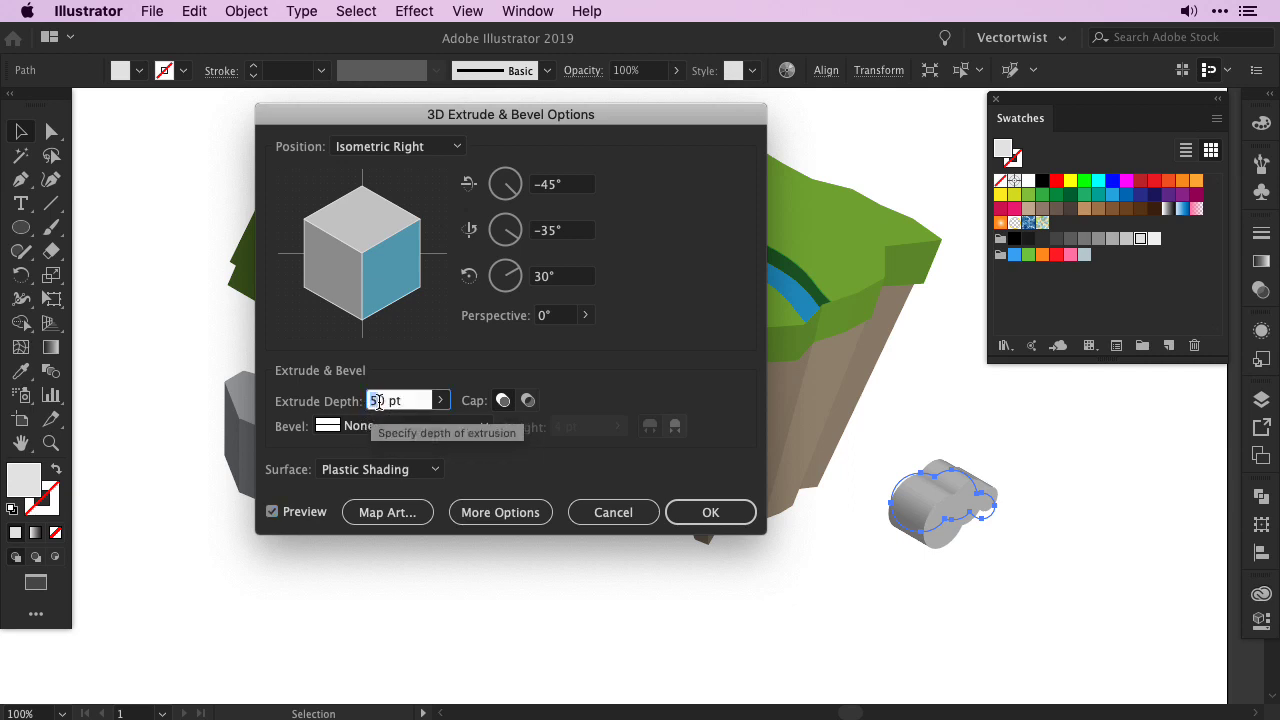
text(20)
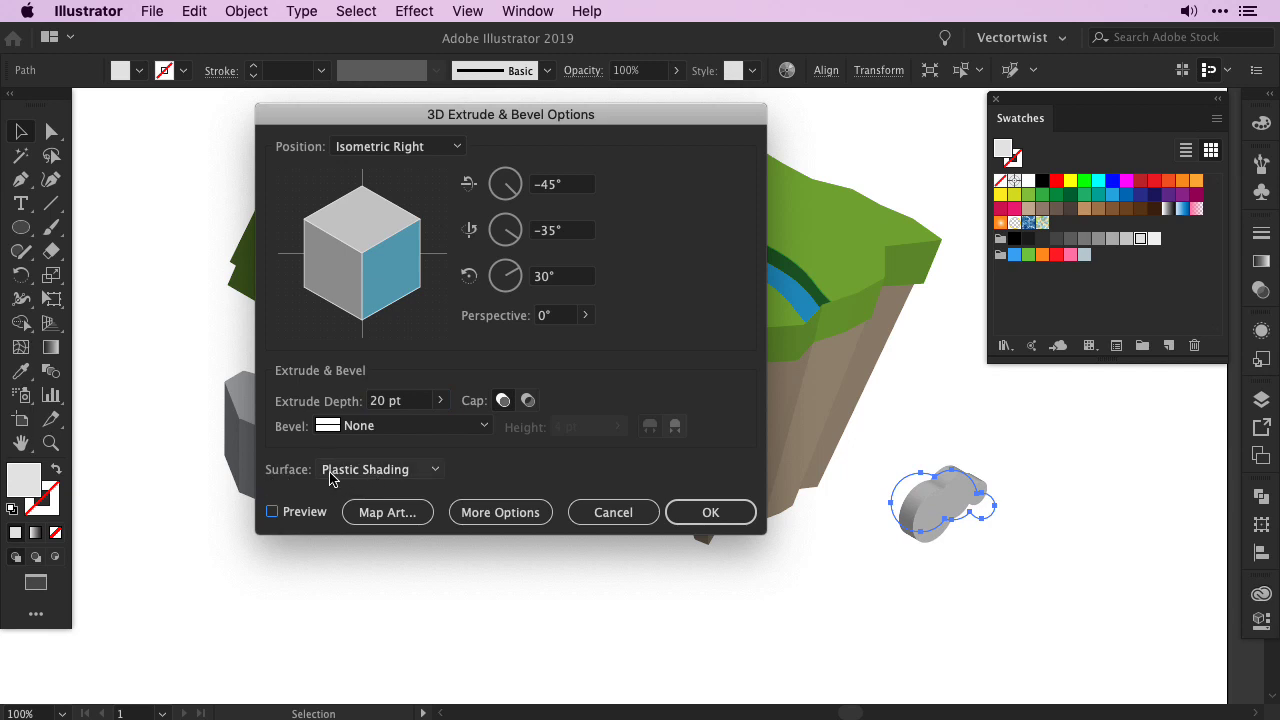
click(710, 512)
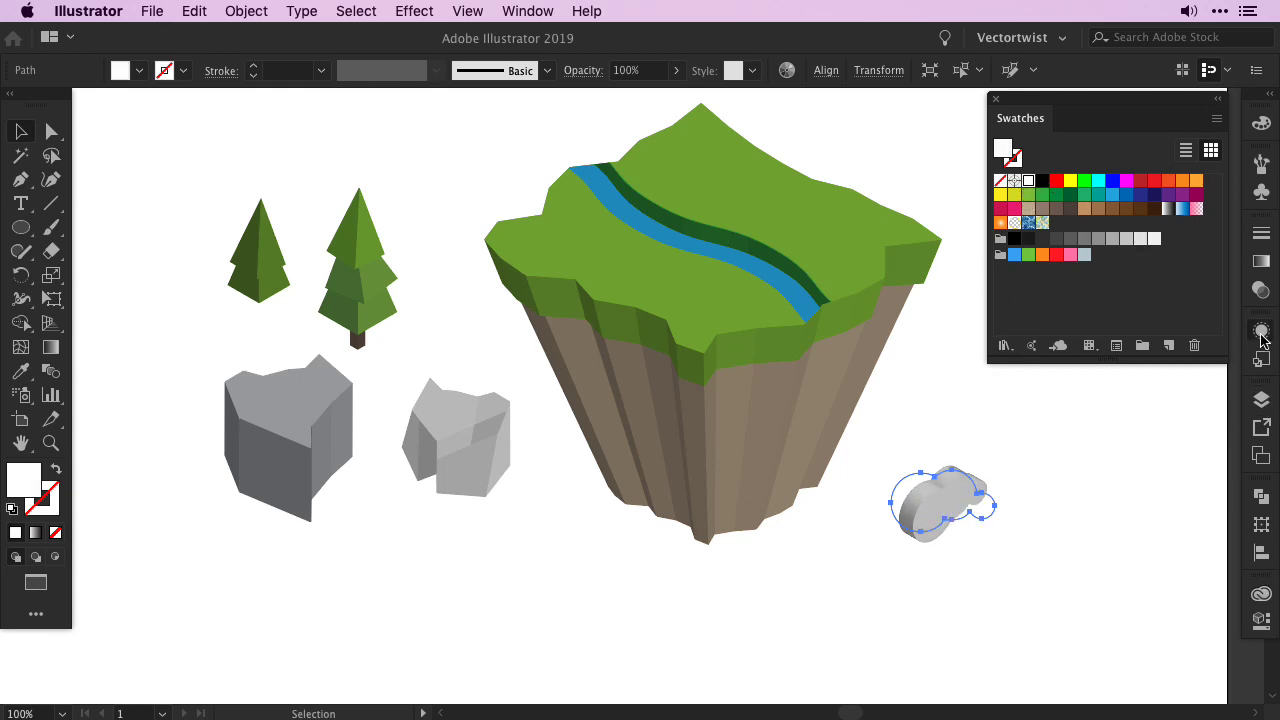
- Reopen the cloud's Extrude & Bevel and move its light source under More Options
click(1261, 331)
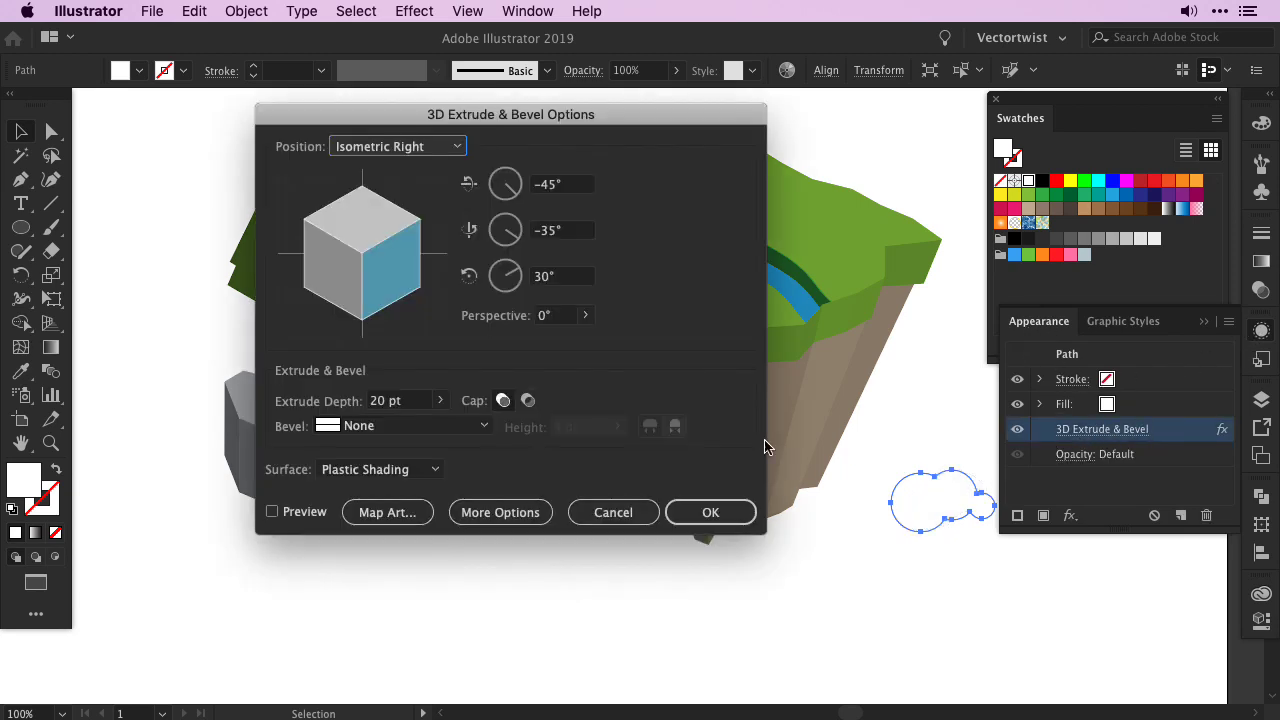
click(500, 512)
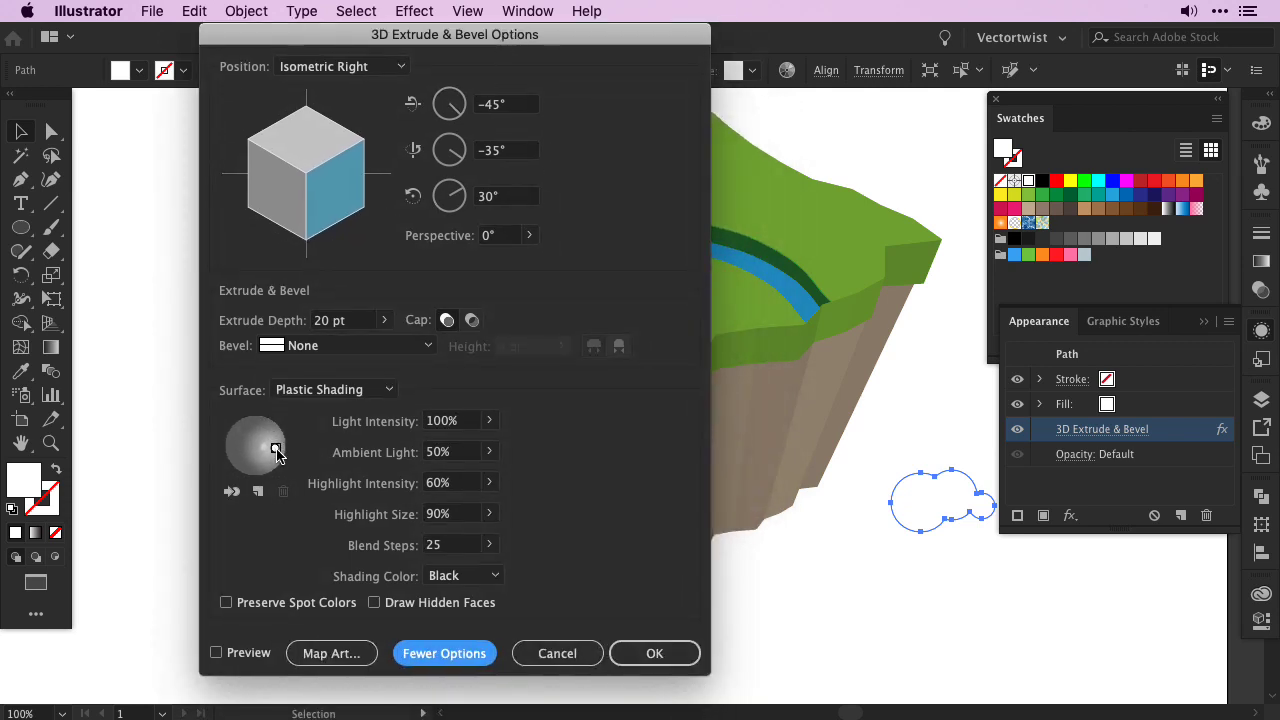
click(216, 653)
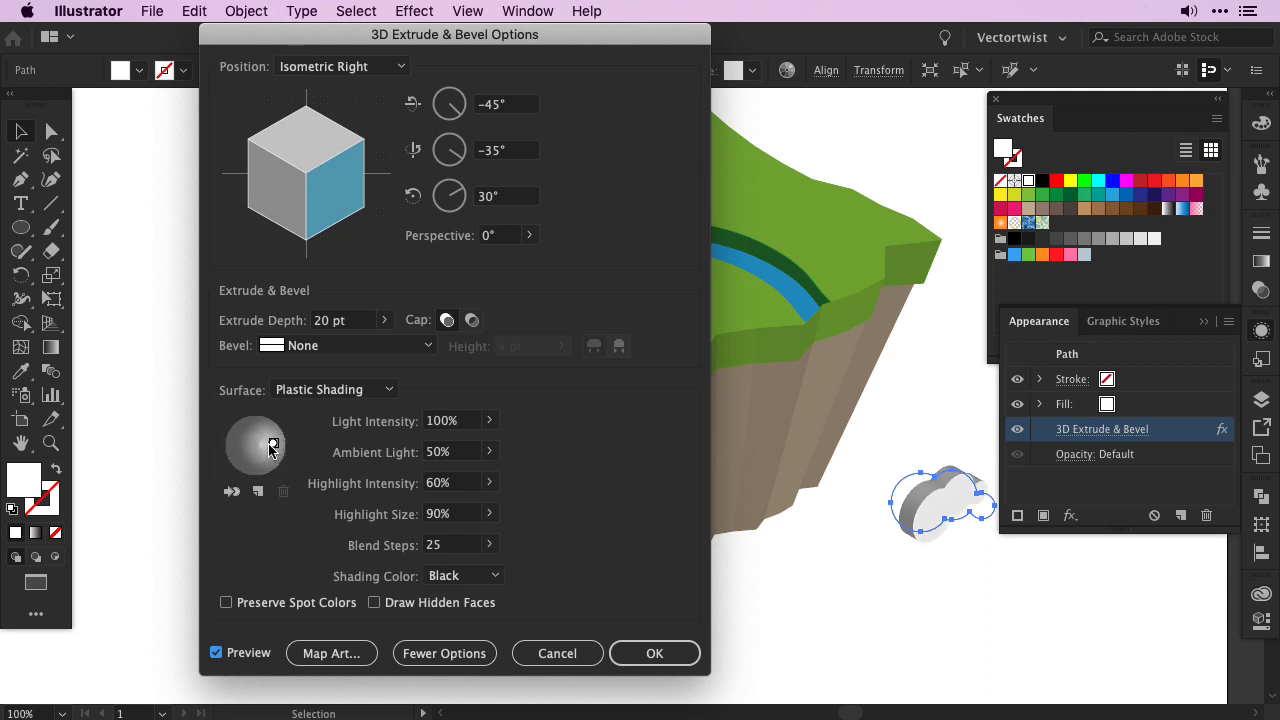
click(654, 653)
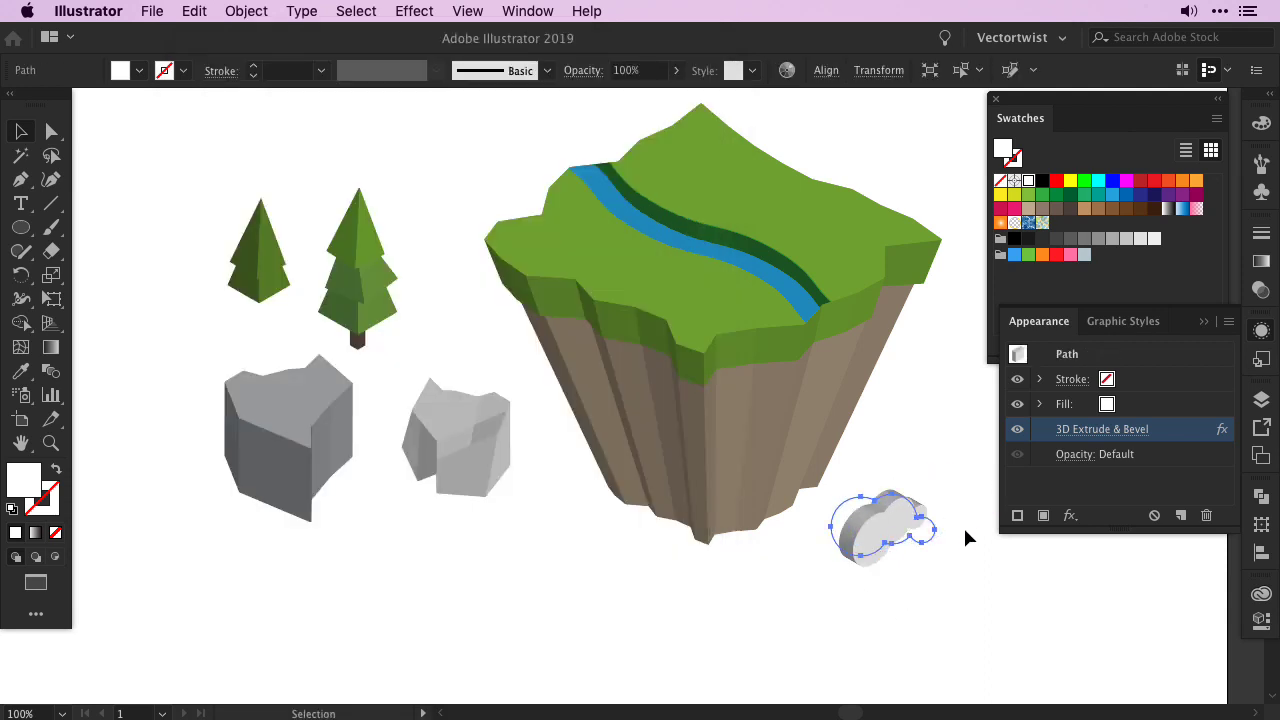
mouse_move(975, 598)
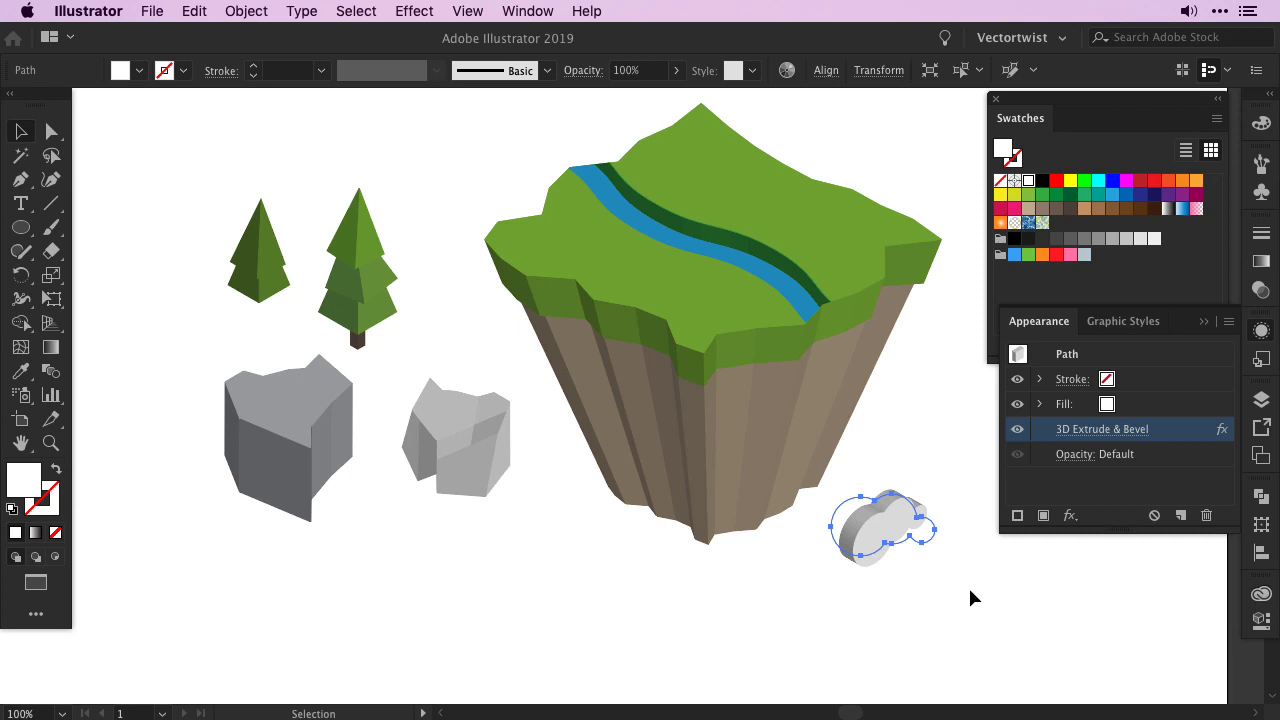